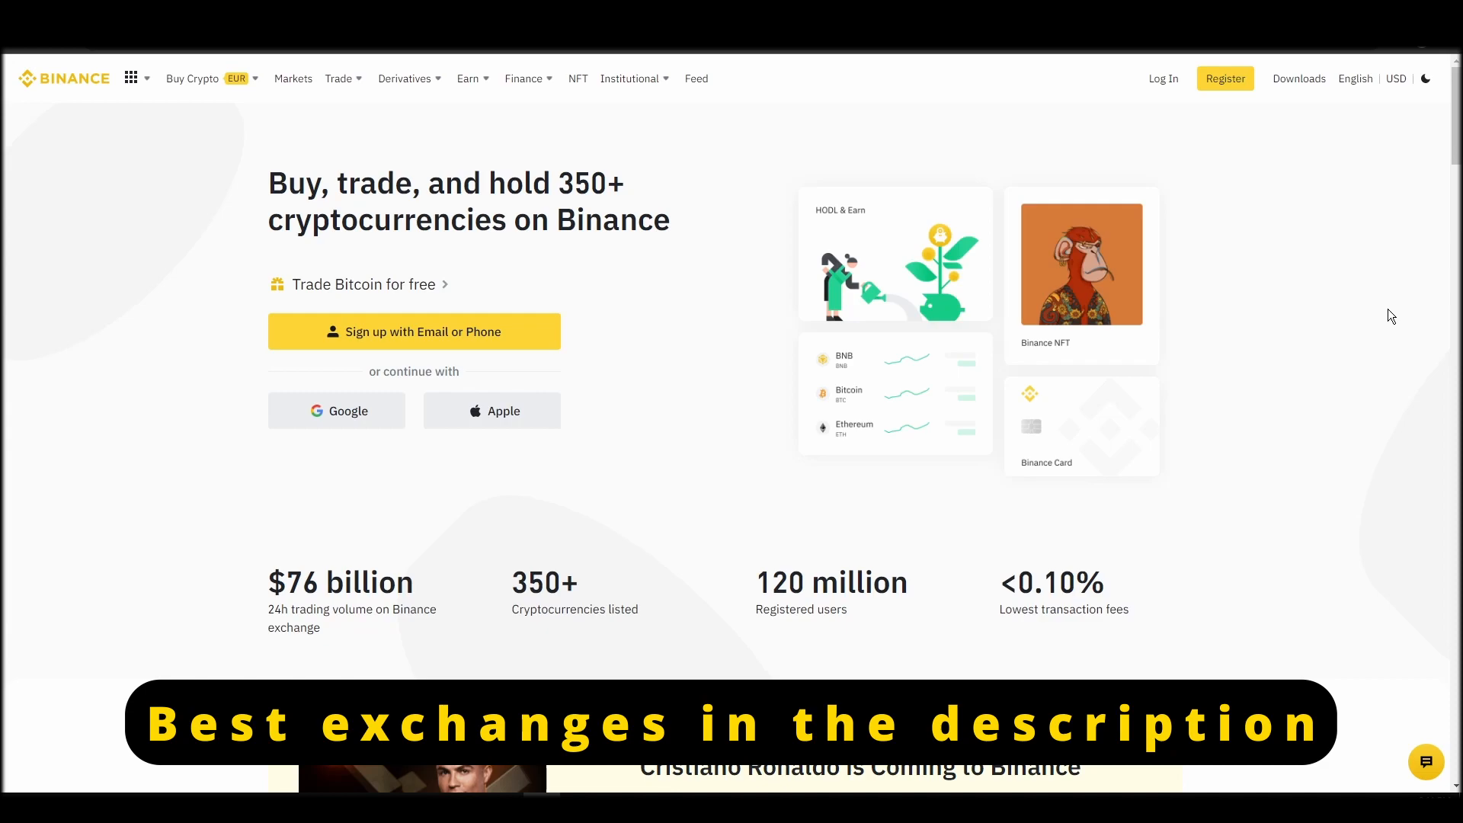
Begin registering a new Binance account from the homepage header
click(1225, 77)
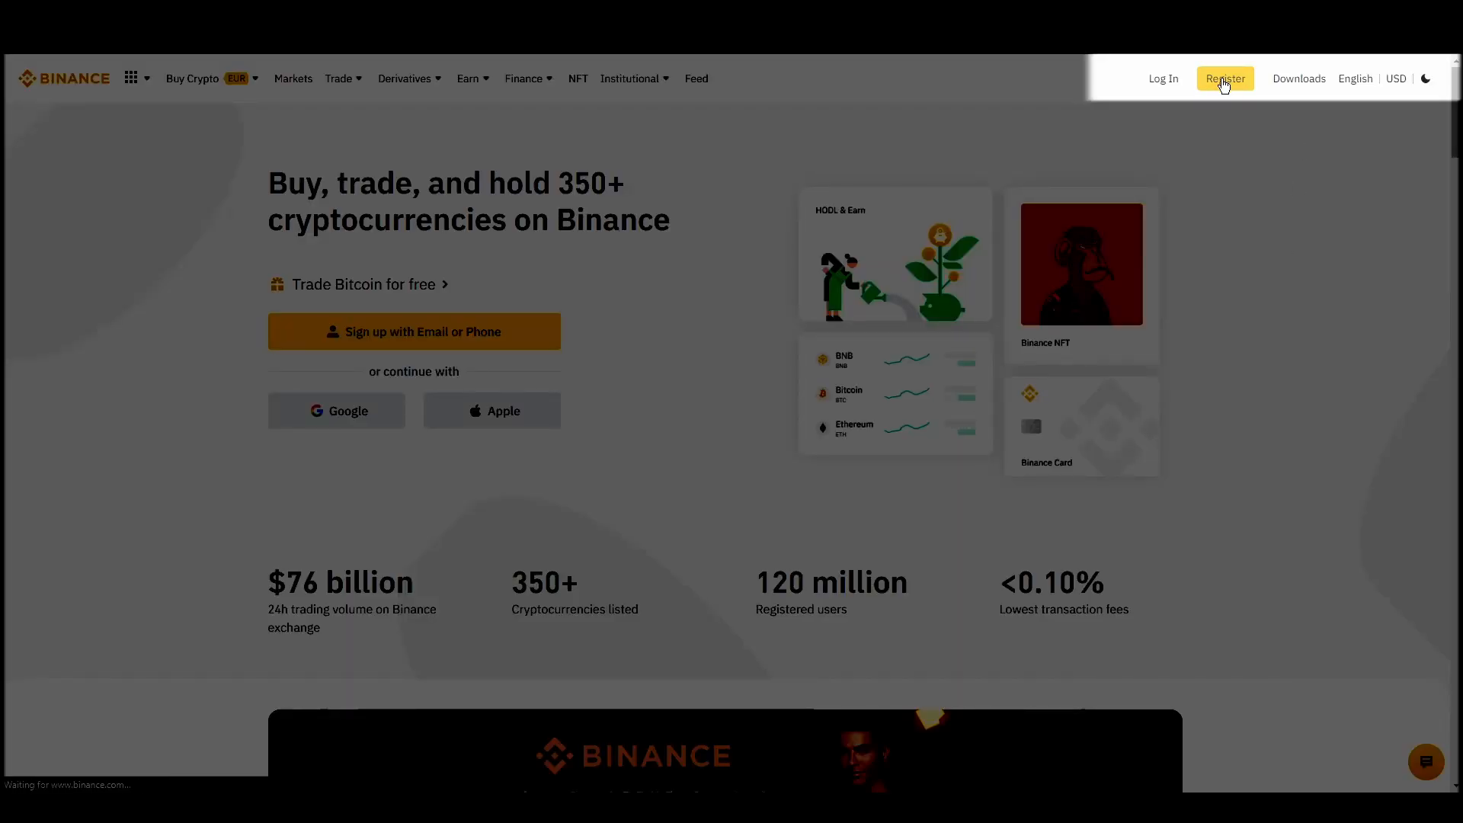
Create the personal account with email and password and submit the emailed six-digit code
click(1225, 78)
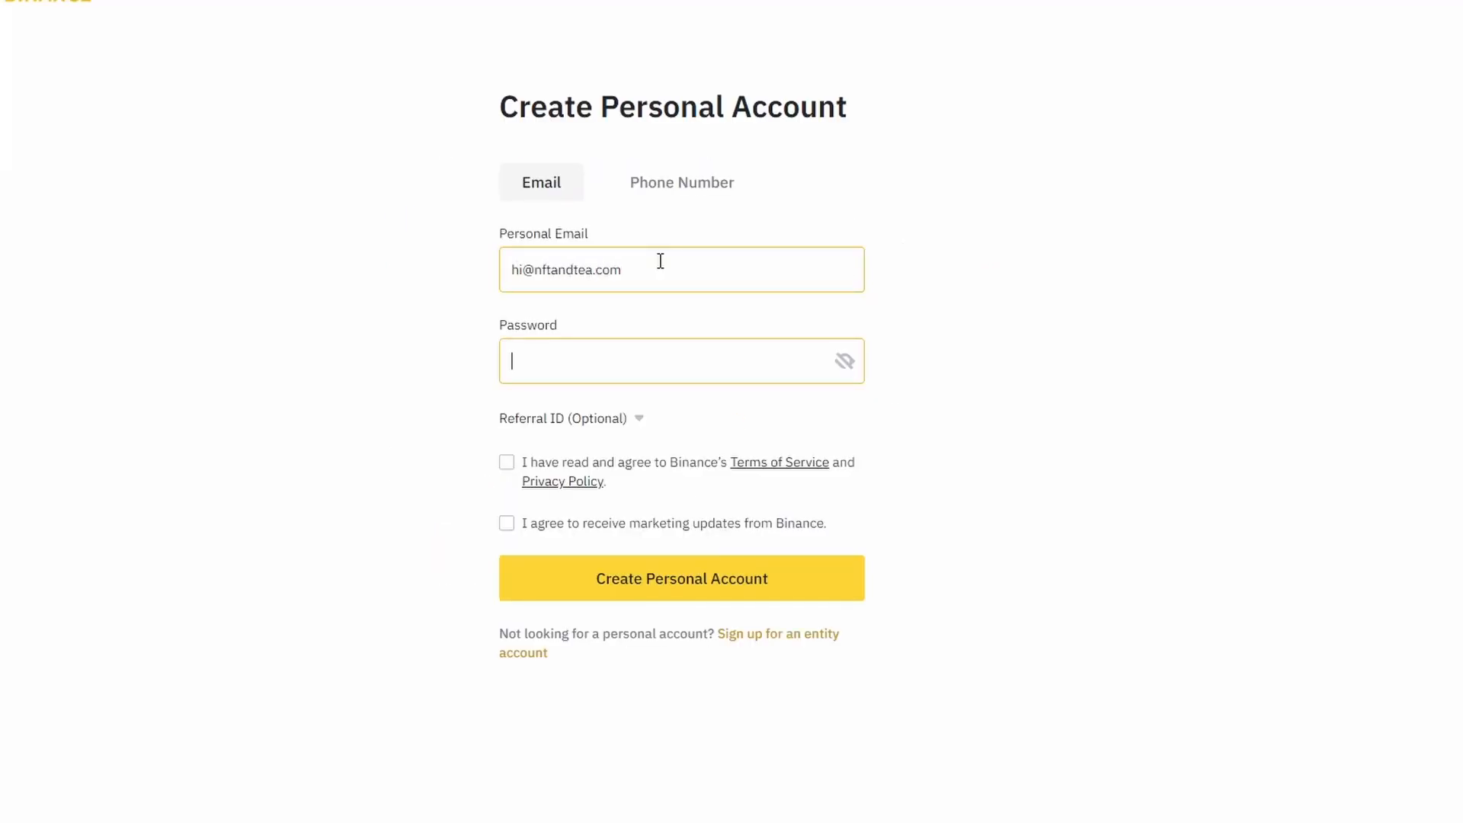
click(681, 577)
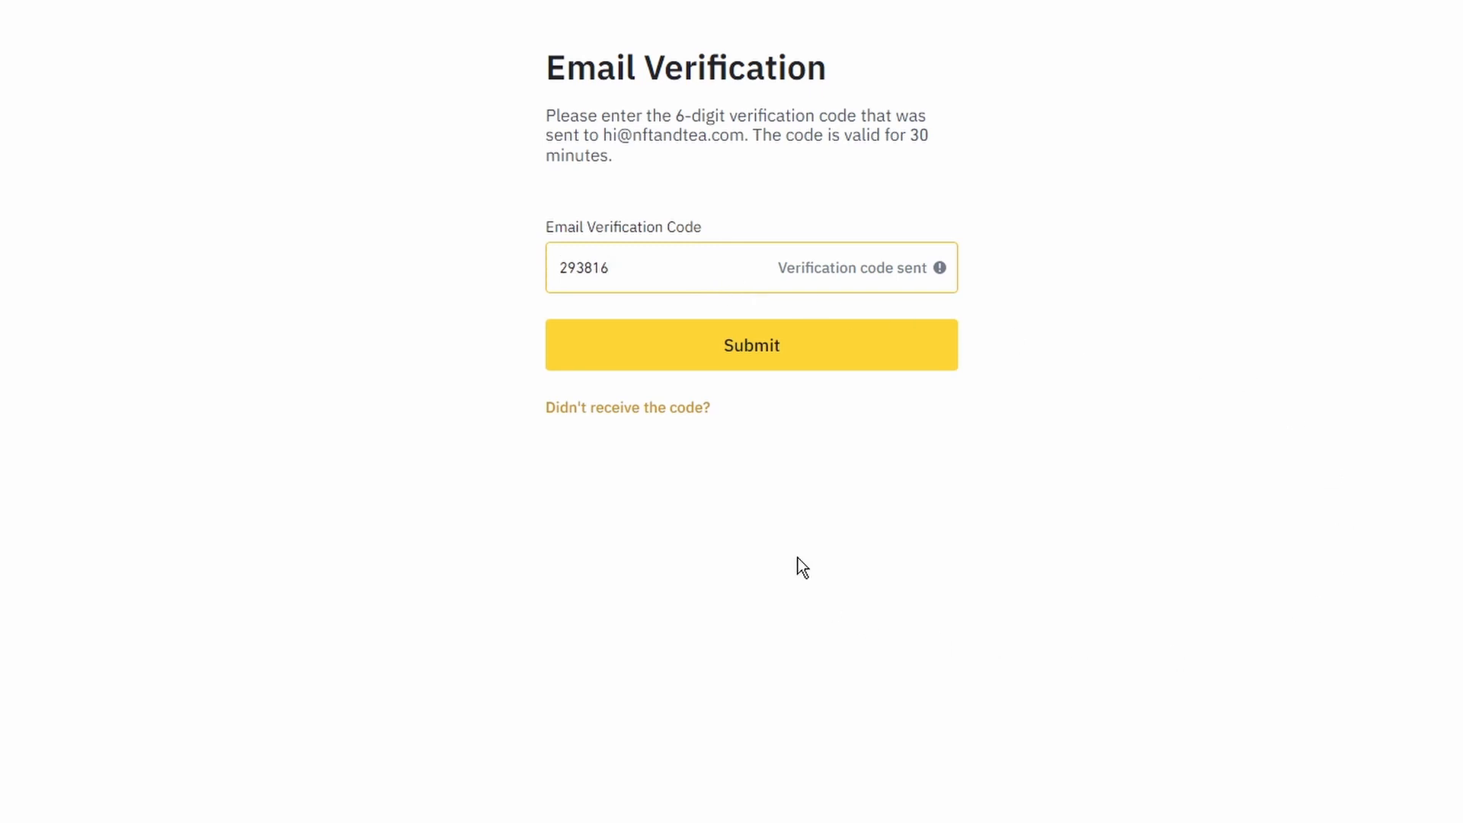
mouse_move(800, 355)
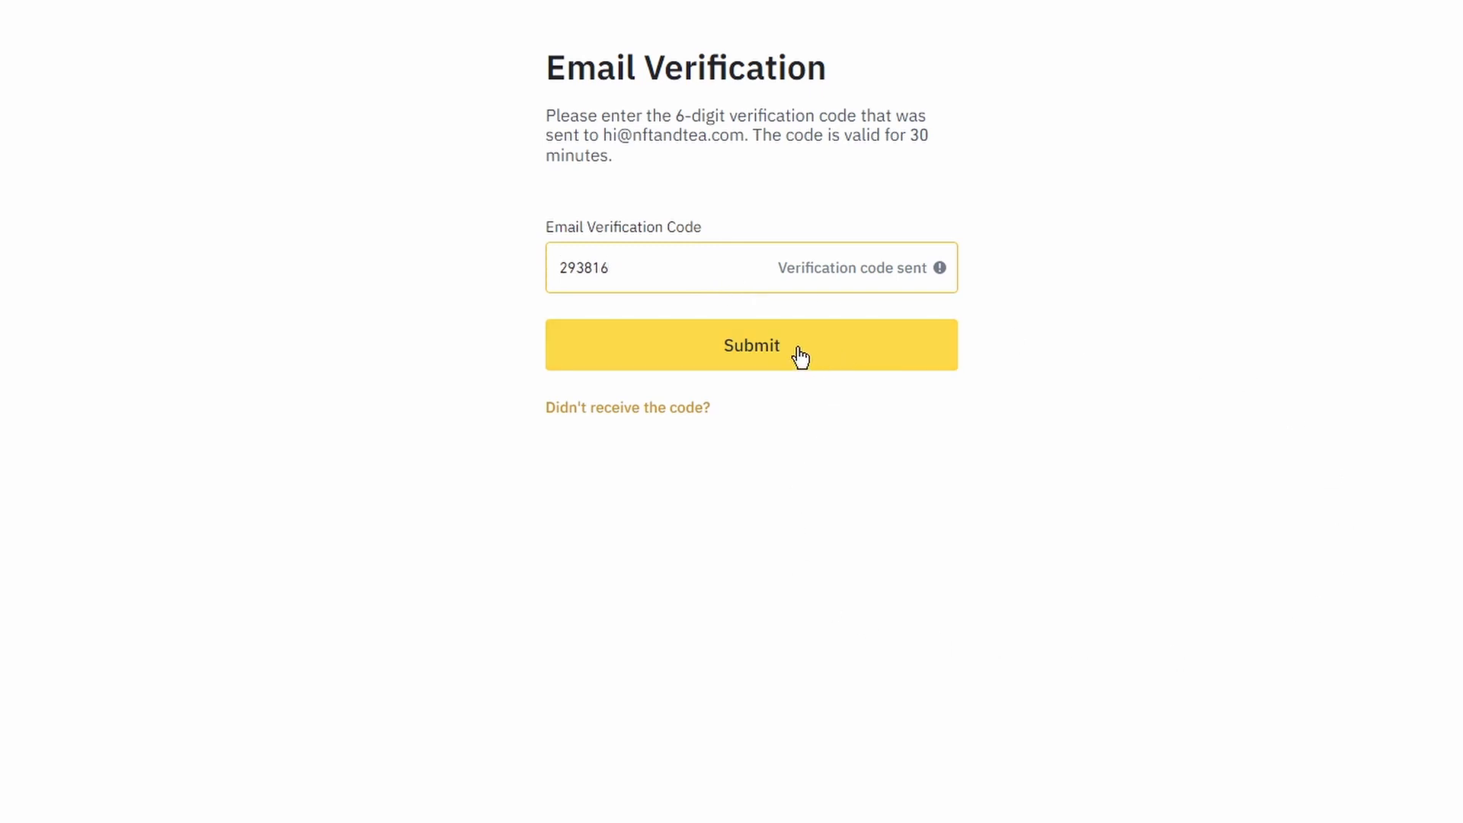
click(749, 344)
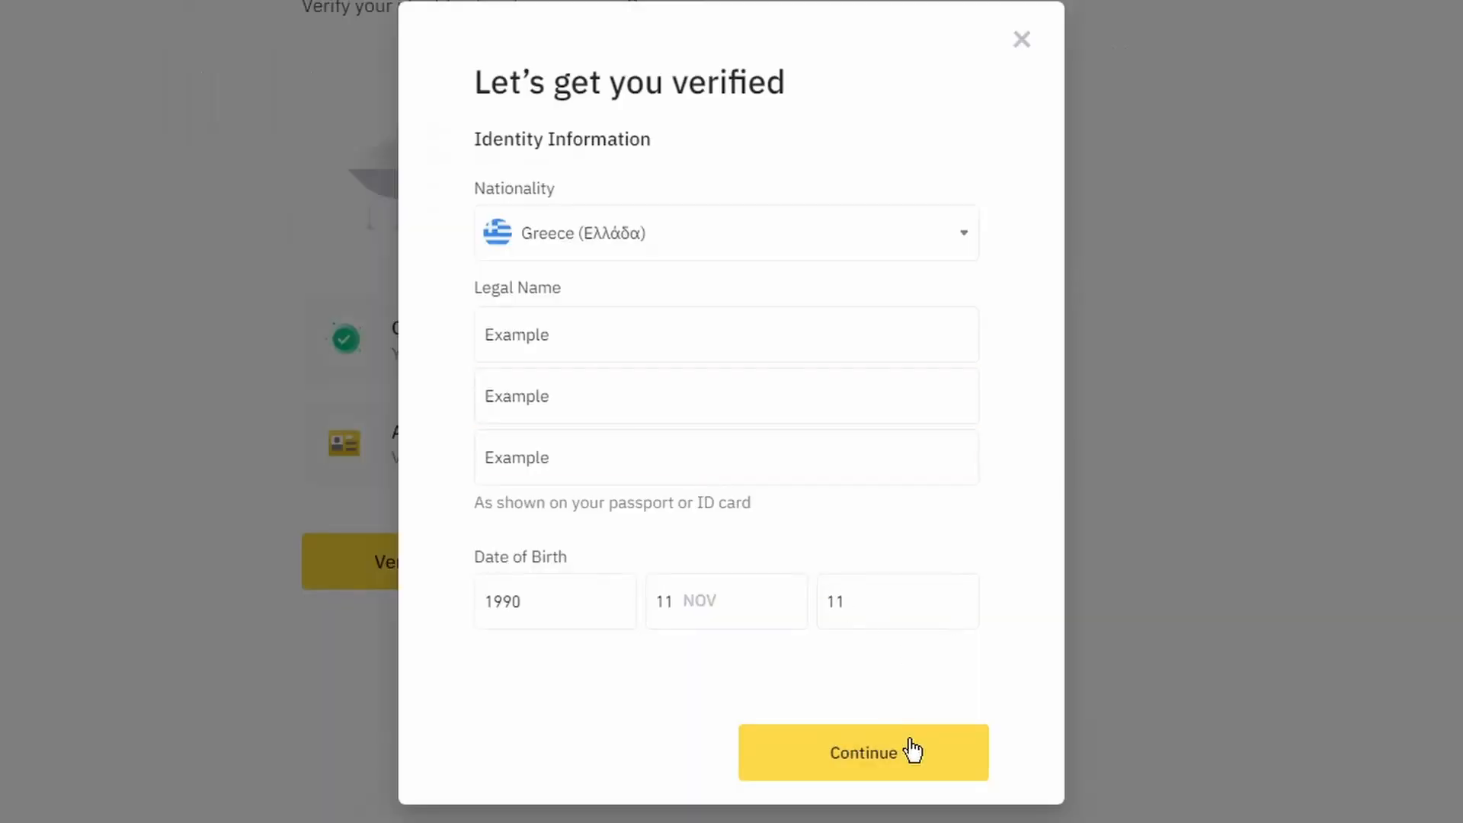
Submit nationality, legal name and birth date and continue to document and selfie verification
click(861, 751)
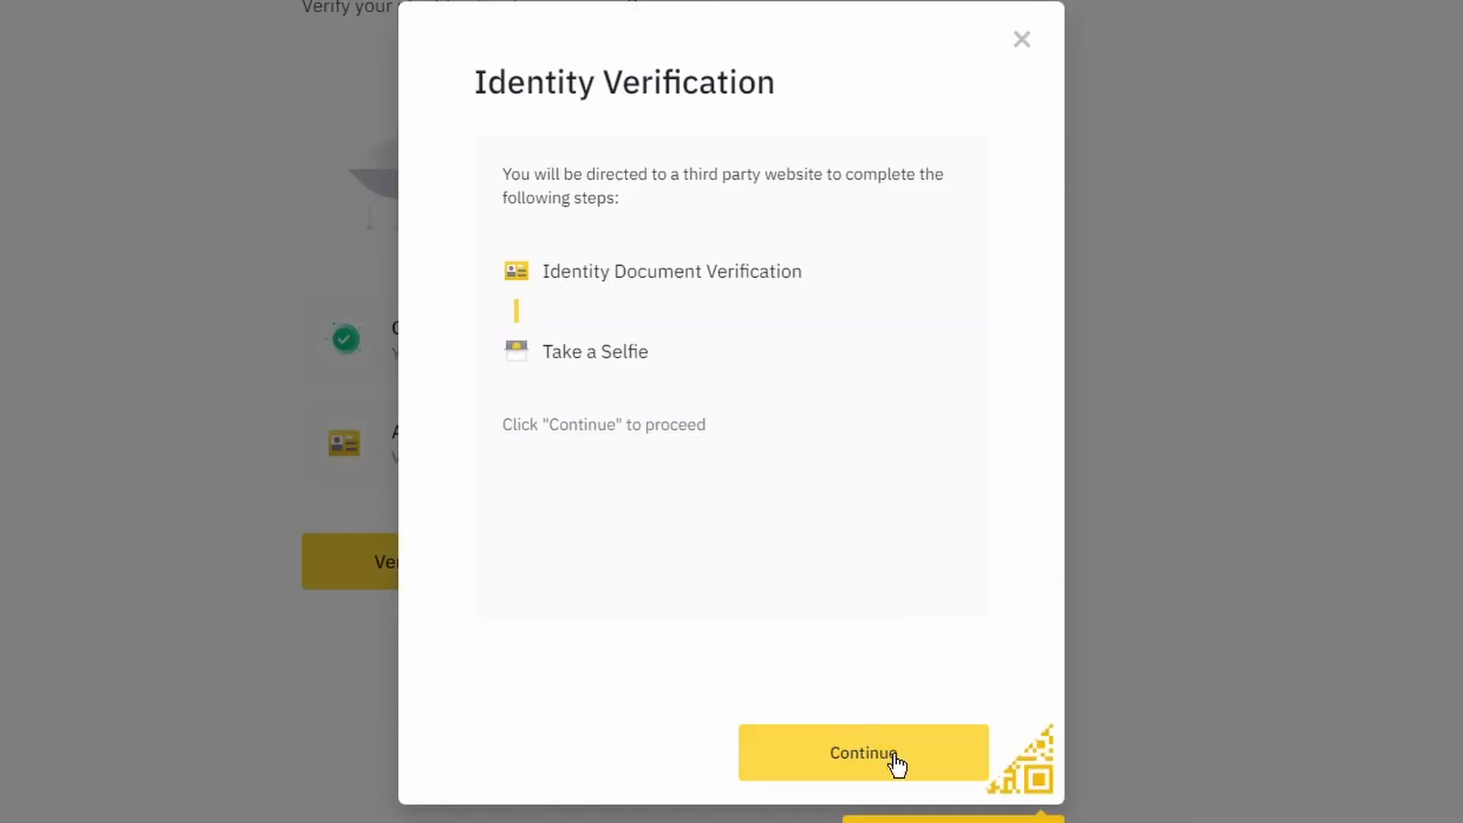
click(861, 753)
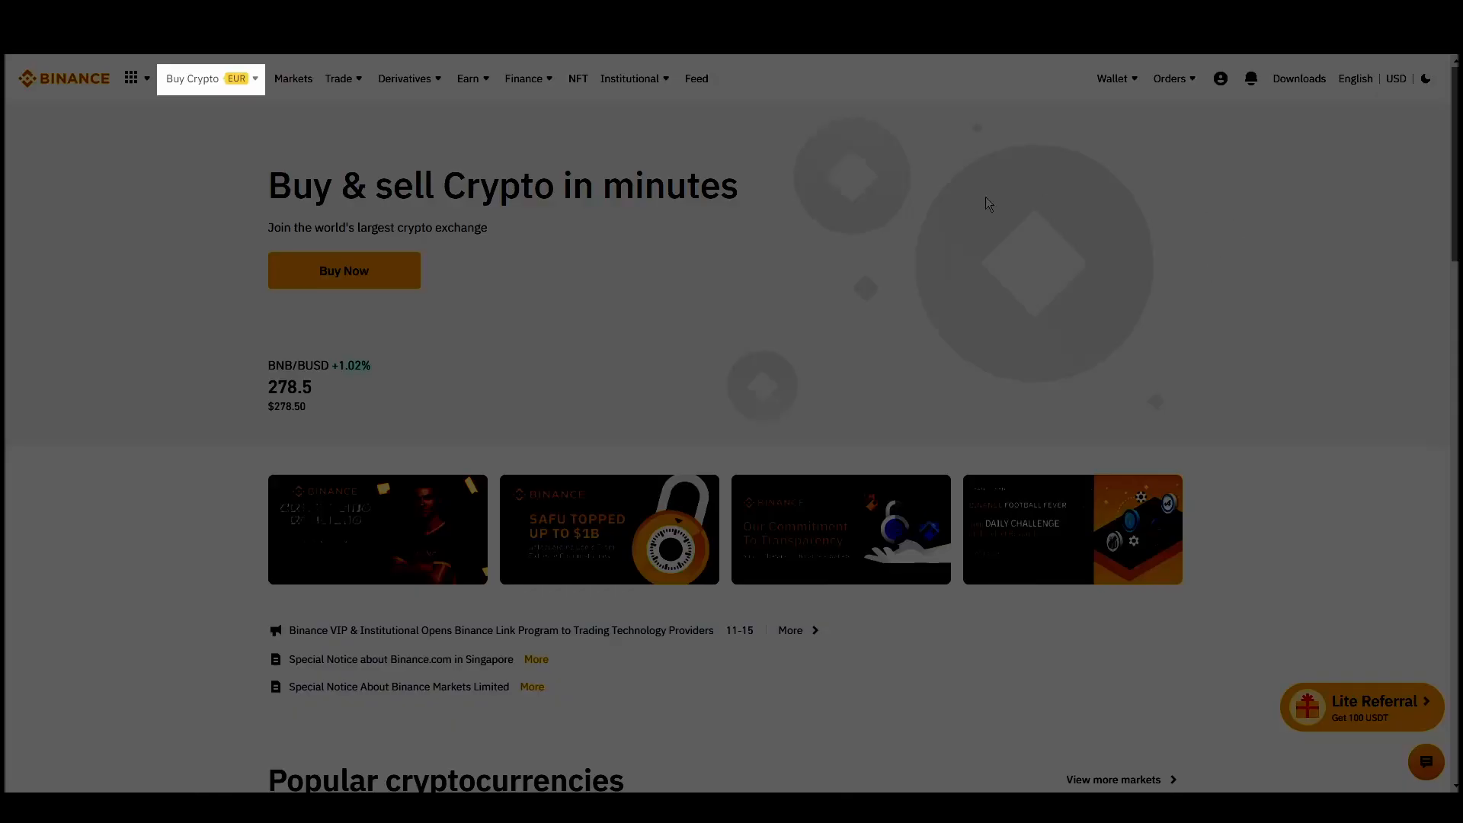
Choose Credit/Debit Card from the Buy Crypto menu
click(194, 78)
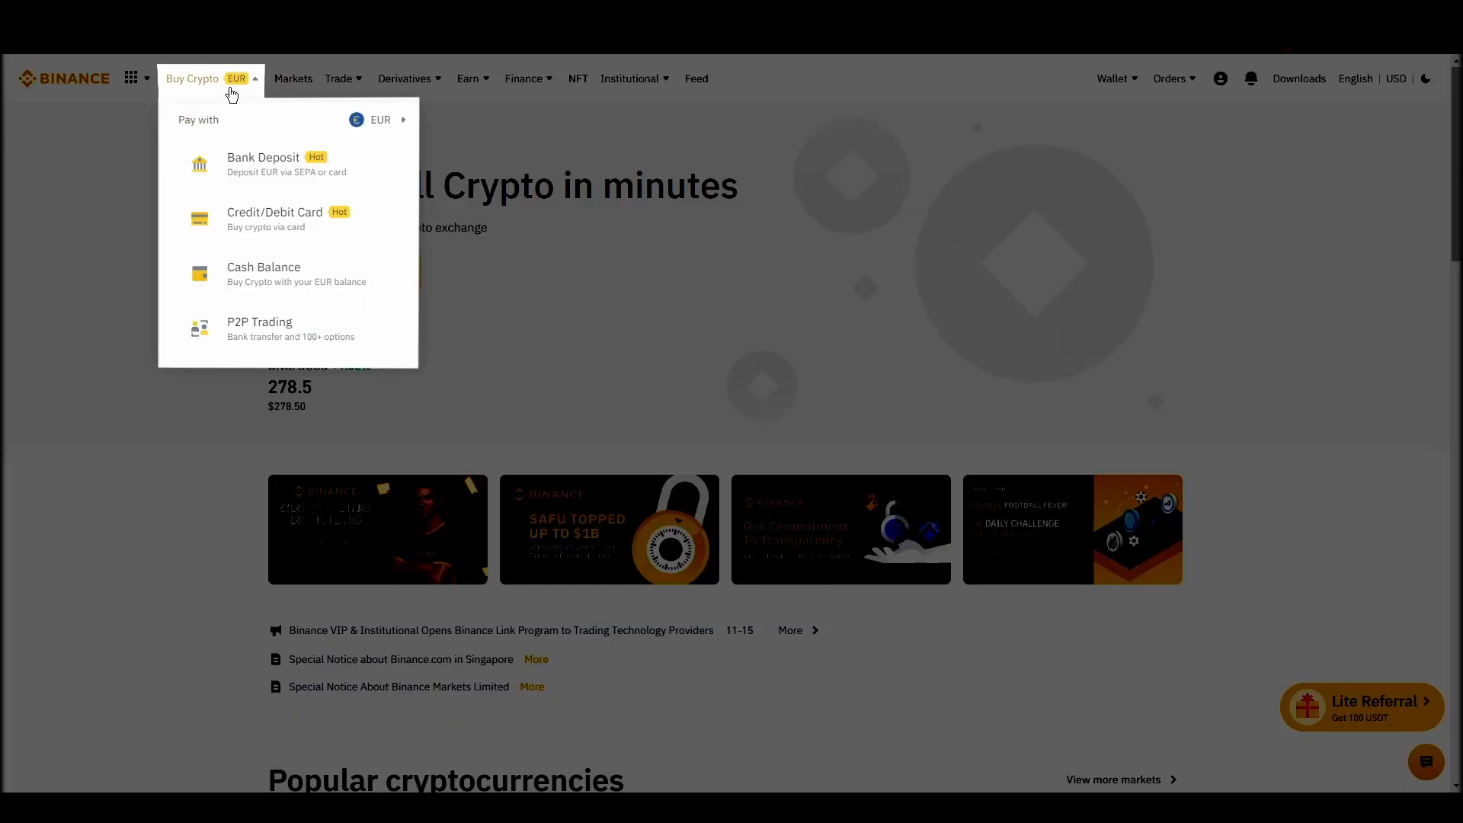
mouse_move(357, 326)
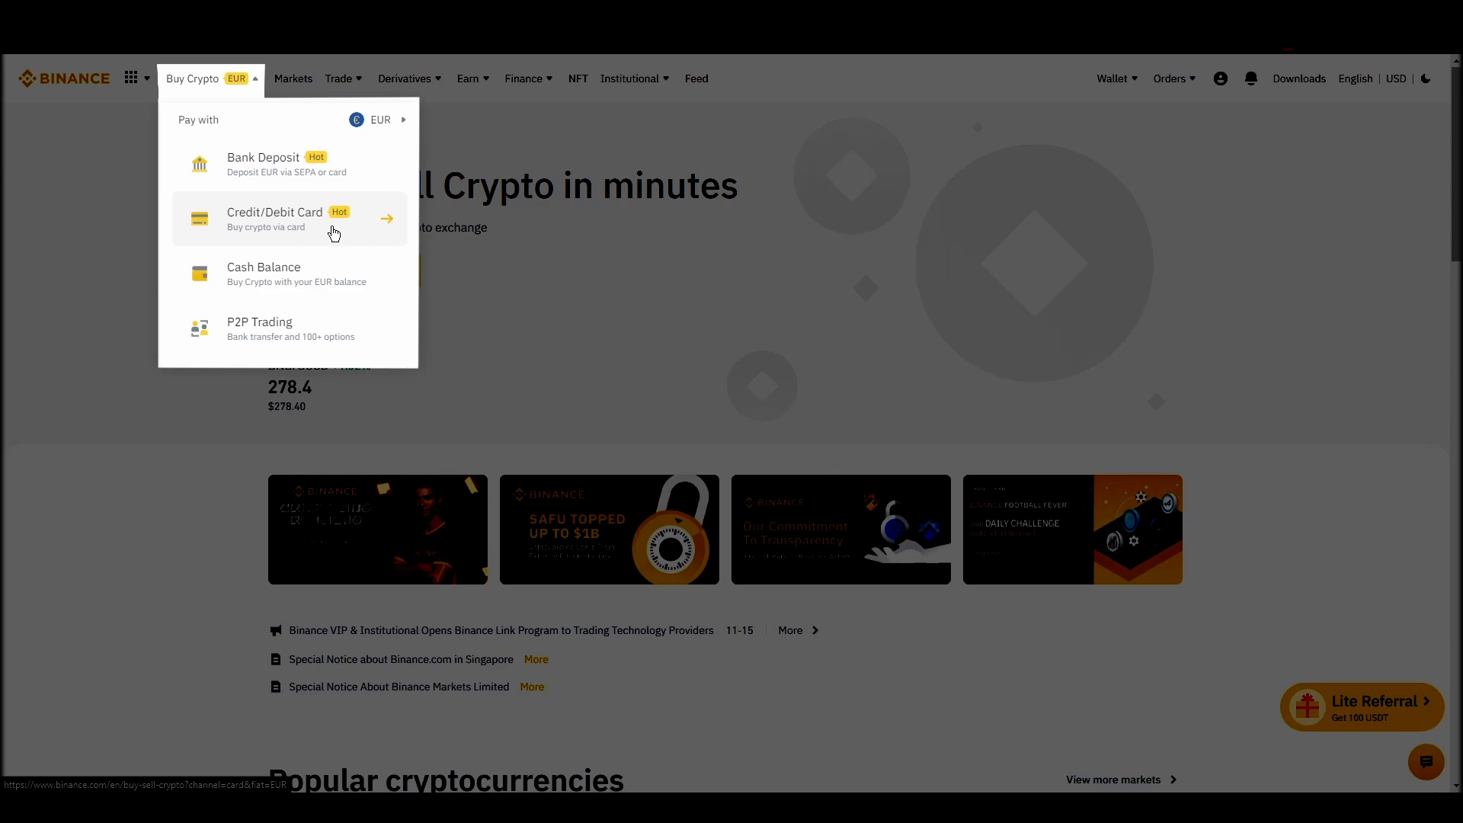
click(275, 218)
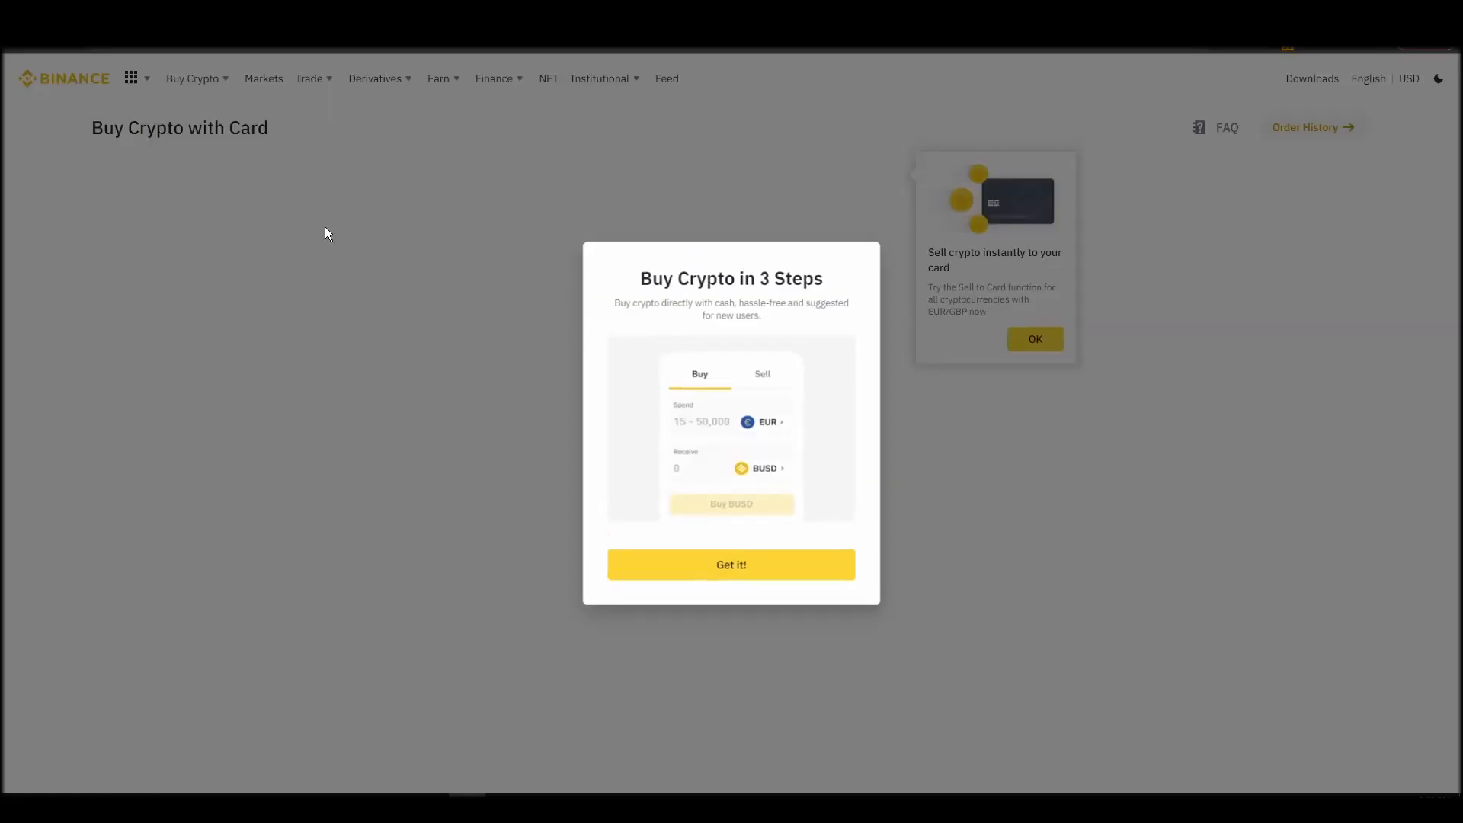
Dismiss the buying intro and pick ETH as the coin to receive
click(729, 564)
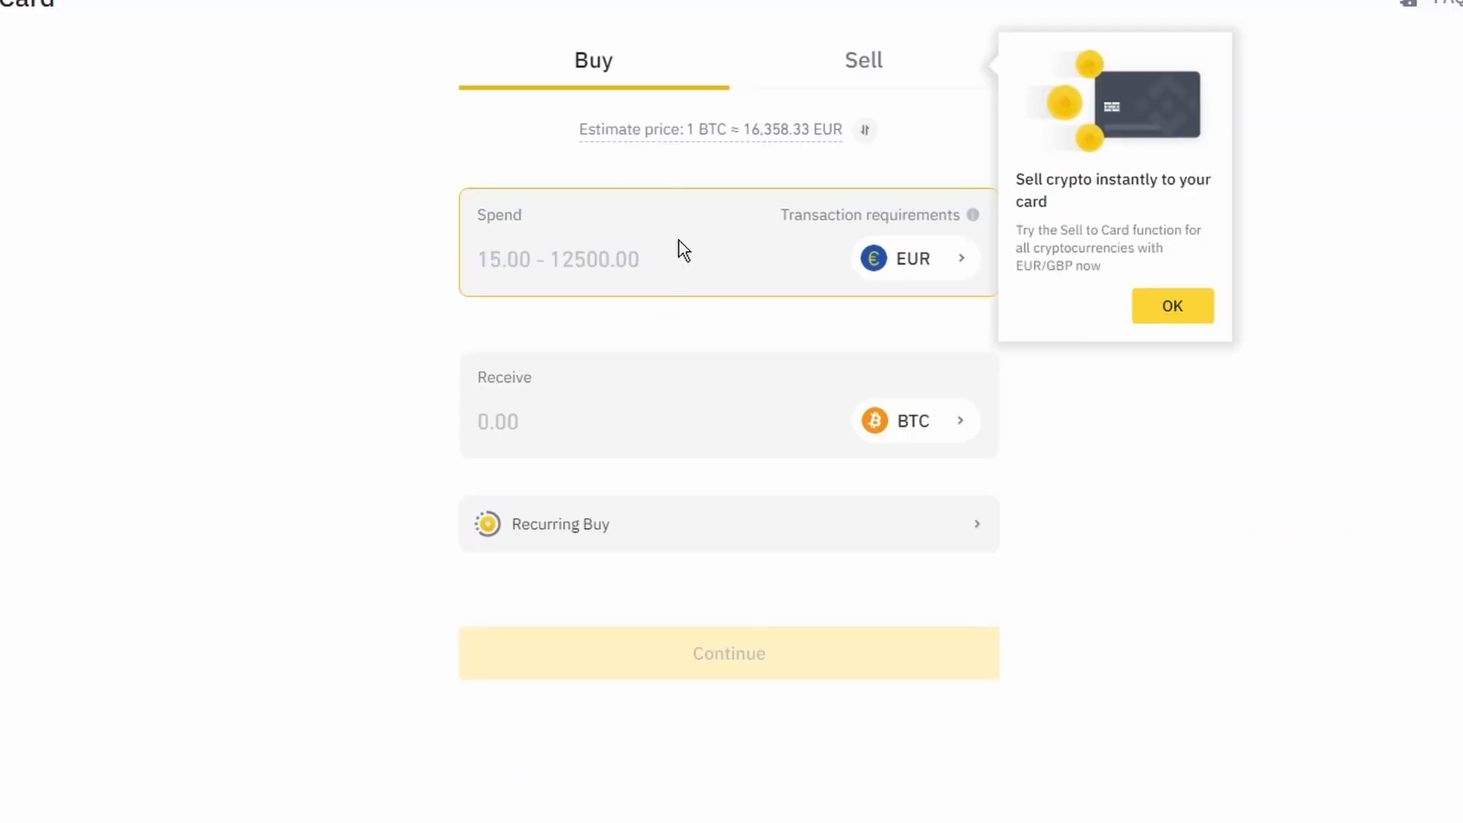
click(912, 421)
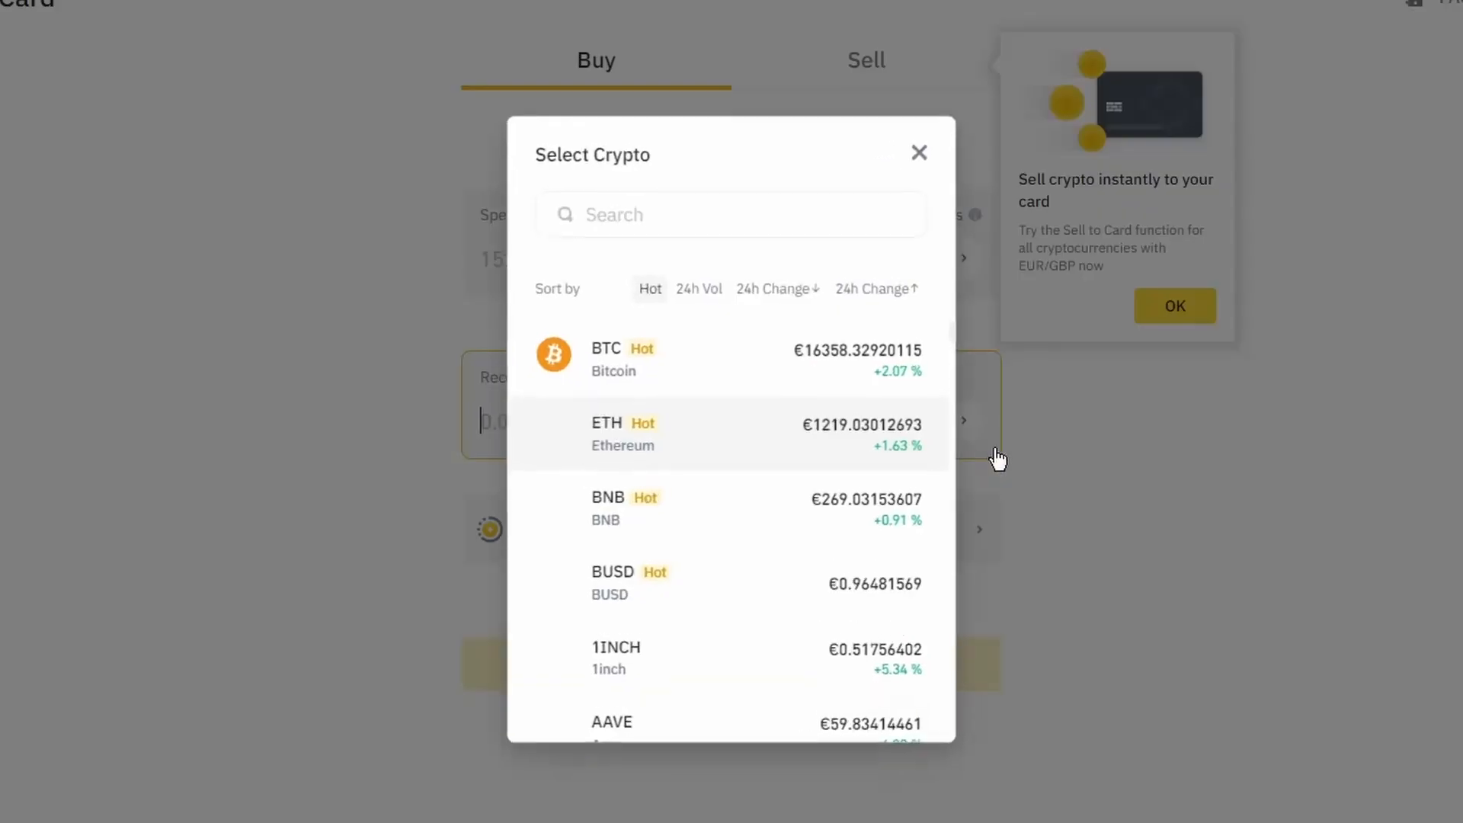
click(622, 433)
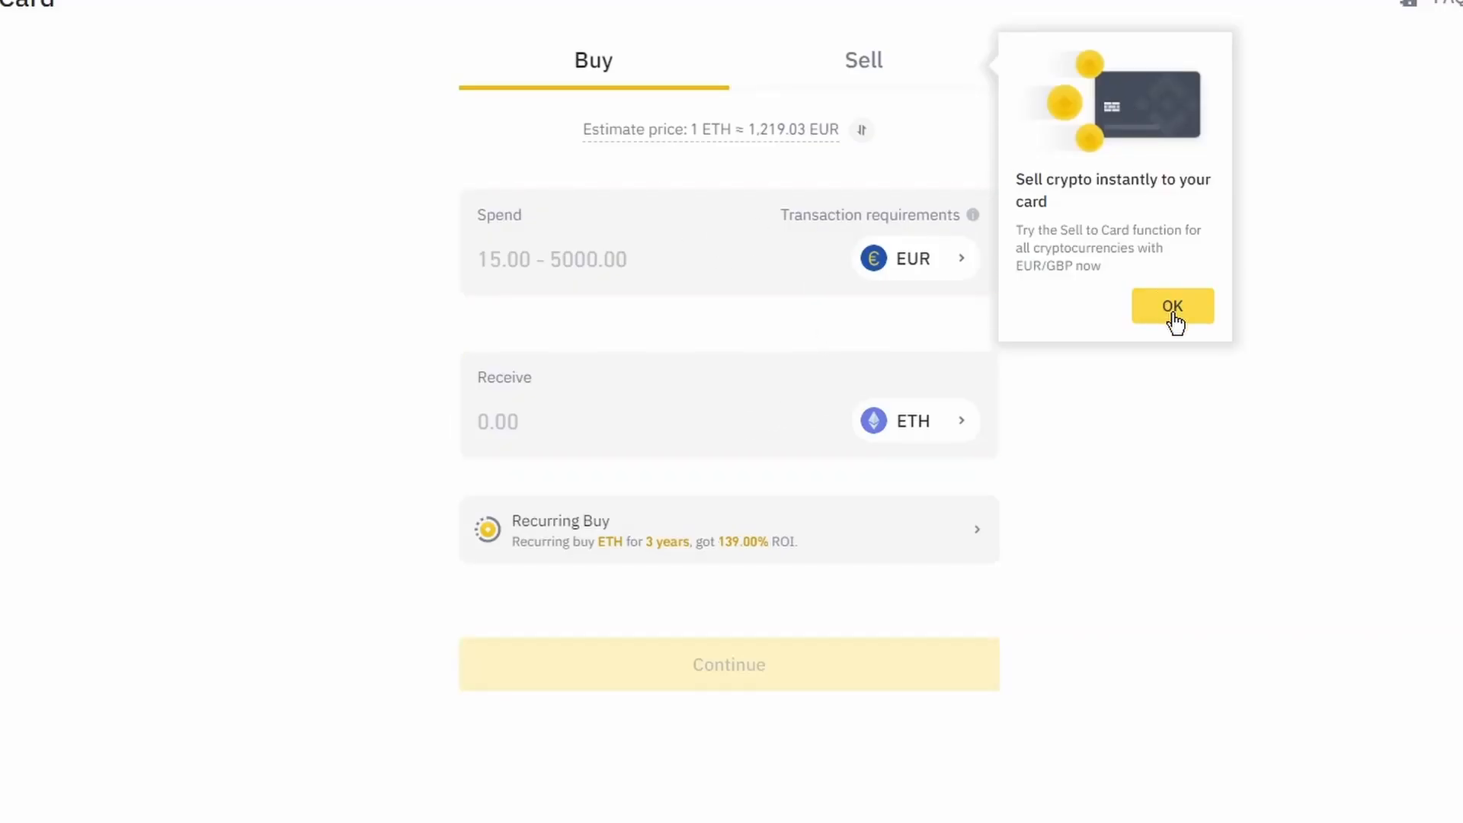
click(1171, 306)
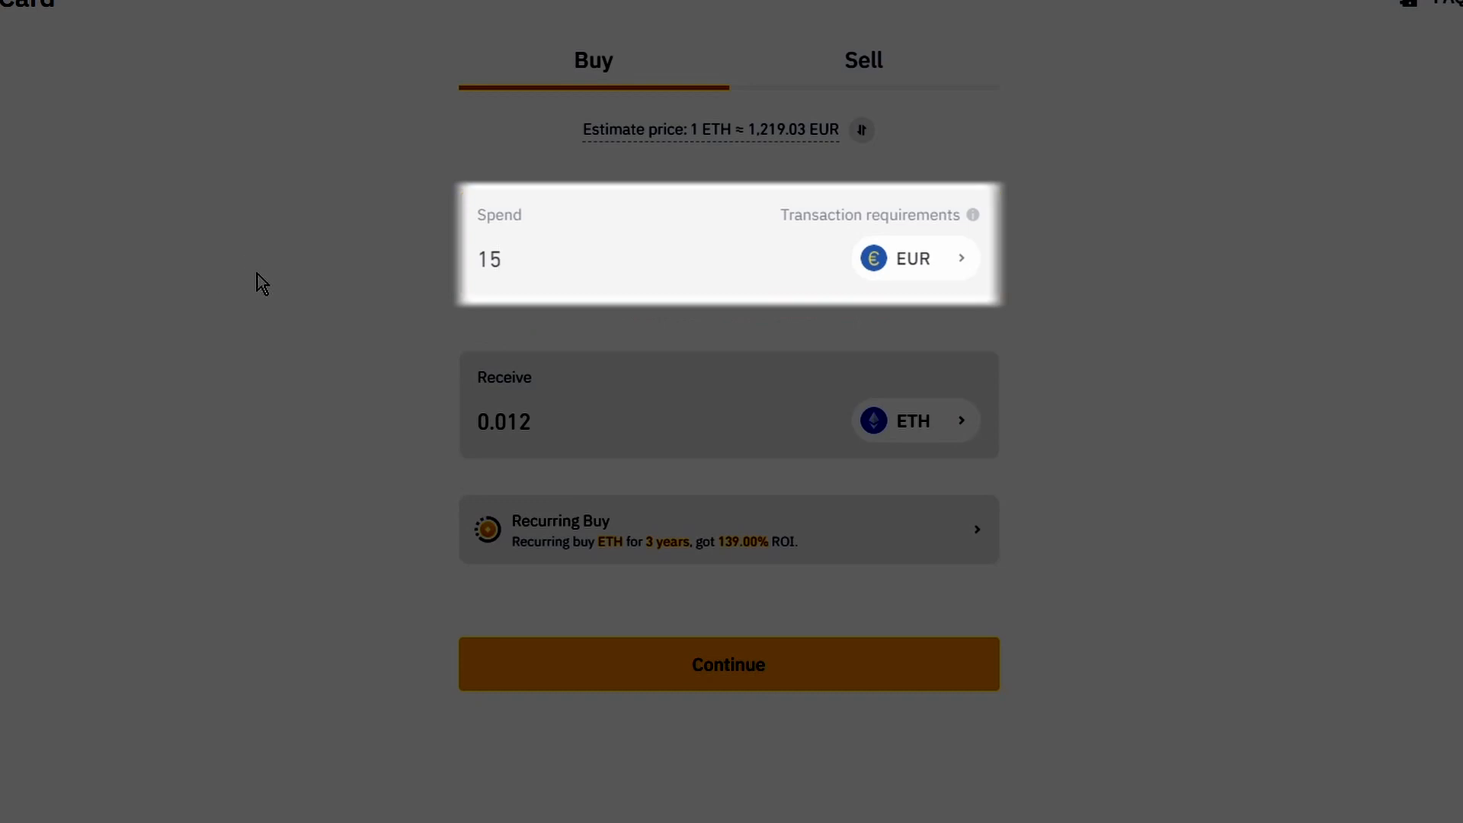
Spend 15 EUR for about 0.012 ETH and continue with the card purchase
click(614, 268)
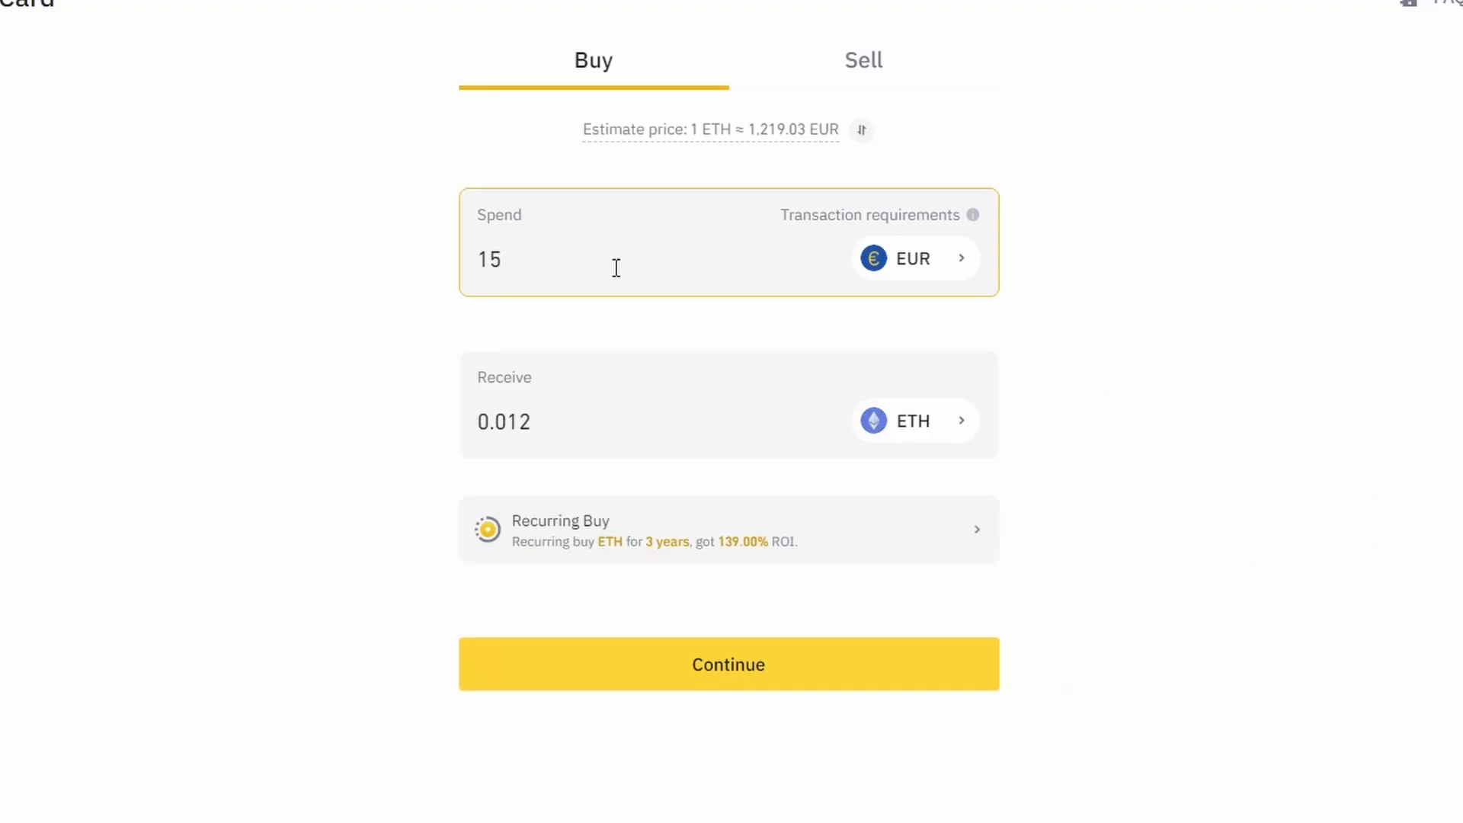
click(729, 664)
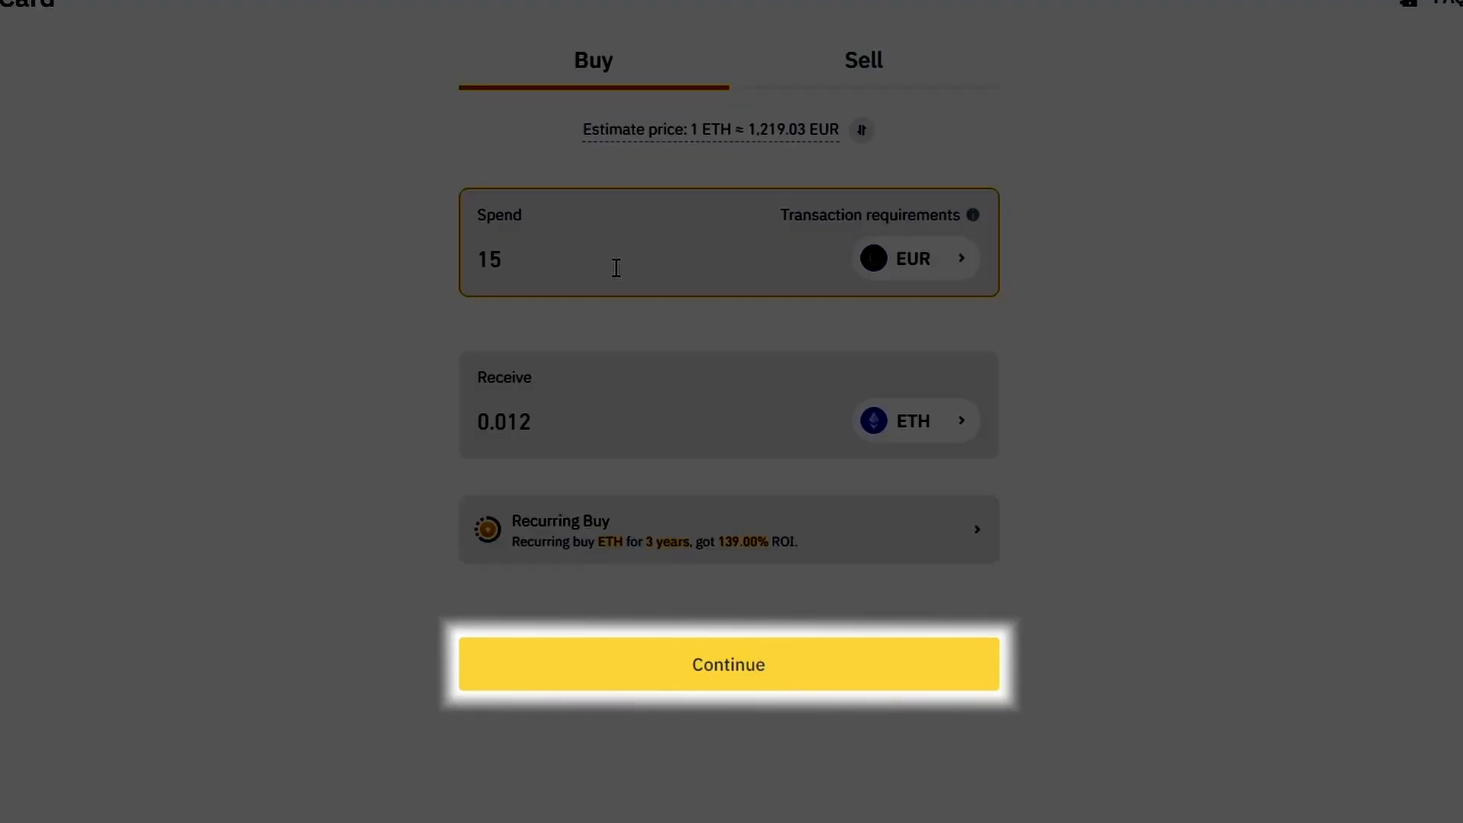
click(729, 665)
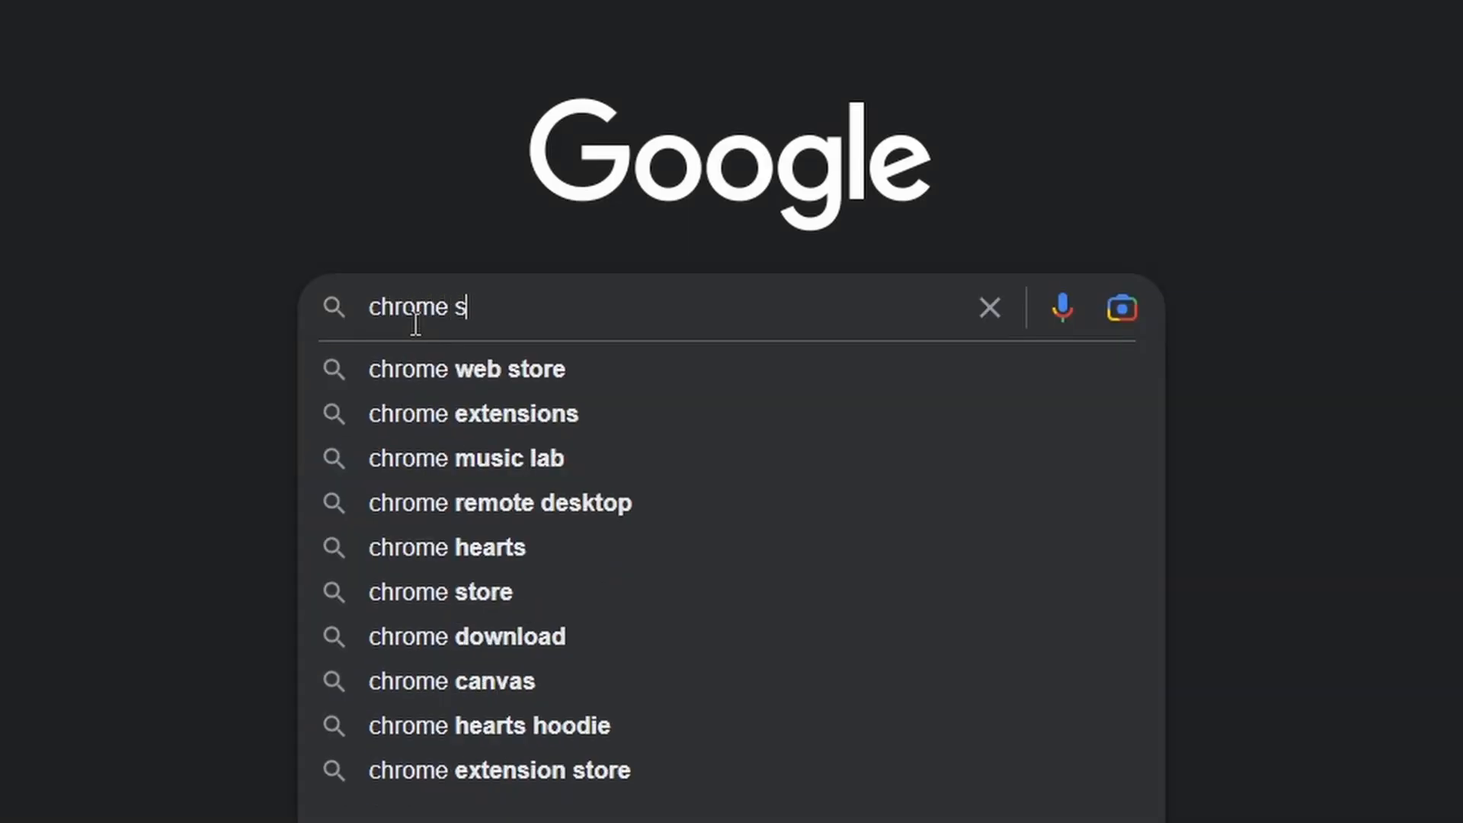
Search Google for 'chrome store' and go to the Chrome Web Store result
click(439, 591)
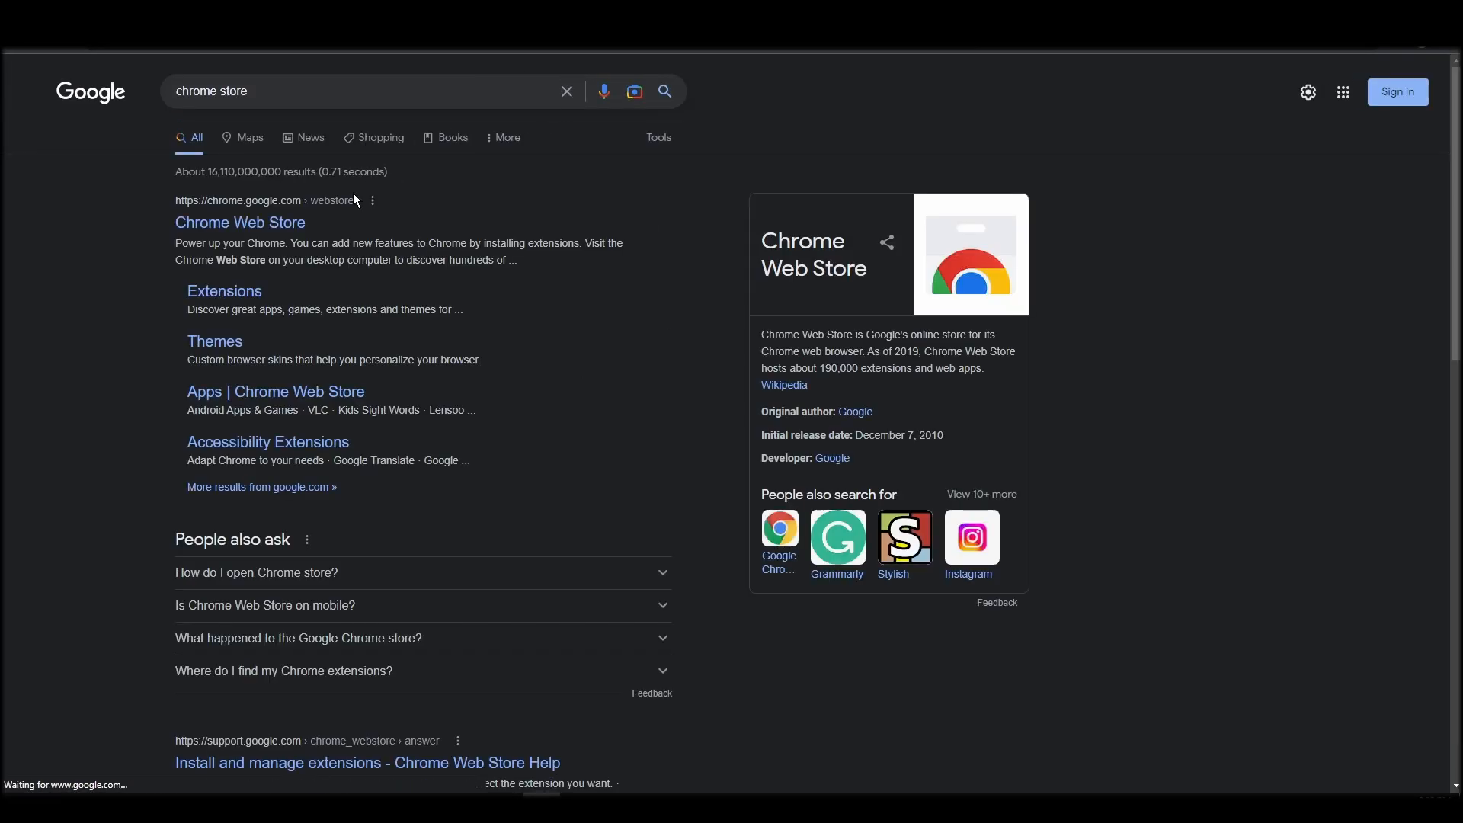
click(239, 222)
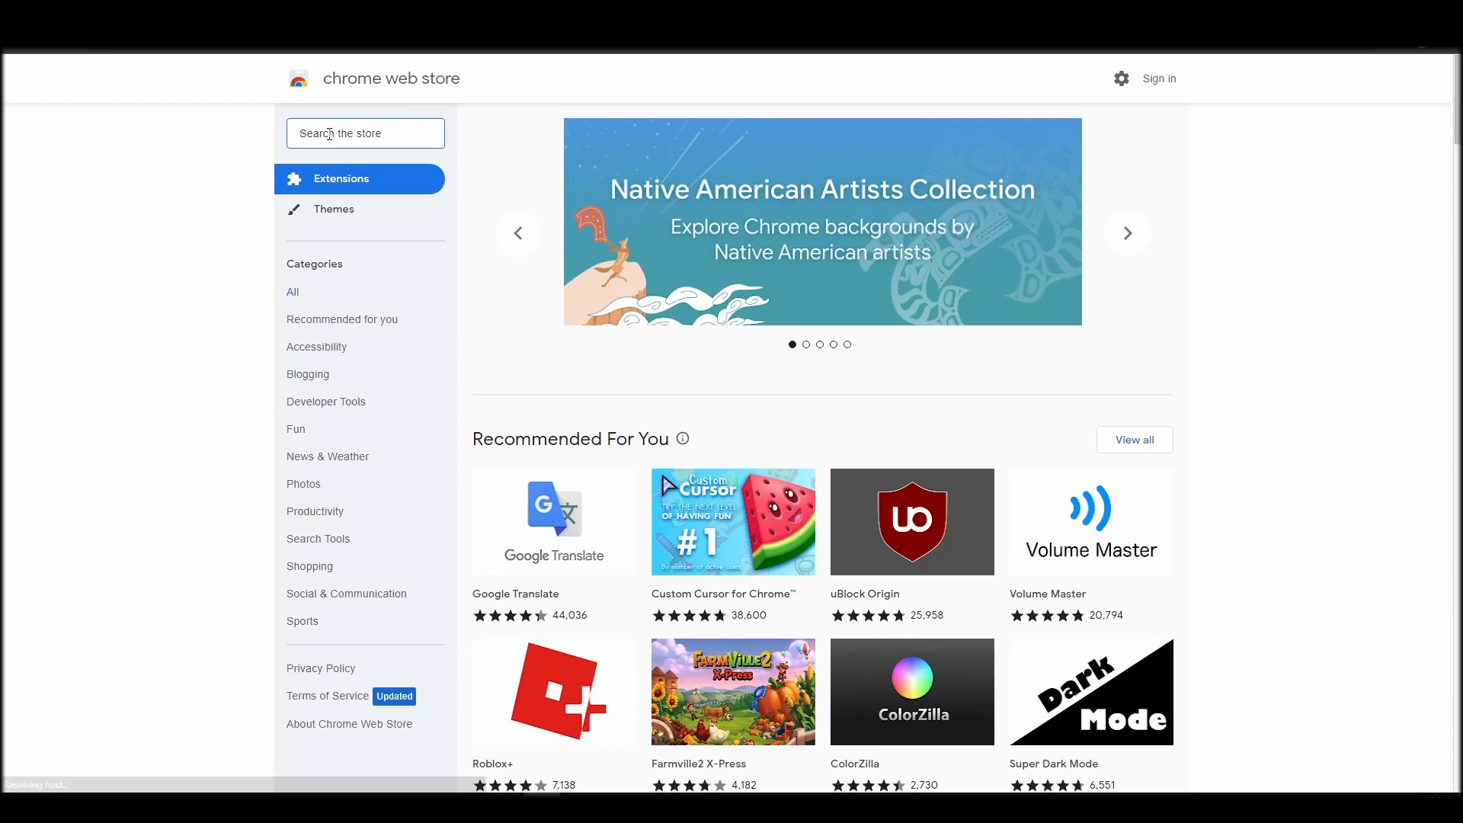
Find MetaMask in the store and verify its developer site is metamask.io
text(metamask)
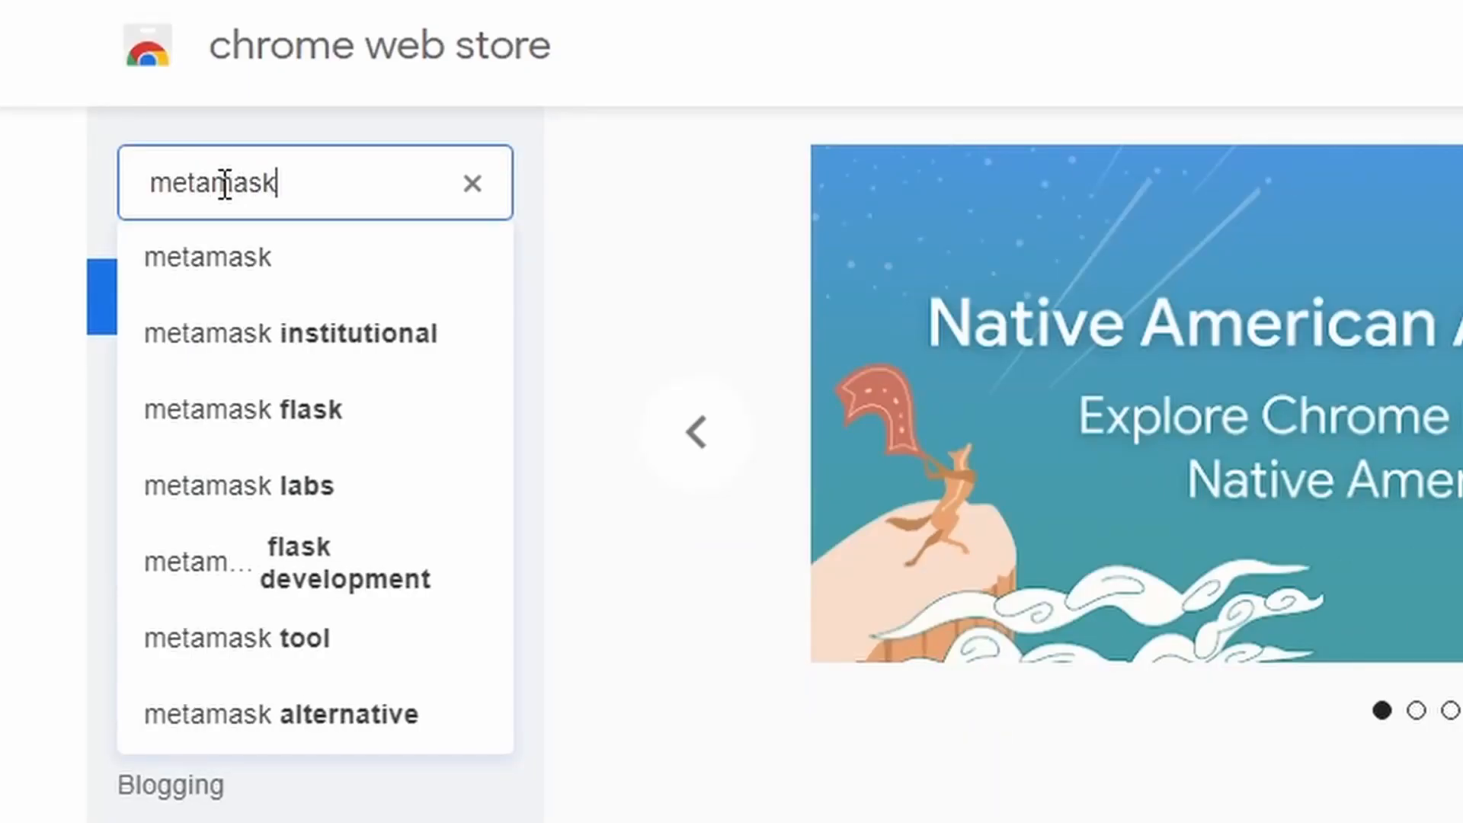
click(205, 256)
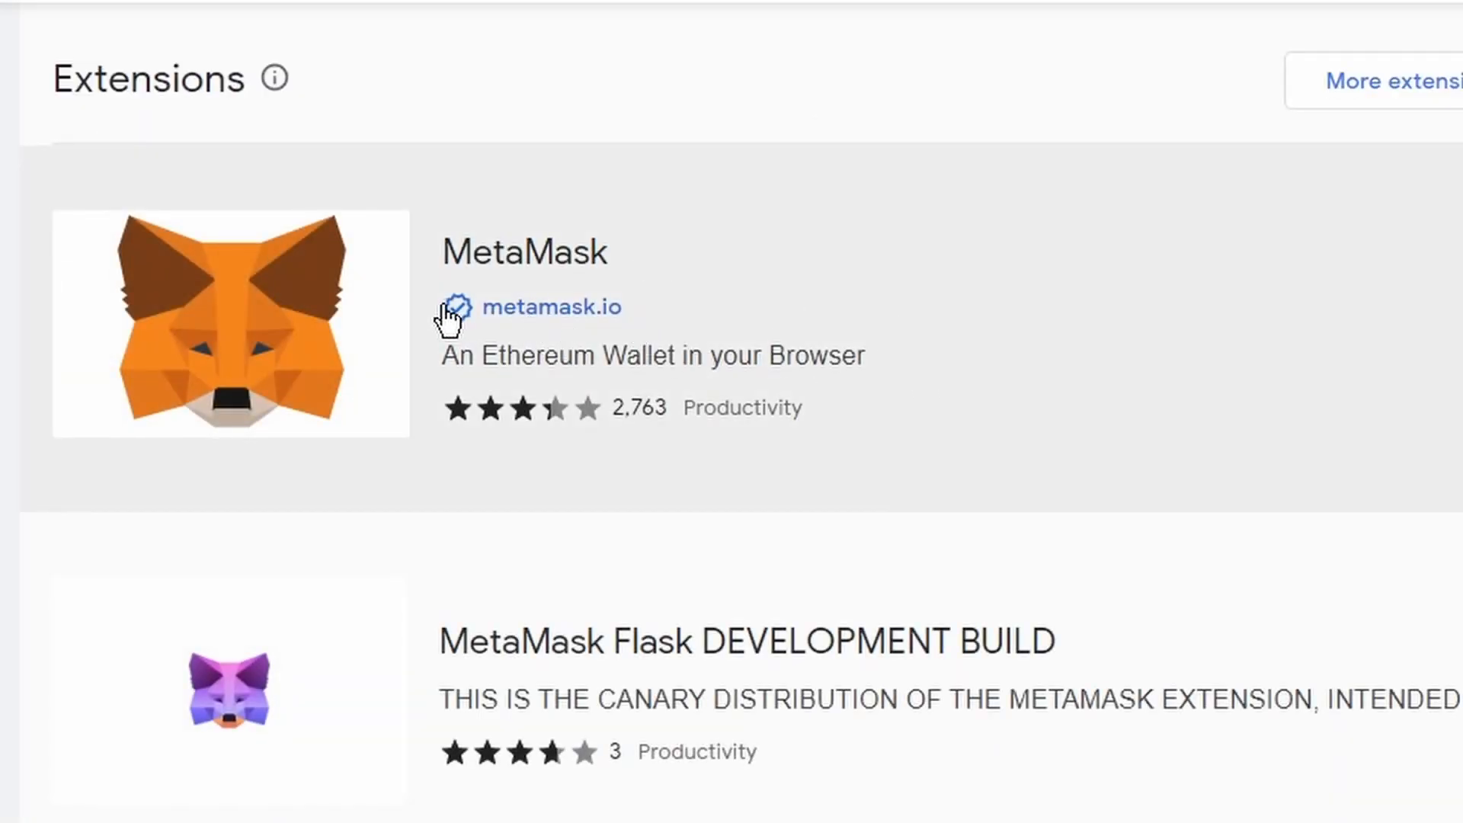
click(524, 251)
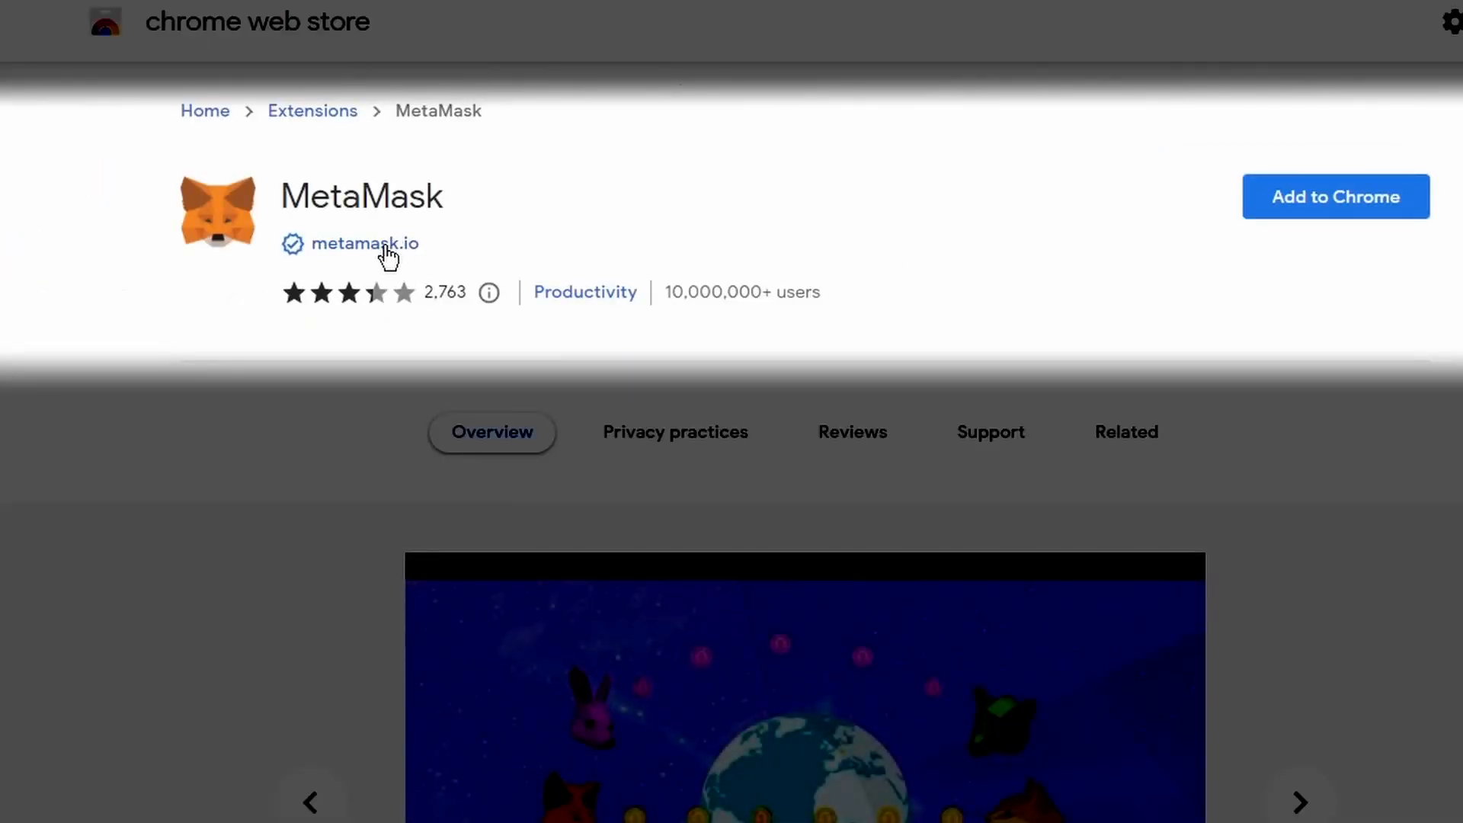
click(364, 243)
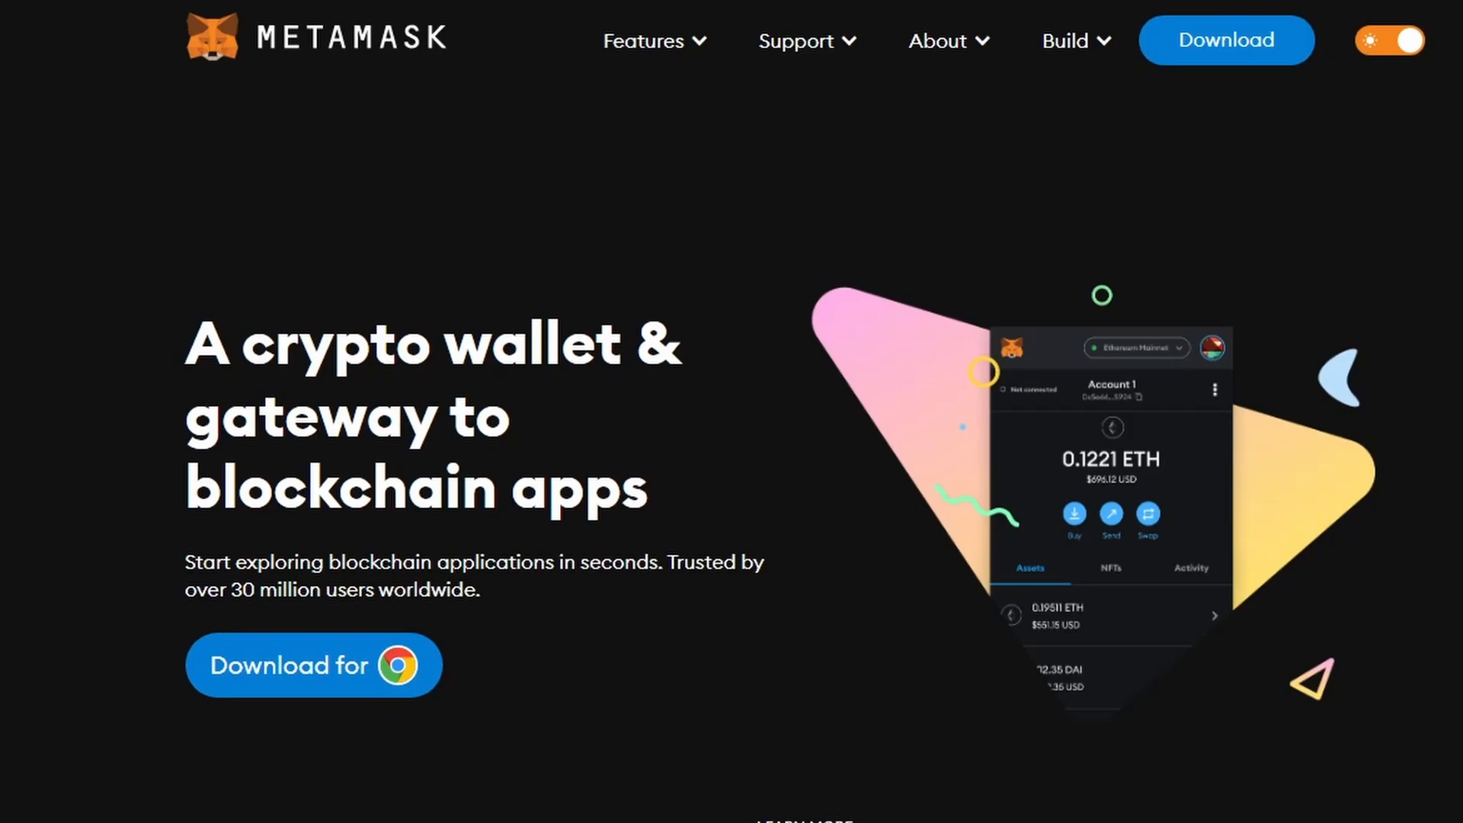
Add the MetaMask extension to Chrome and confirm the addition
click(314, 665)
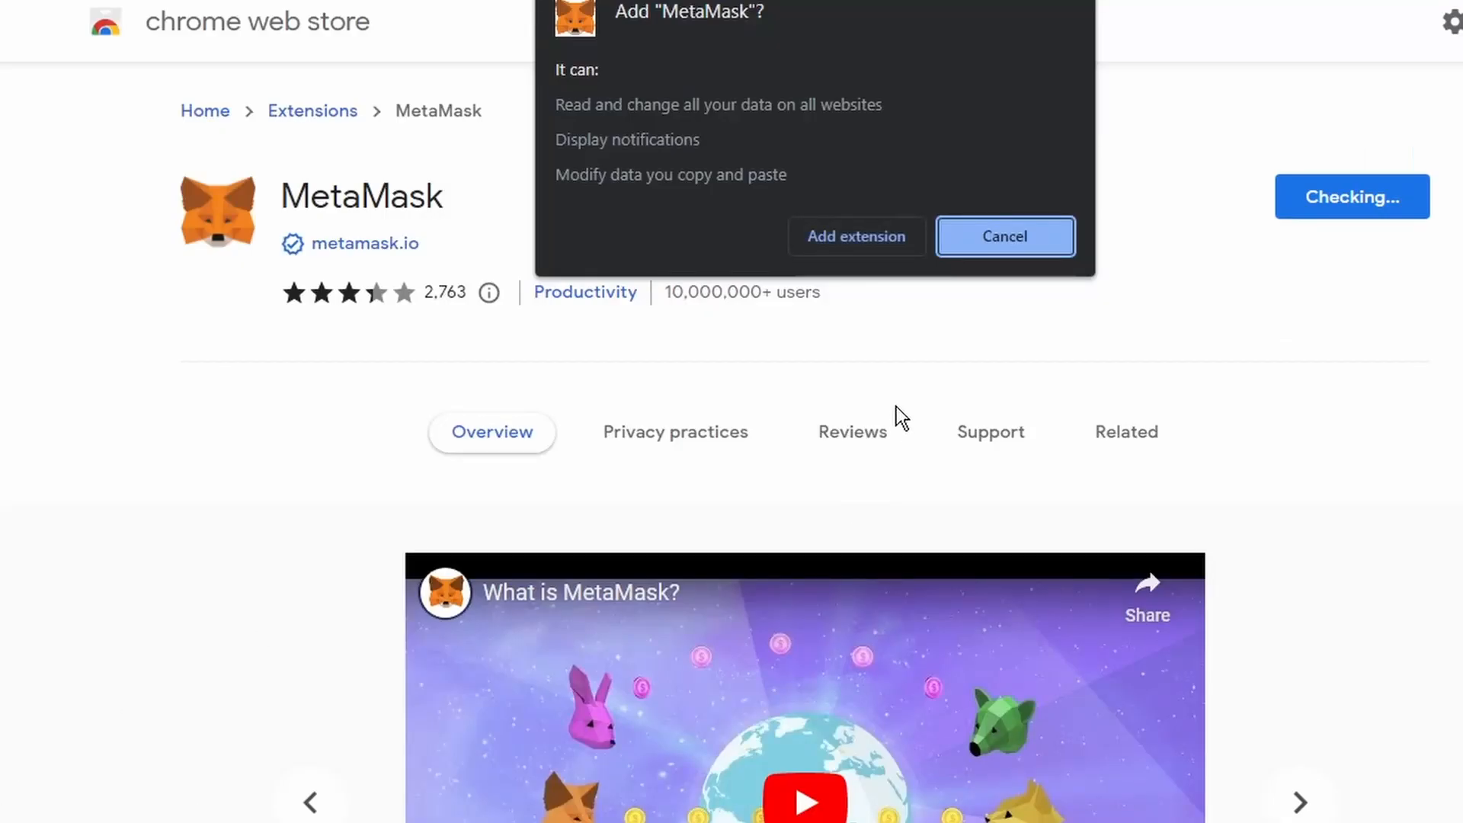
click(1004, 237)
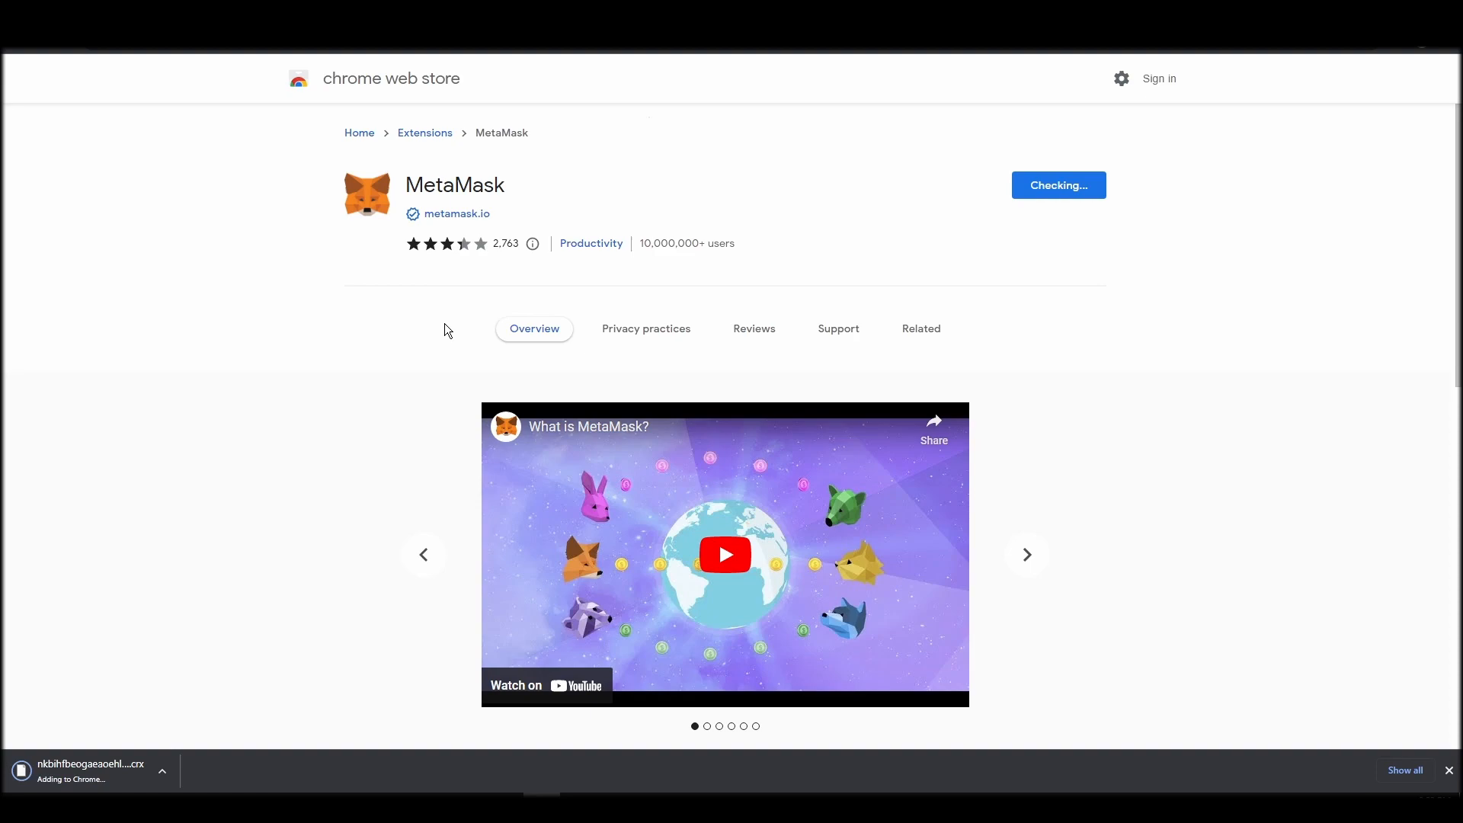
mouse_move(448, 317)
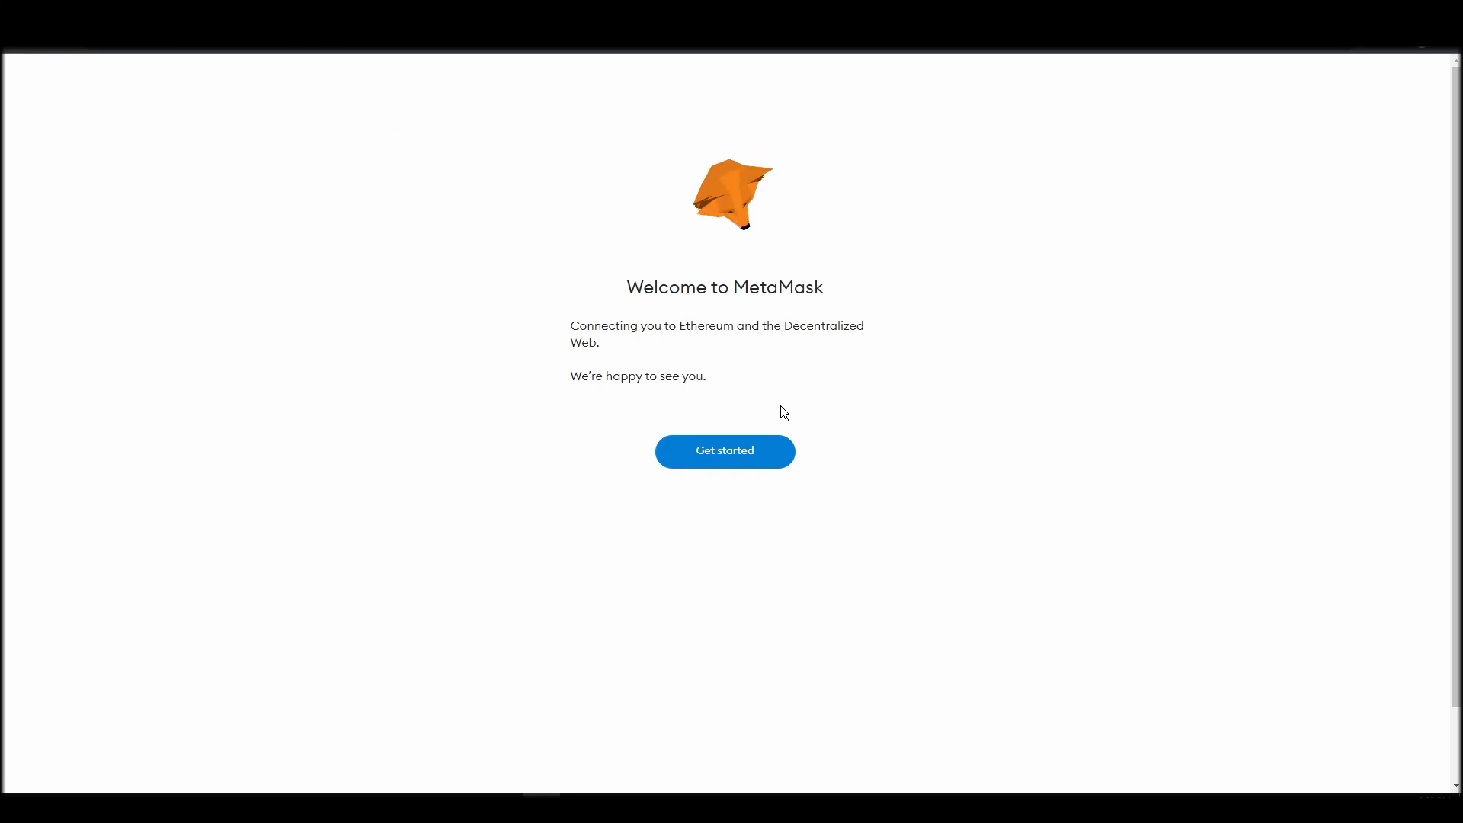
Start MetaMask setup, create a new wallet, accept the terms and set a password
click(724, 451)
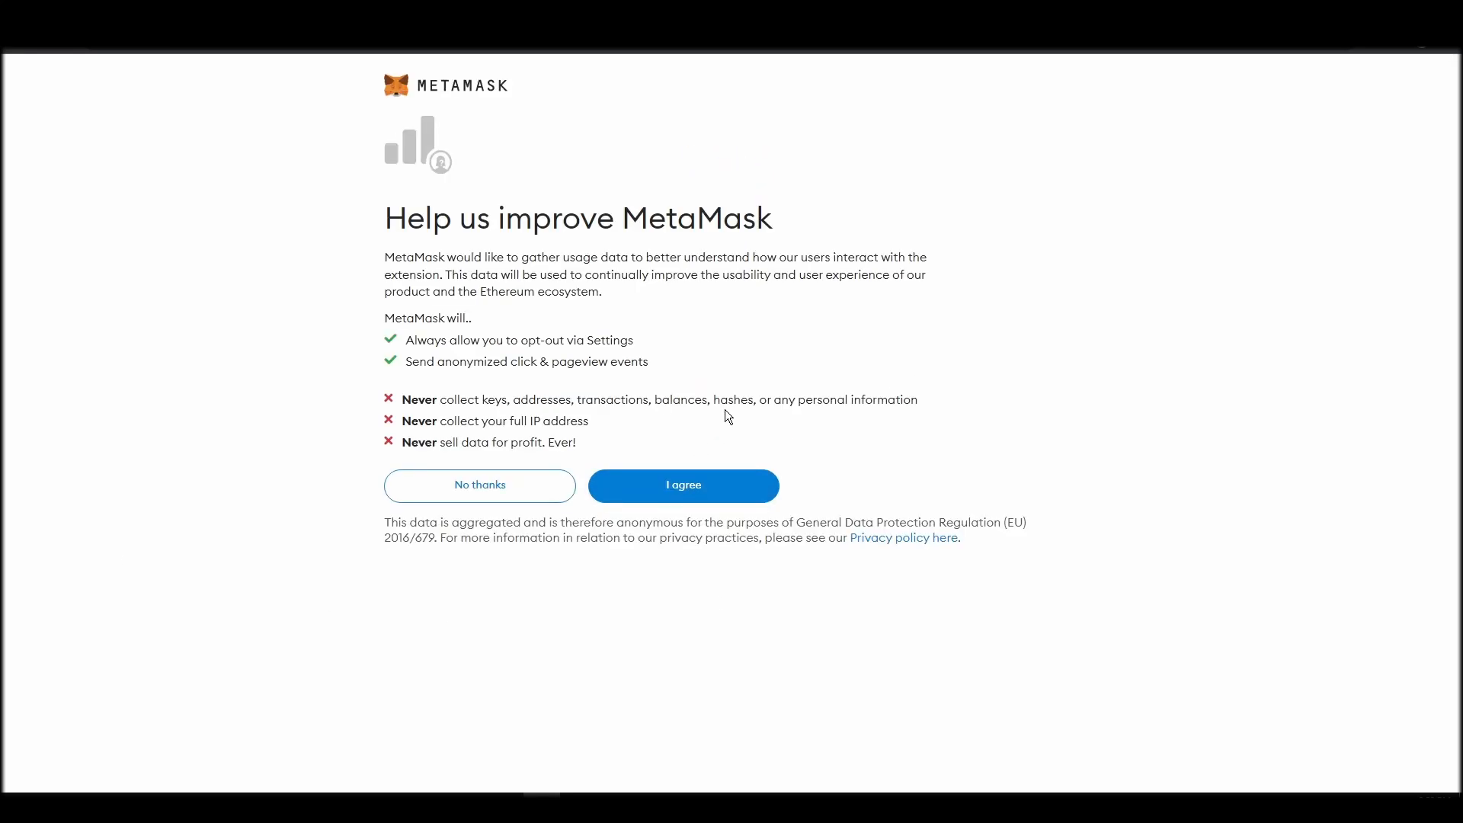
click(683, 484)
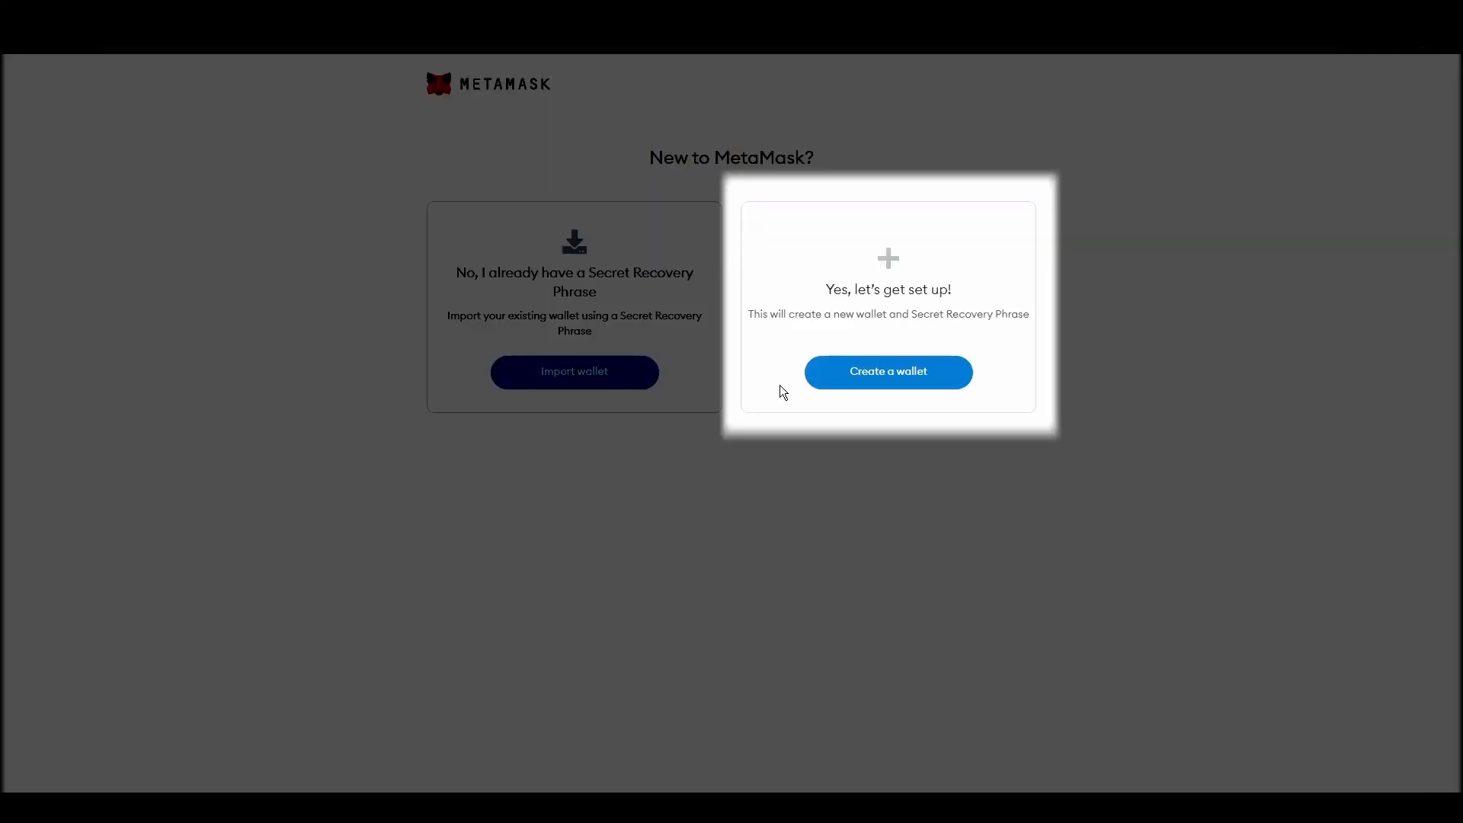
click(887, 372)
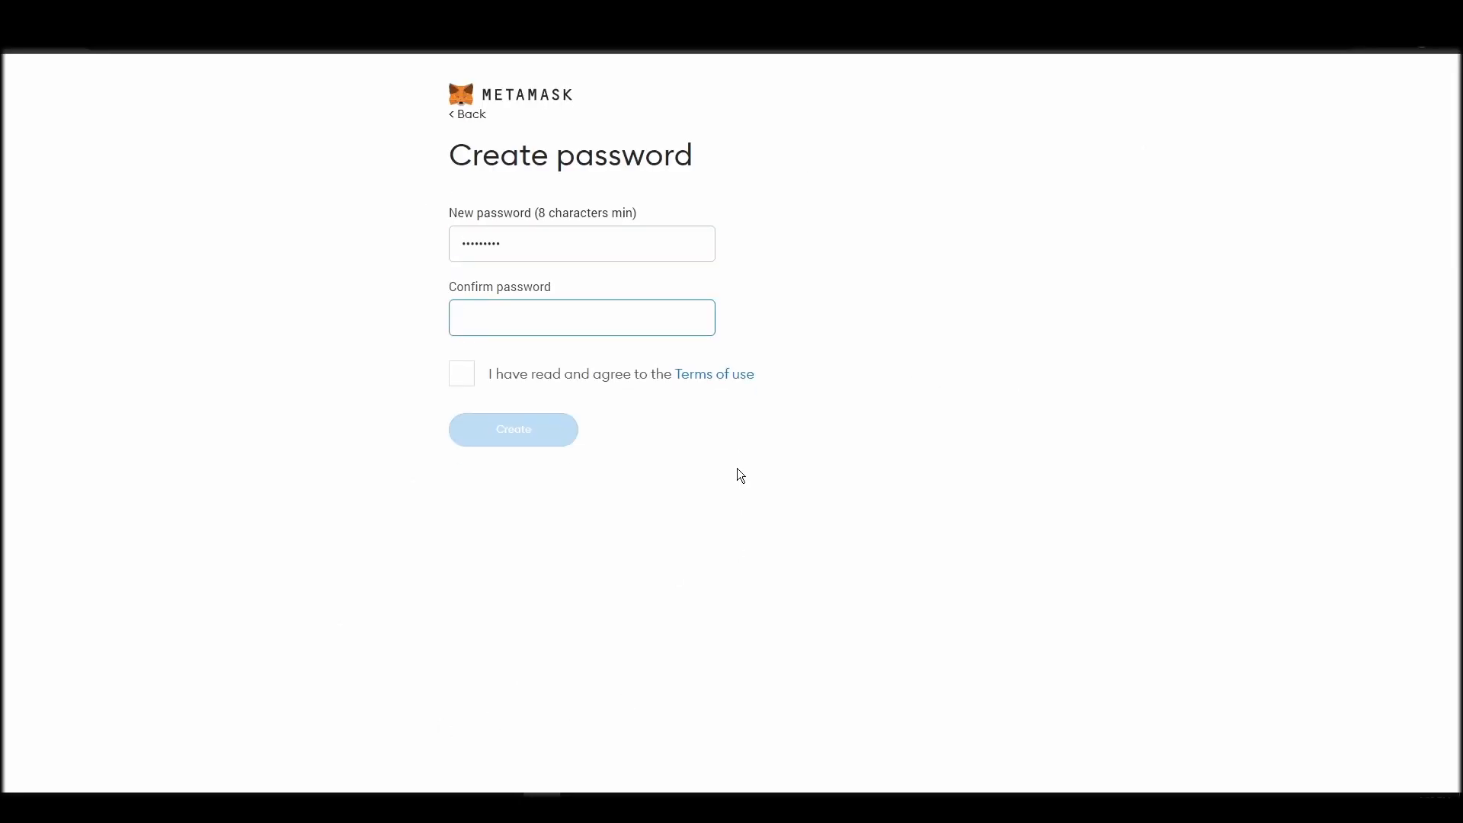
click(461, 373)
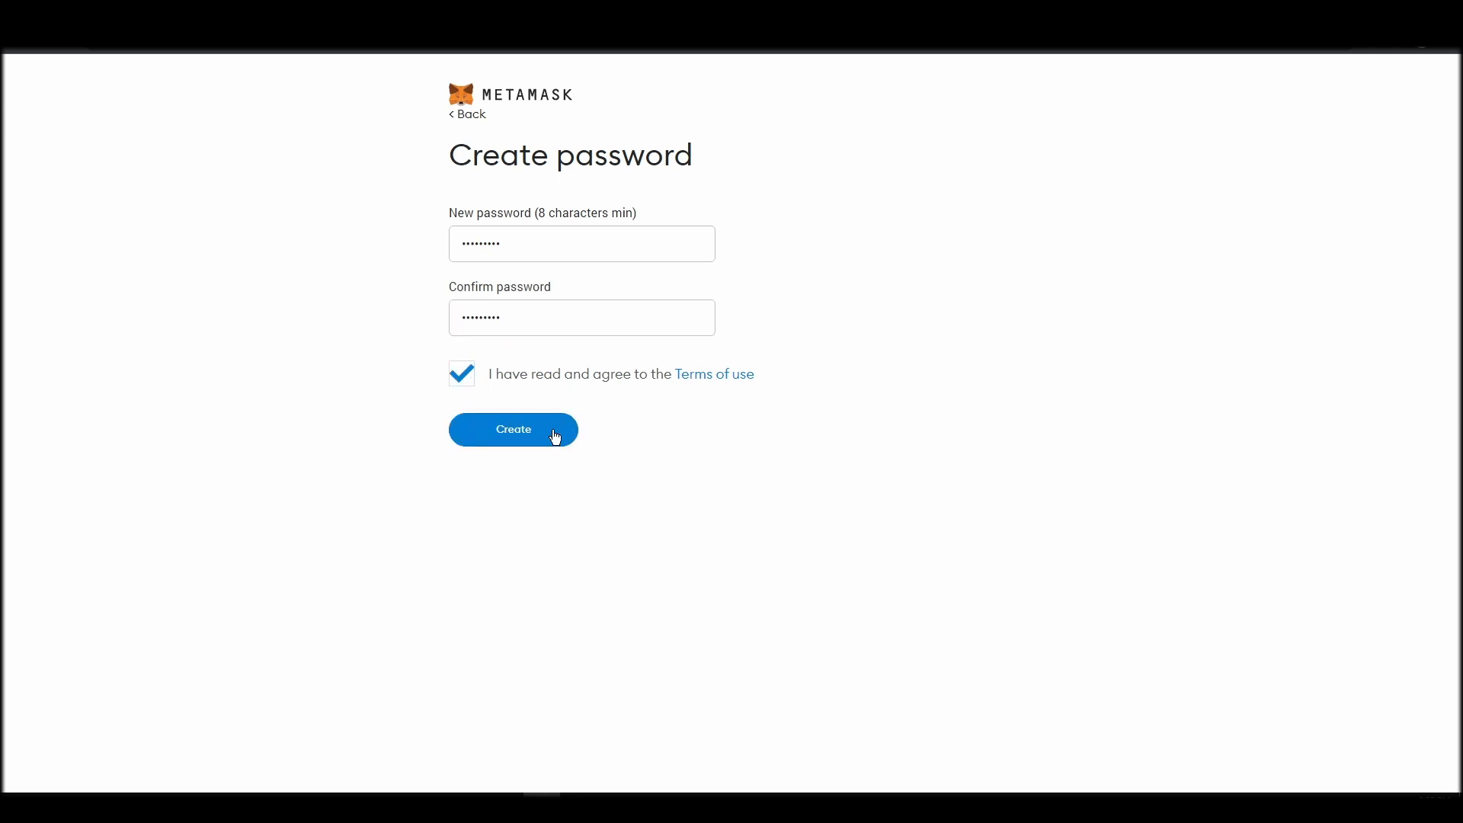
click(512, 429)
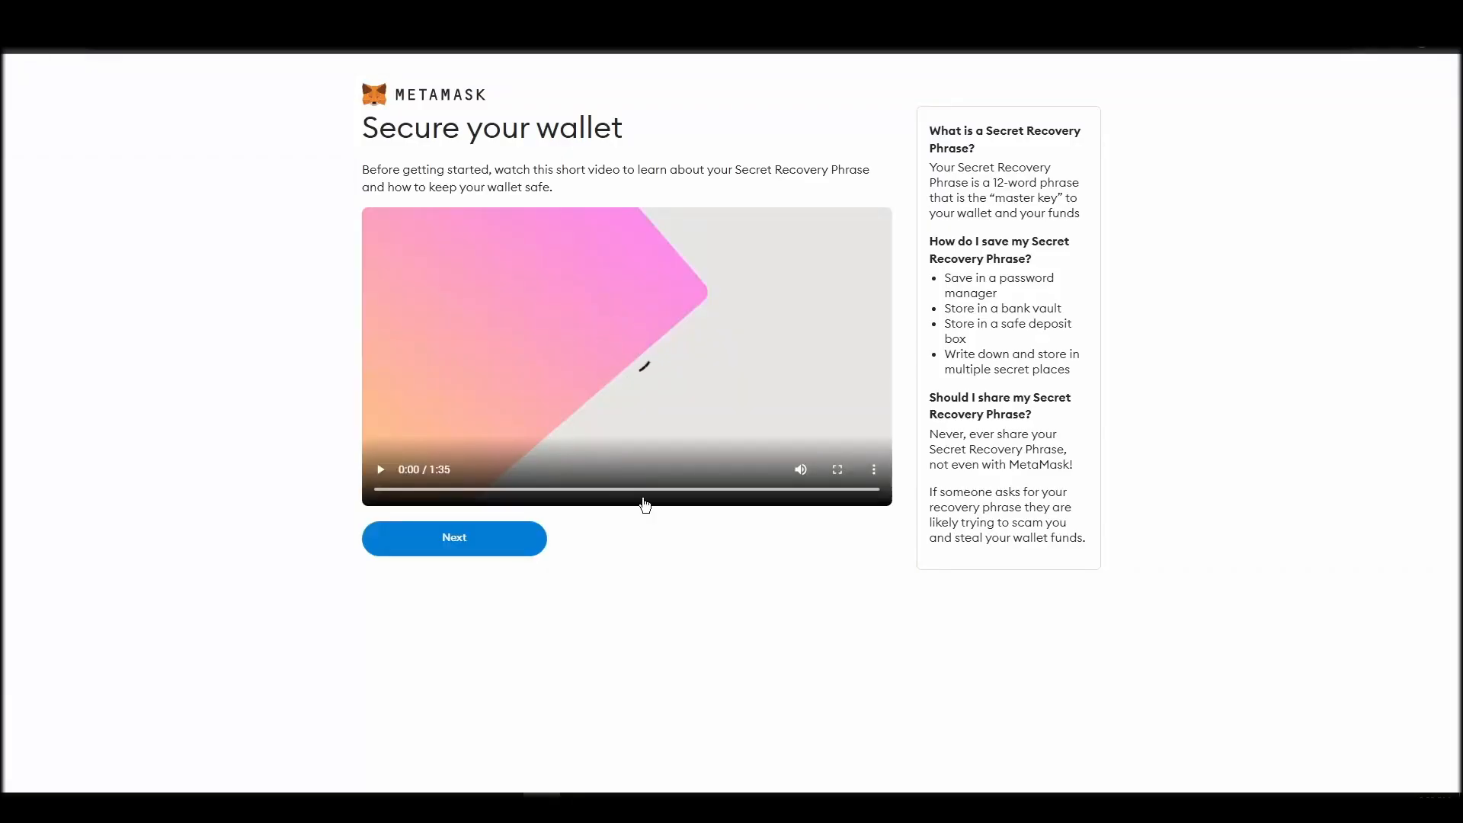
Reveal the Secret Recovery Phrase and continue to confirming it
click(454, 538)
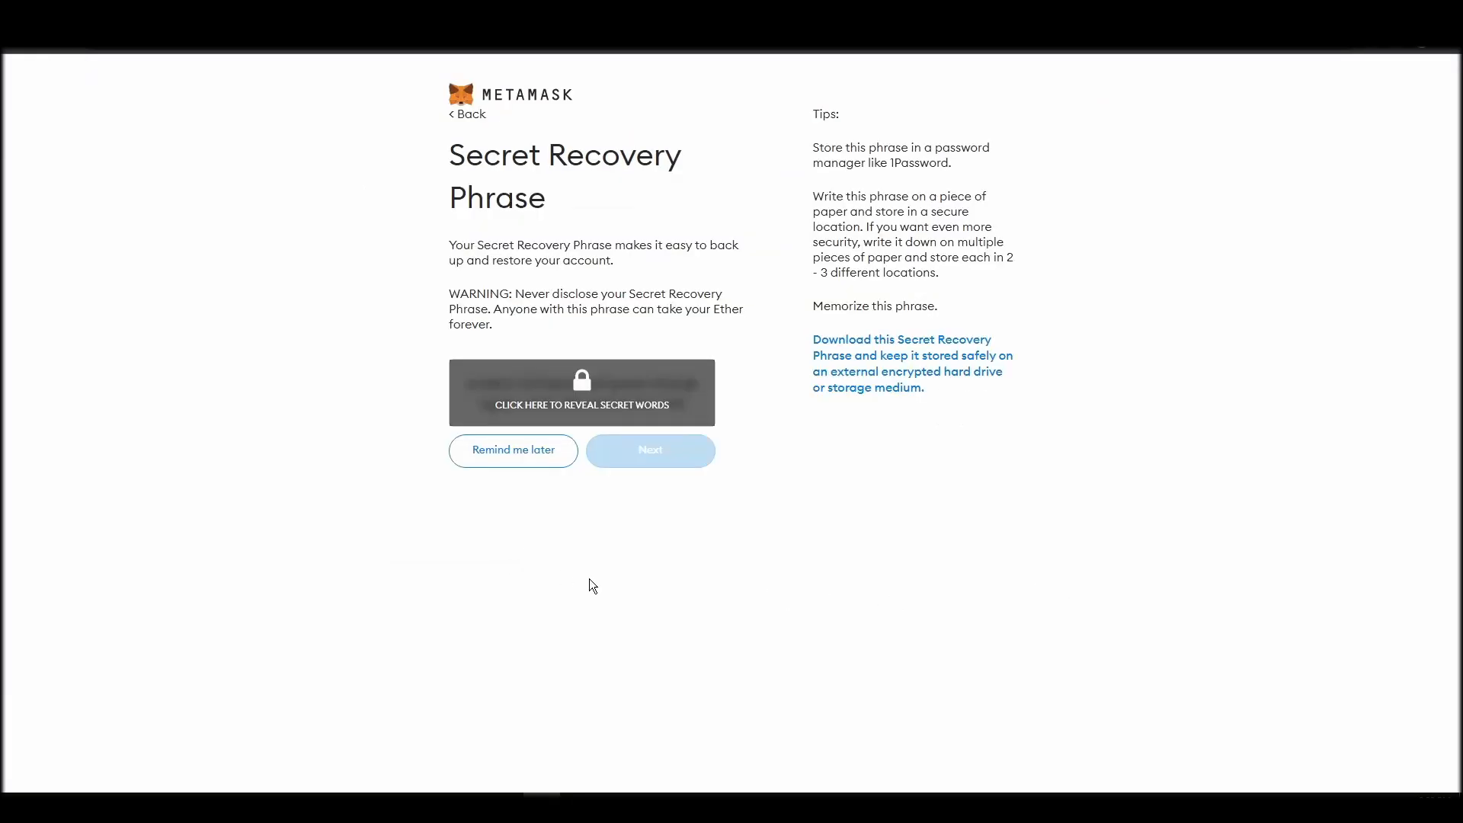
click(581, 392)
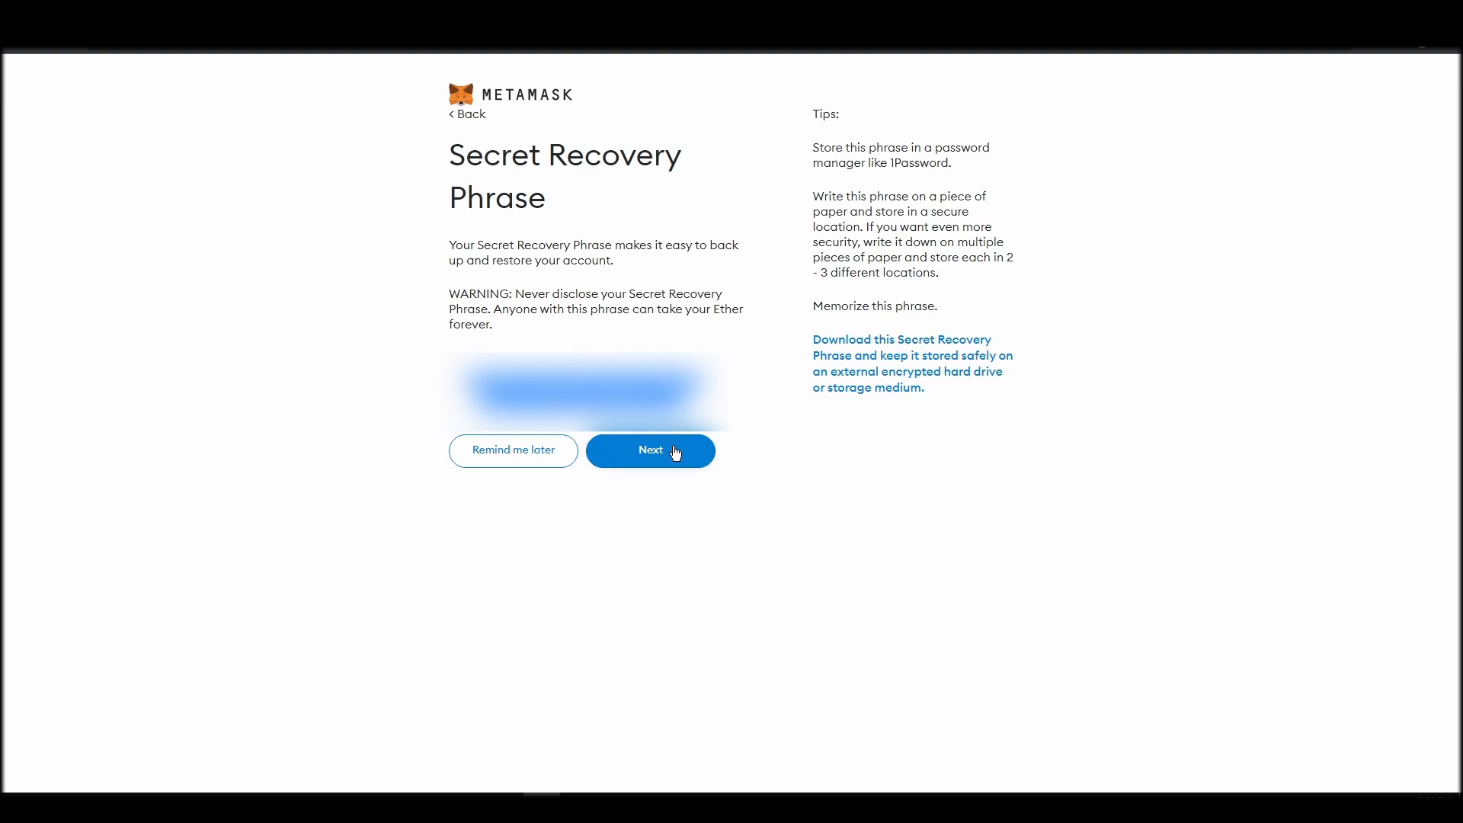
click(650, 451)
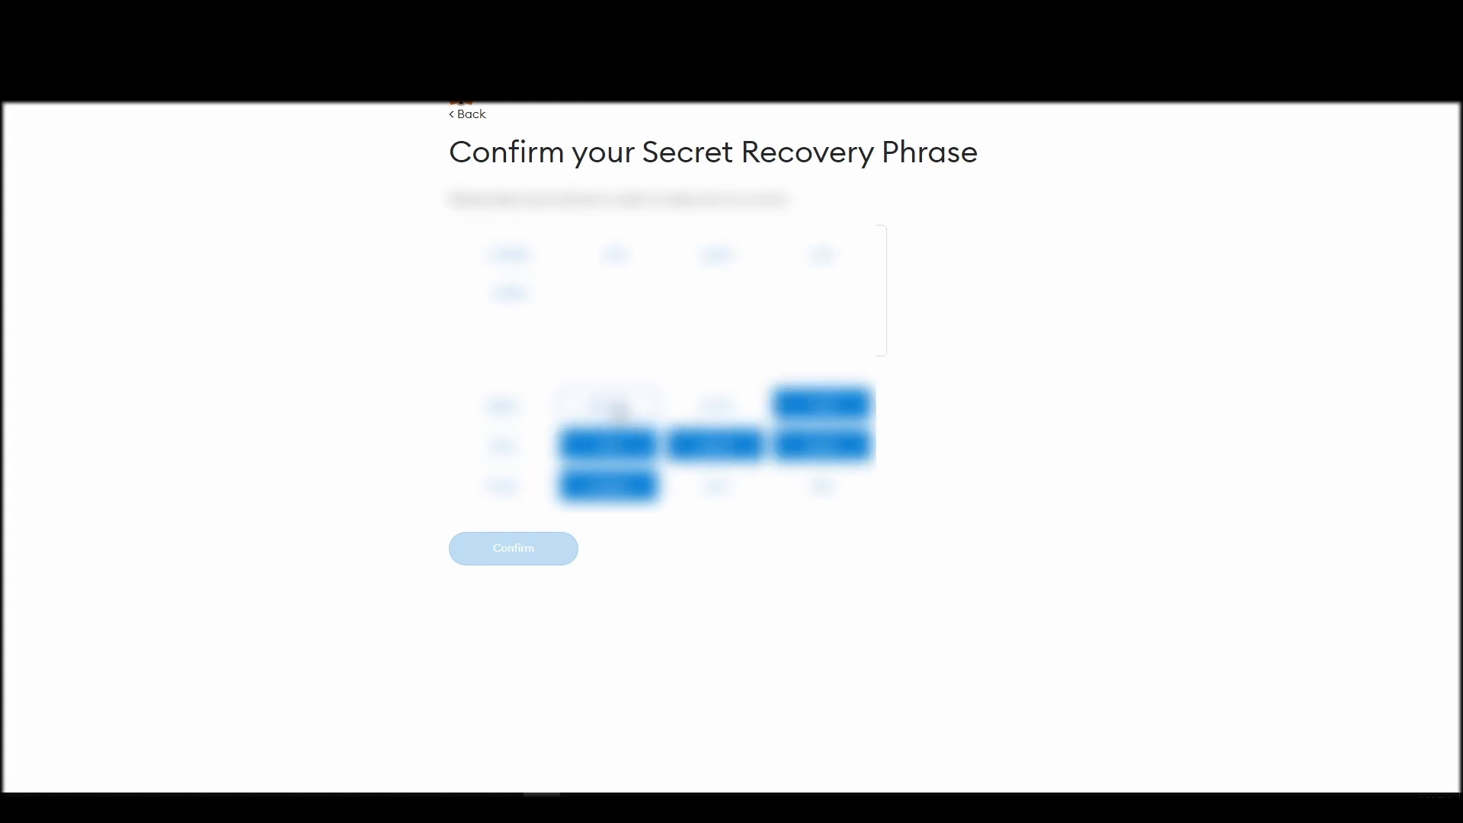
Select the recovery words in order, confirm the phrase and finish wallet setup
click(608, 402)
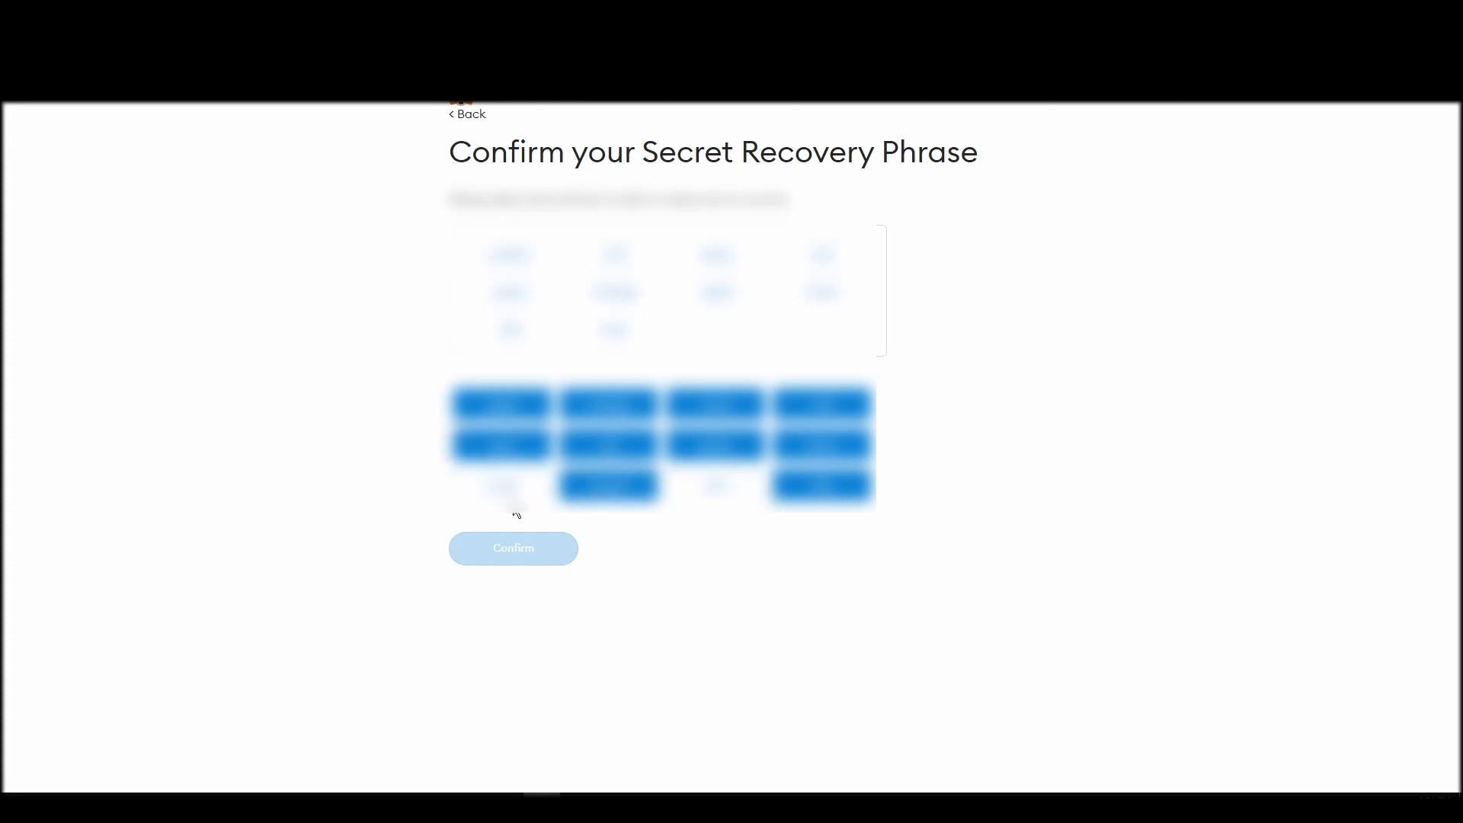
click(512, 547)
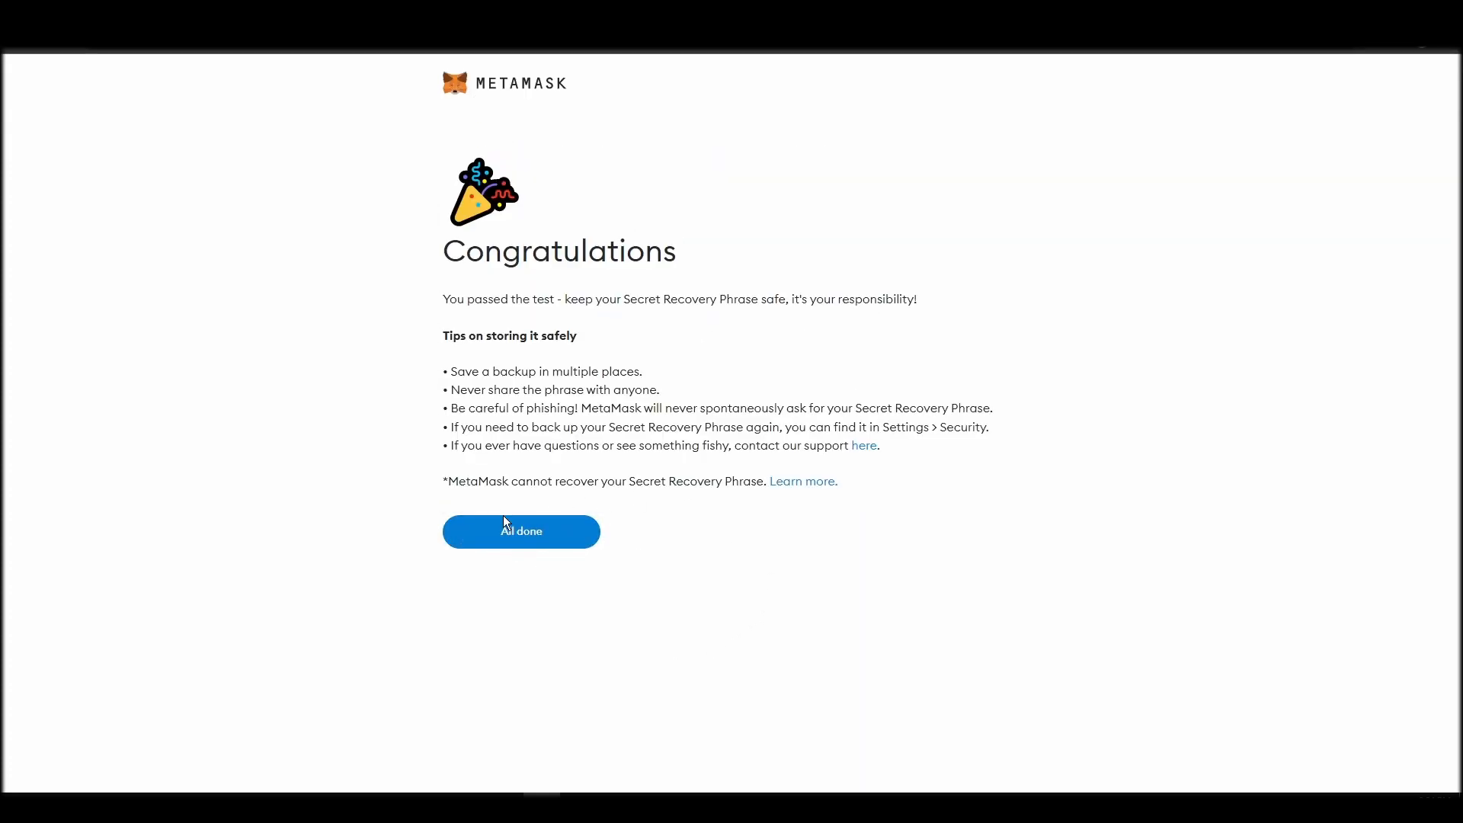
click(520, 530)
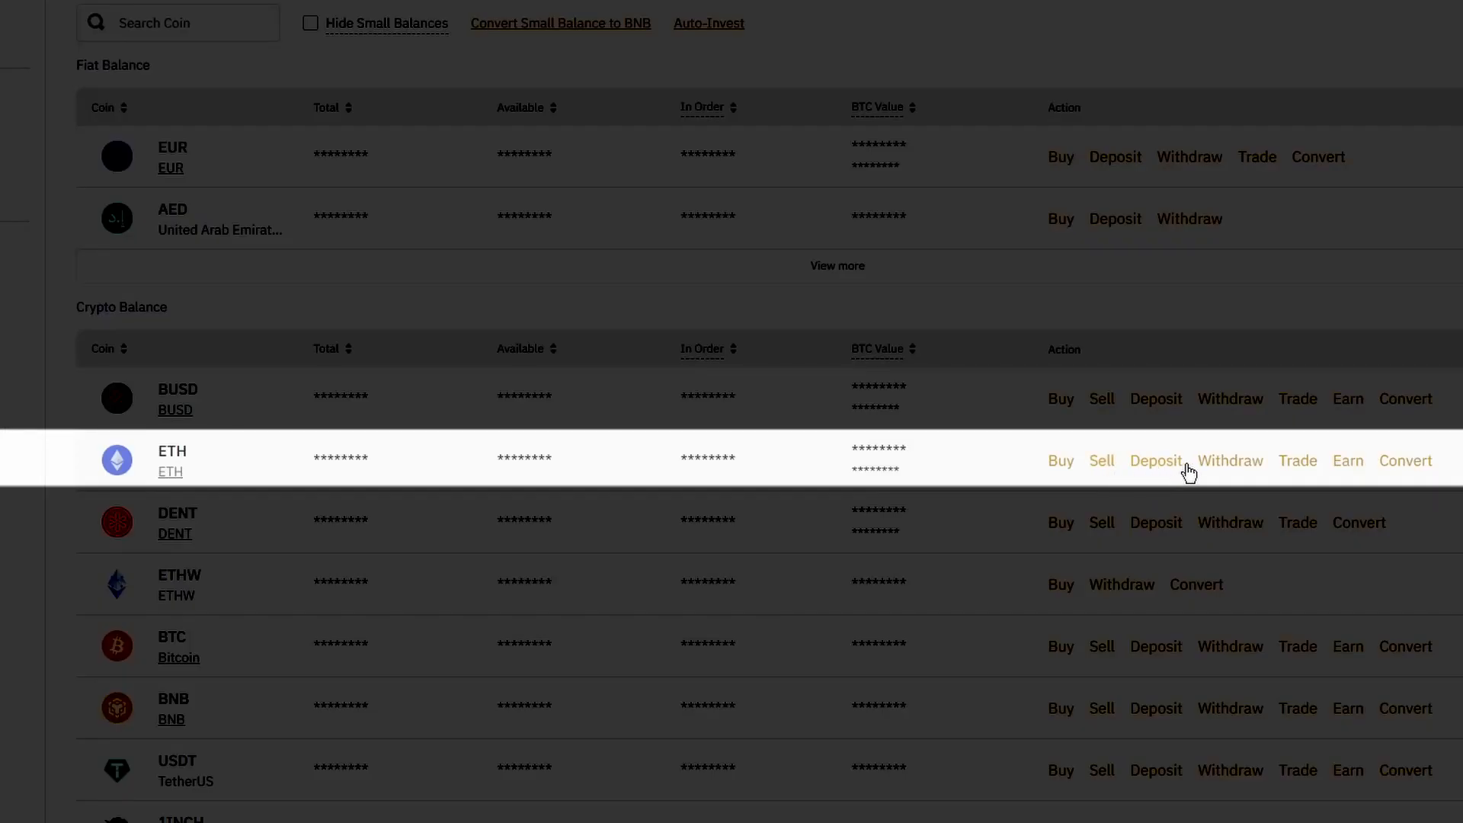
Start an ETH withdrawal on Binance and copy the MetaMask account address
click(1228, 460)
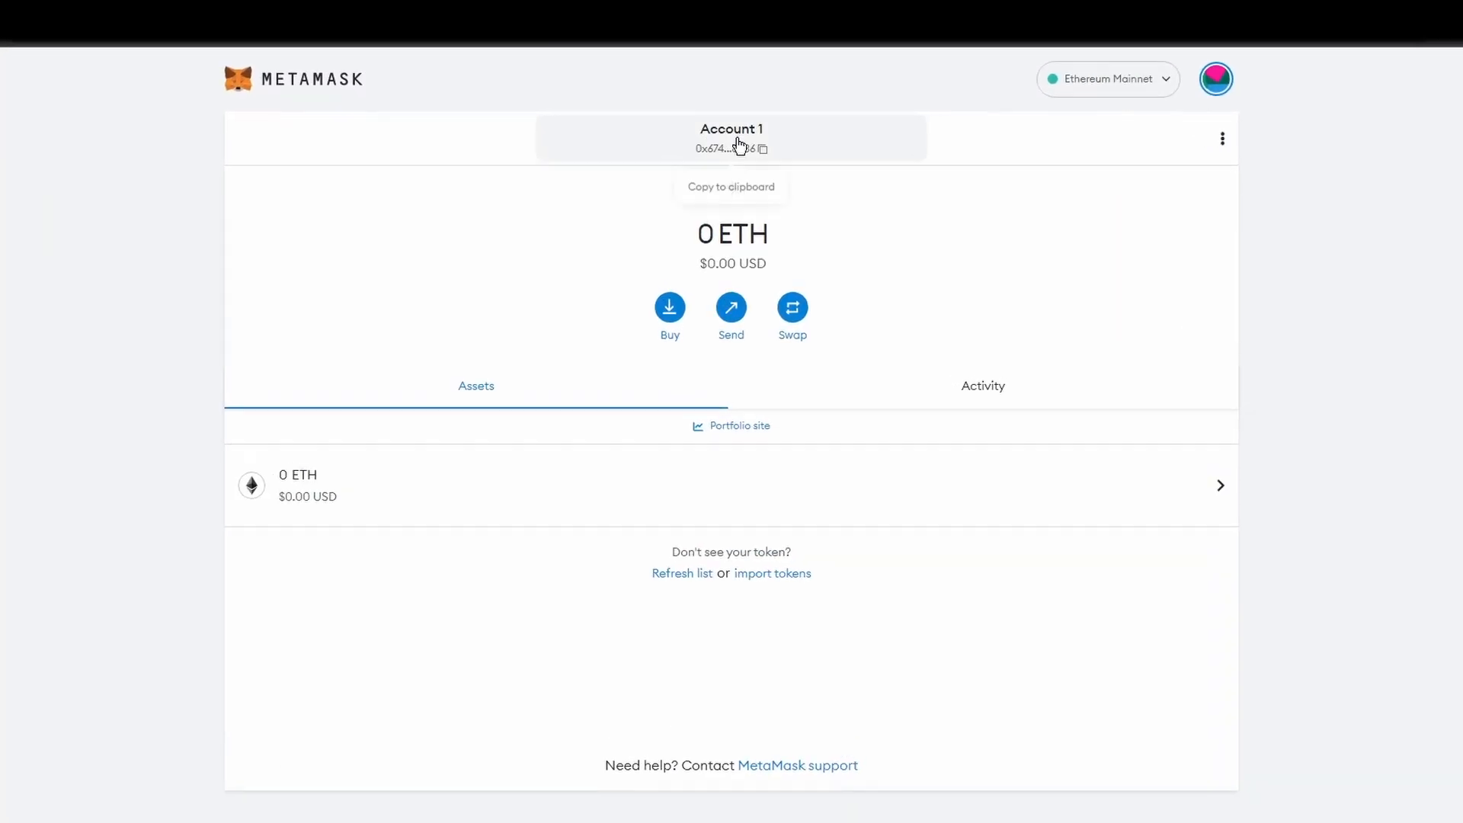
click(730, 147)
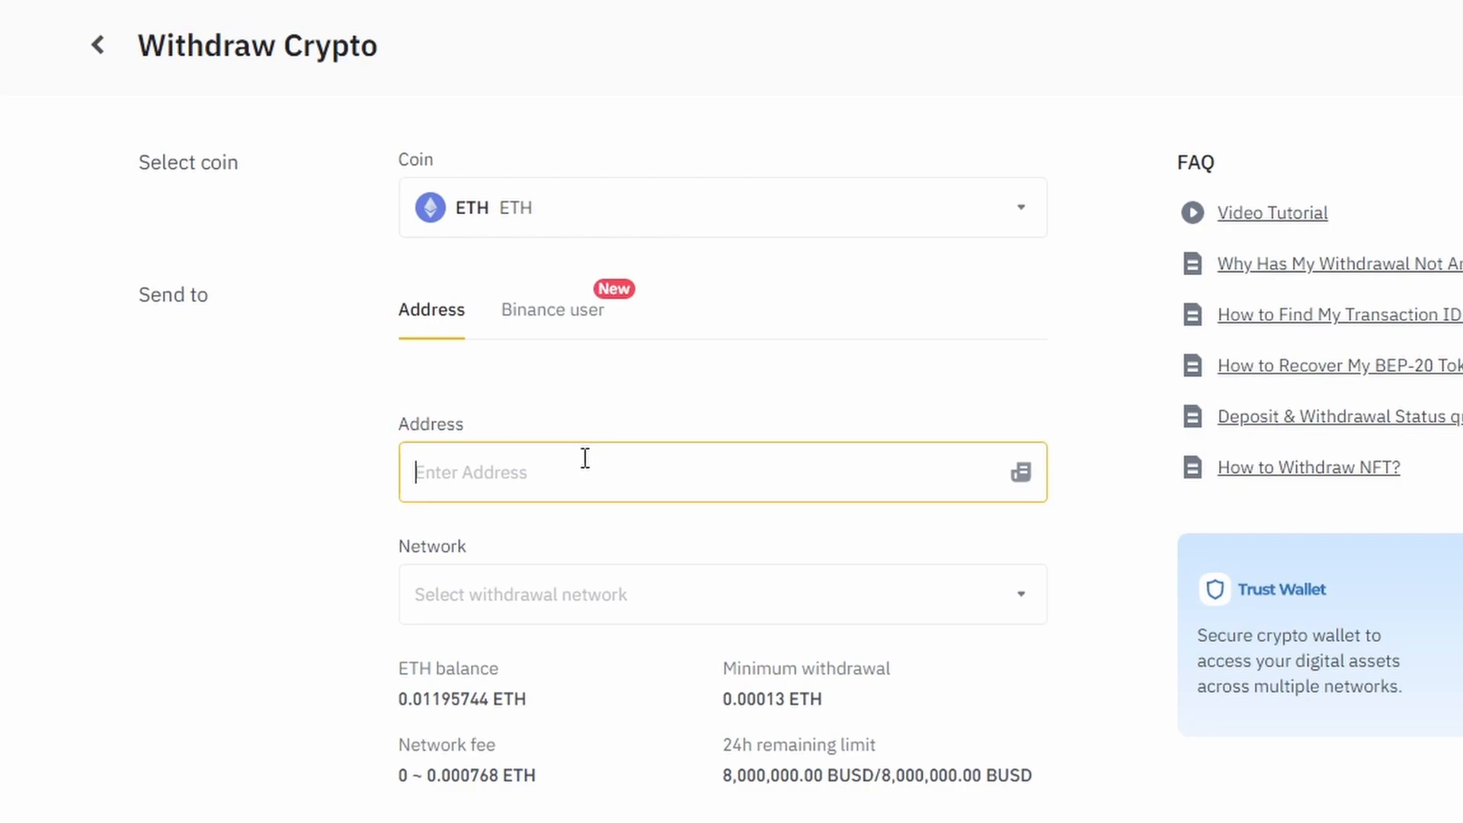
Submit a withdrawal of 0.01195744 ETH over Ethereum (ERC20) to address 0x6748…8036 and pass security verification
text(0x6748952A454714Ba3b58Cb40354021a011b78036)
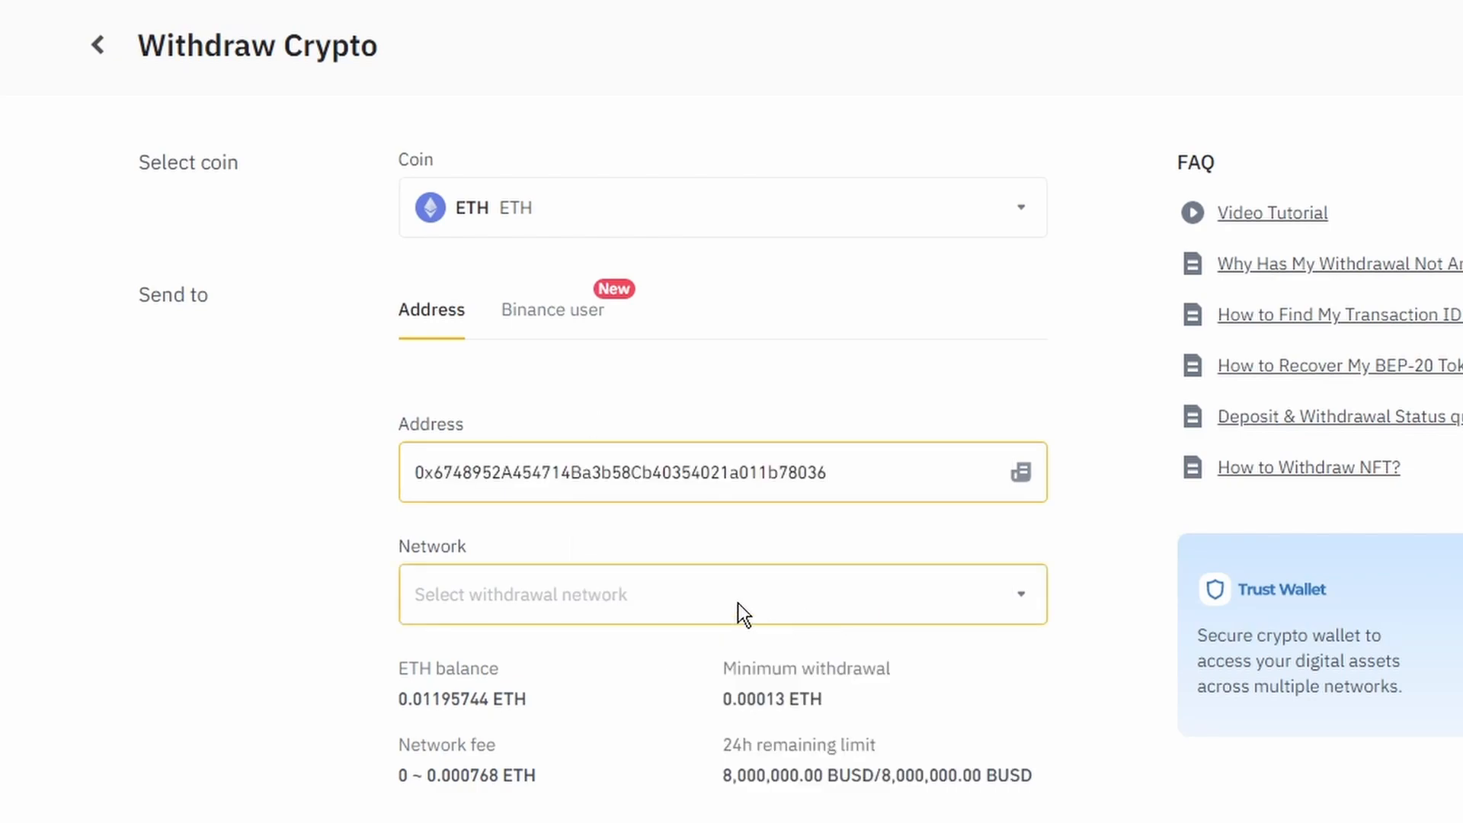
click(722, 595)
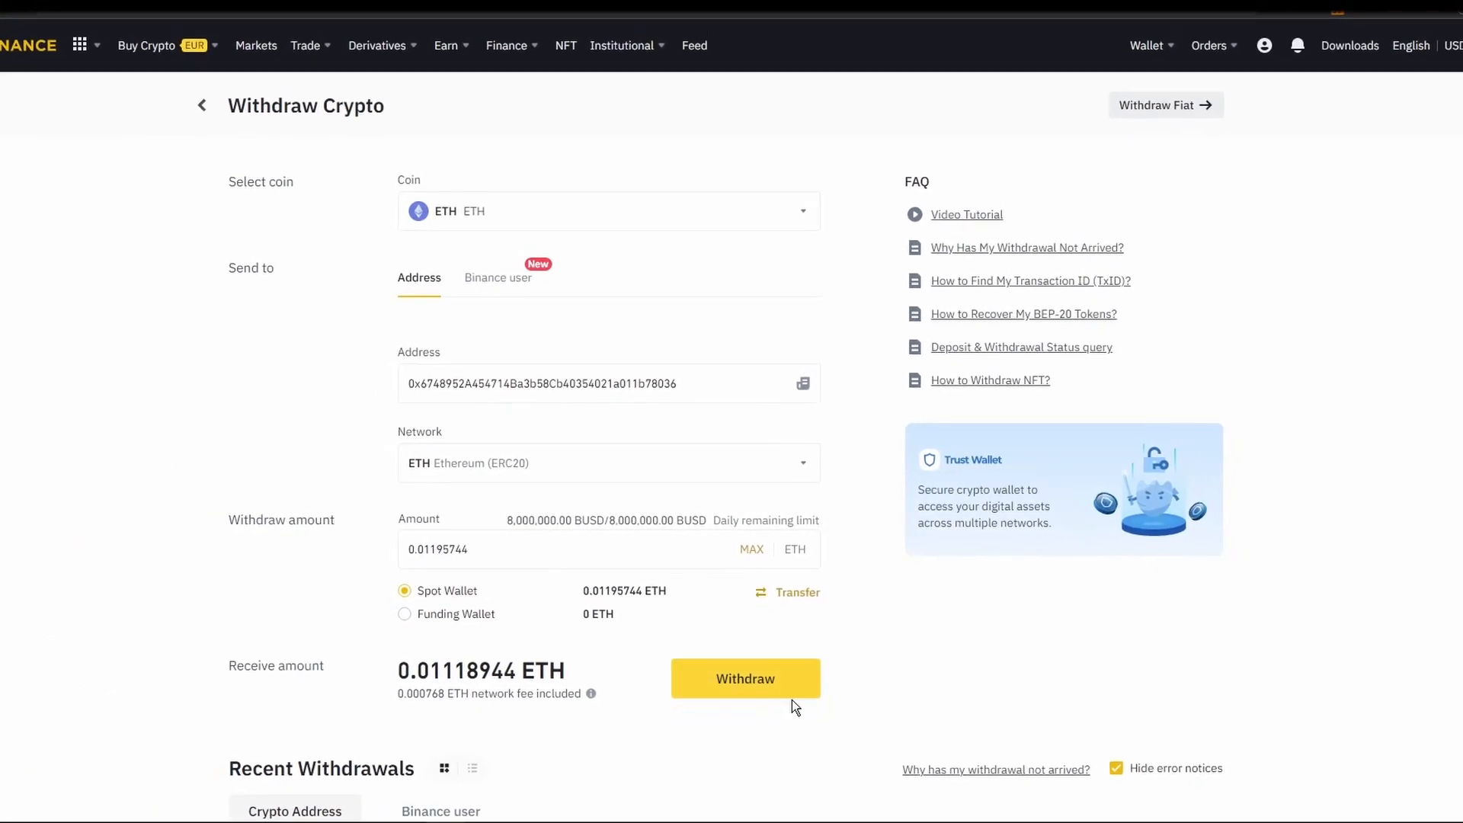
click(745, 678)
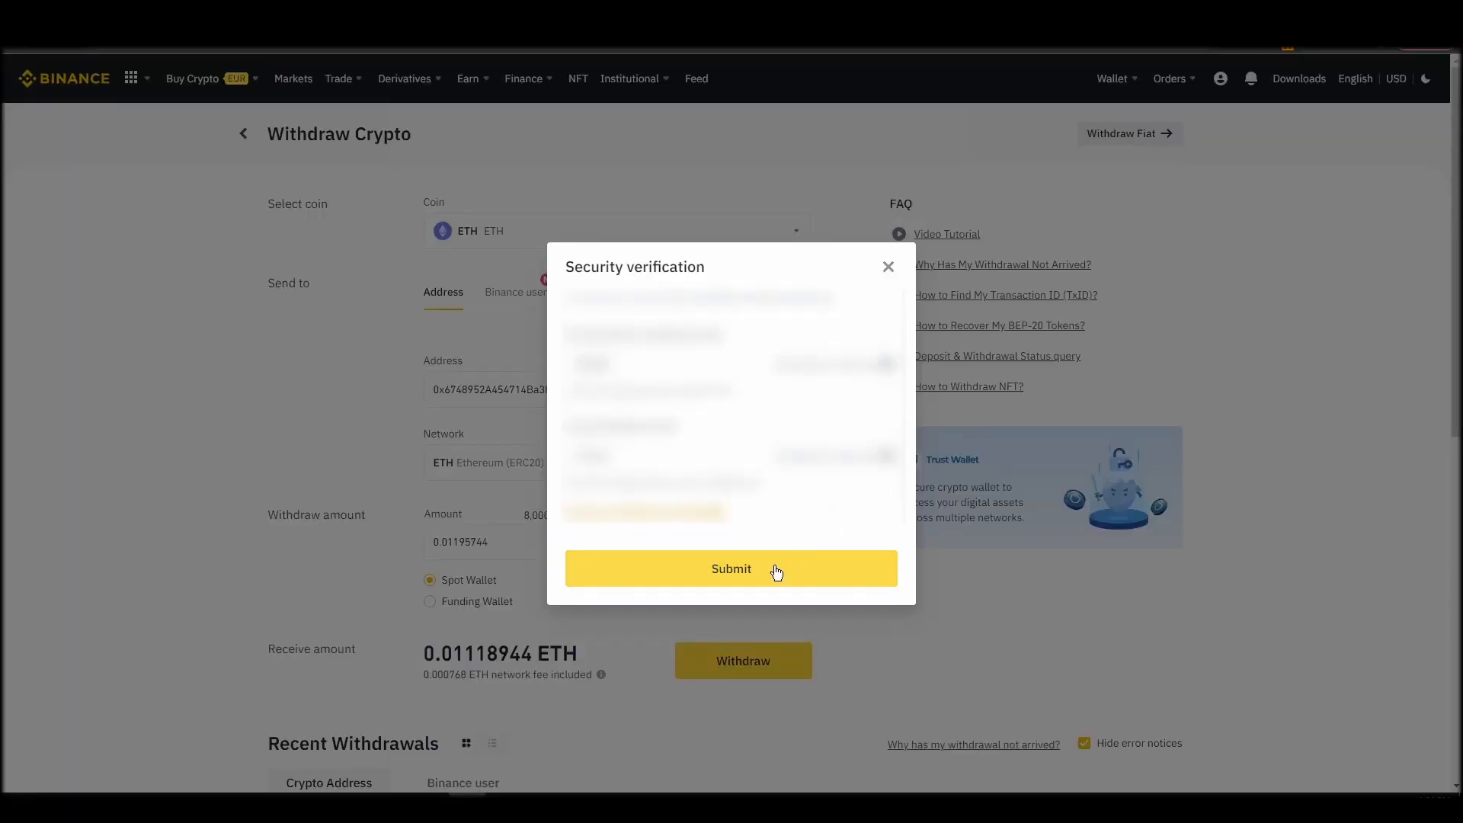
click(730, 569)
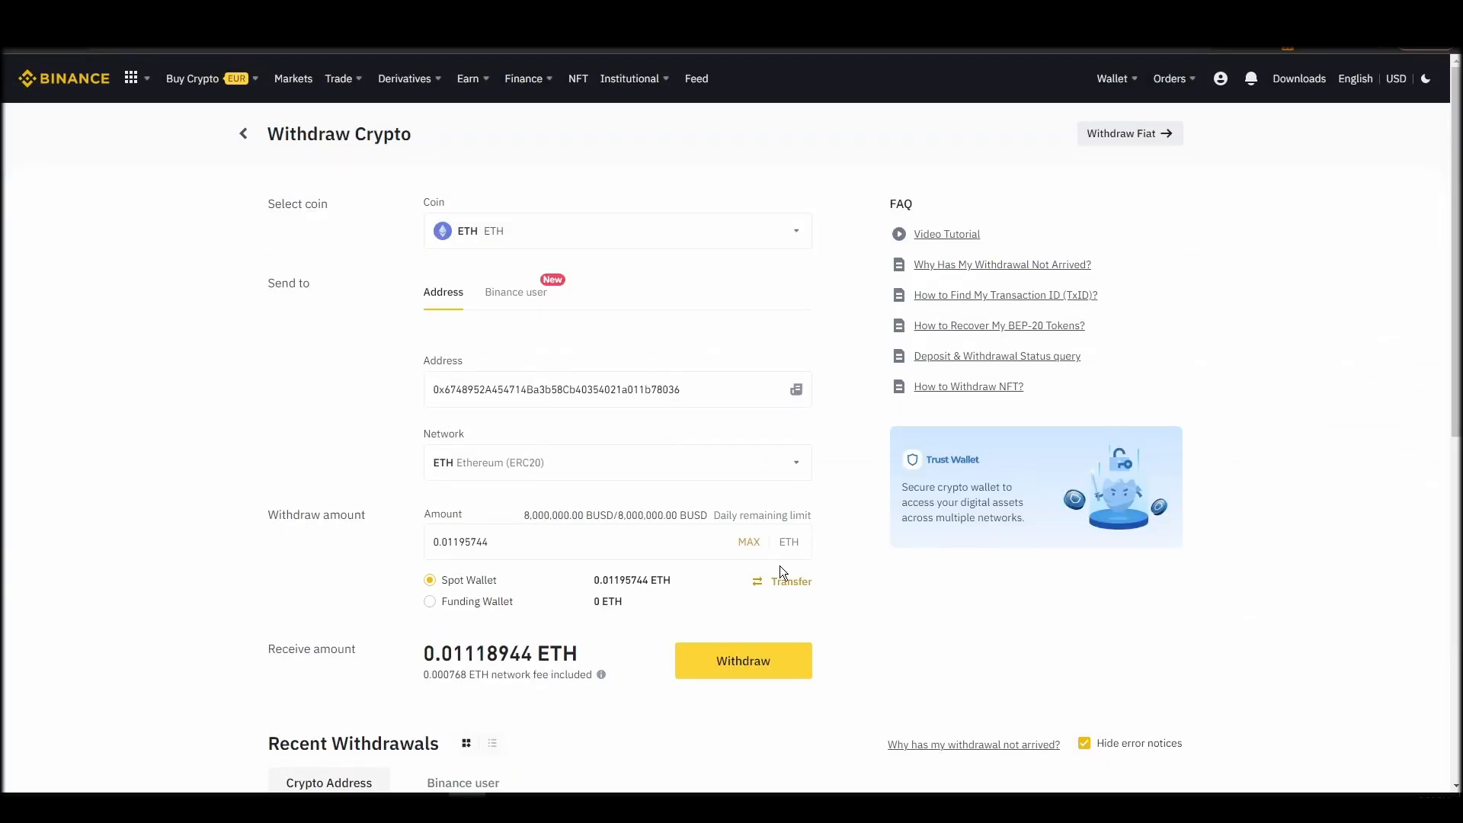
Head to OpenSea by searching 'openseas' to begin connecting a wallet
click(742, 659)
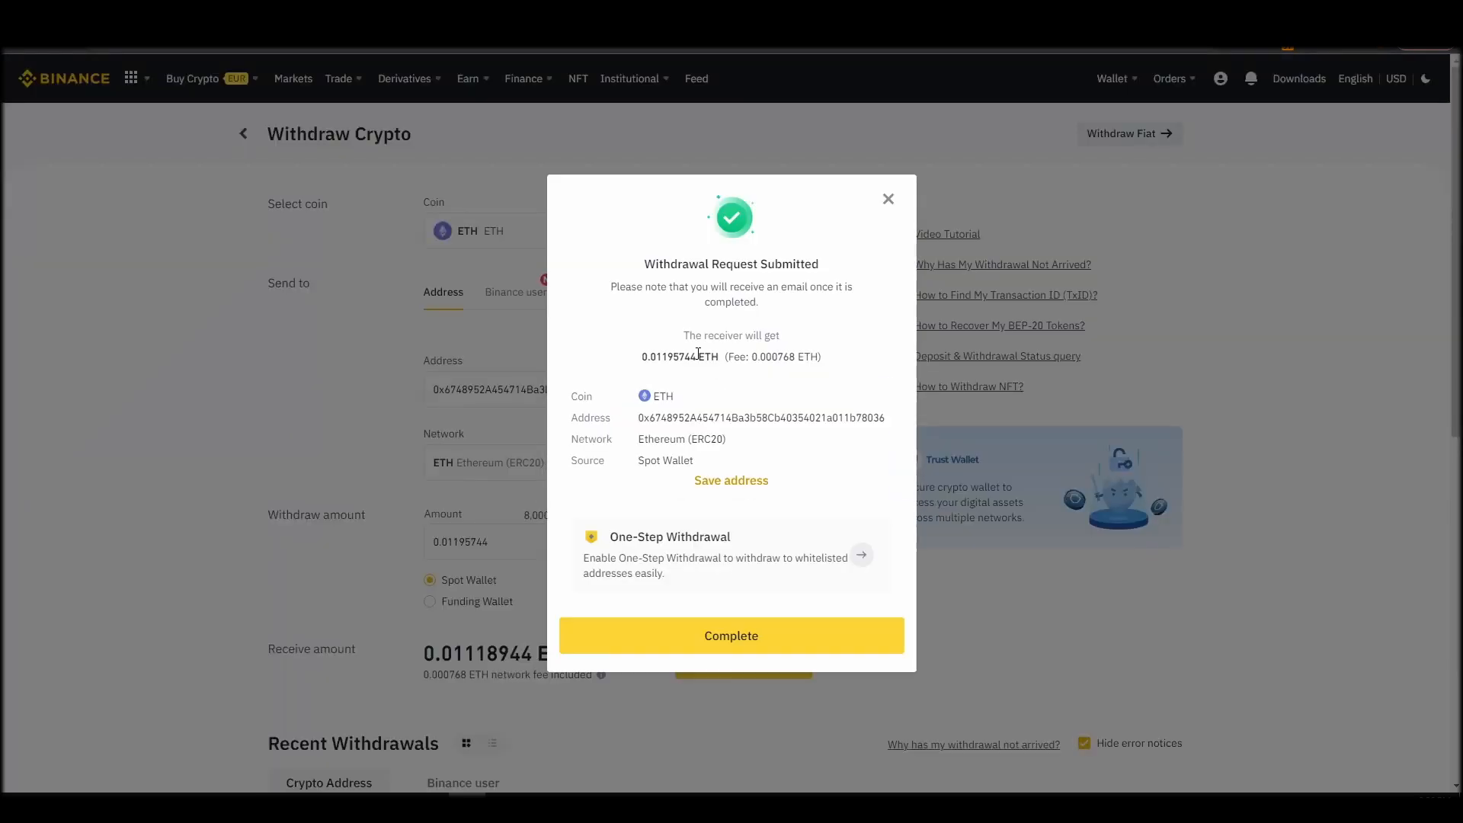
text(openseas)
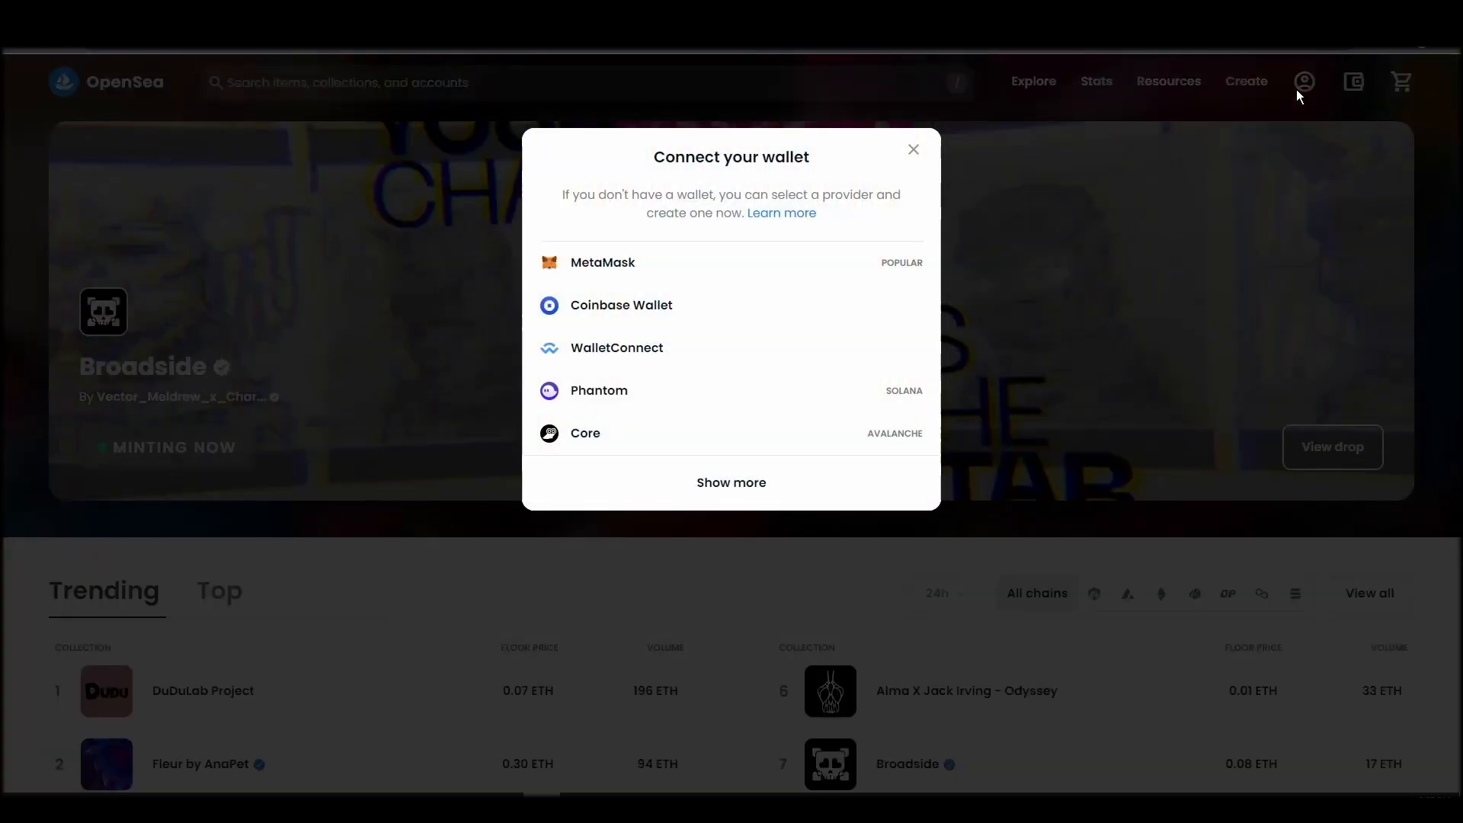
Connect MetaMask's Account 1 to OpenSea and approve the connection
click(604, 262)
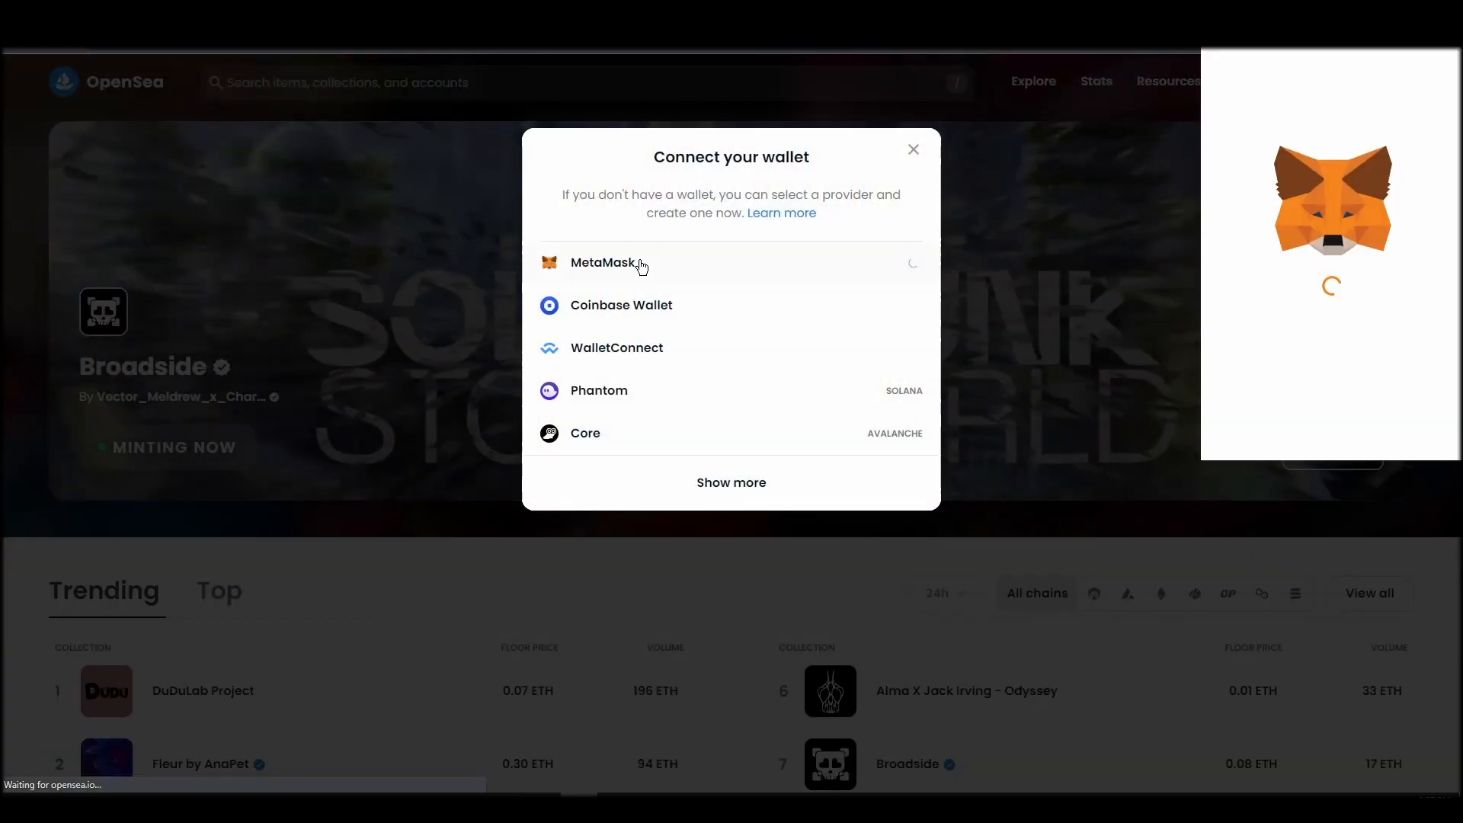
click(605, 262)
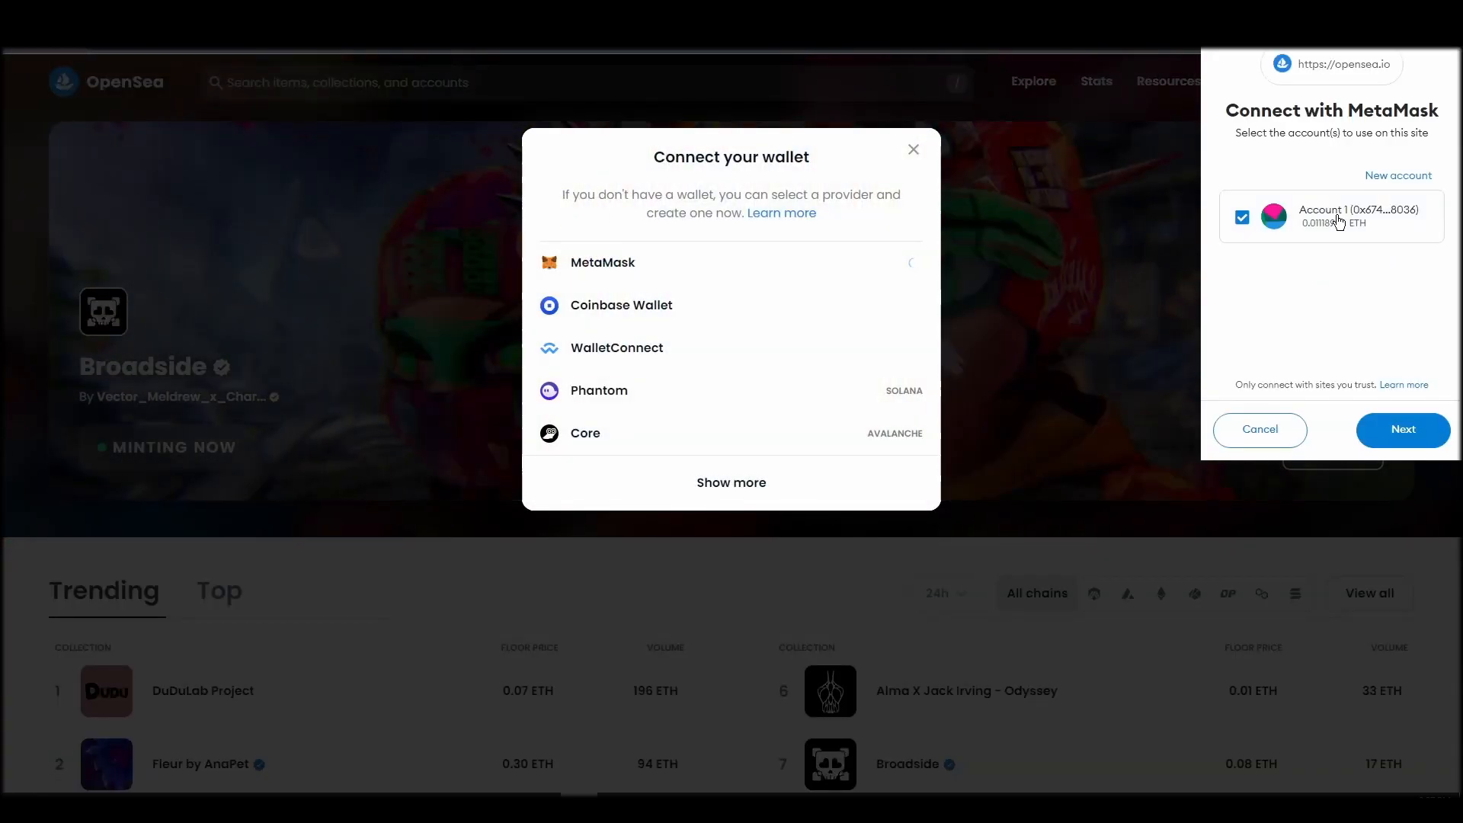
click(1402, 430)
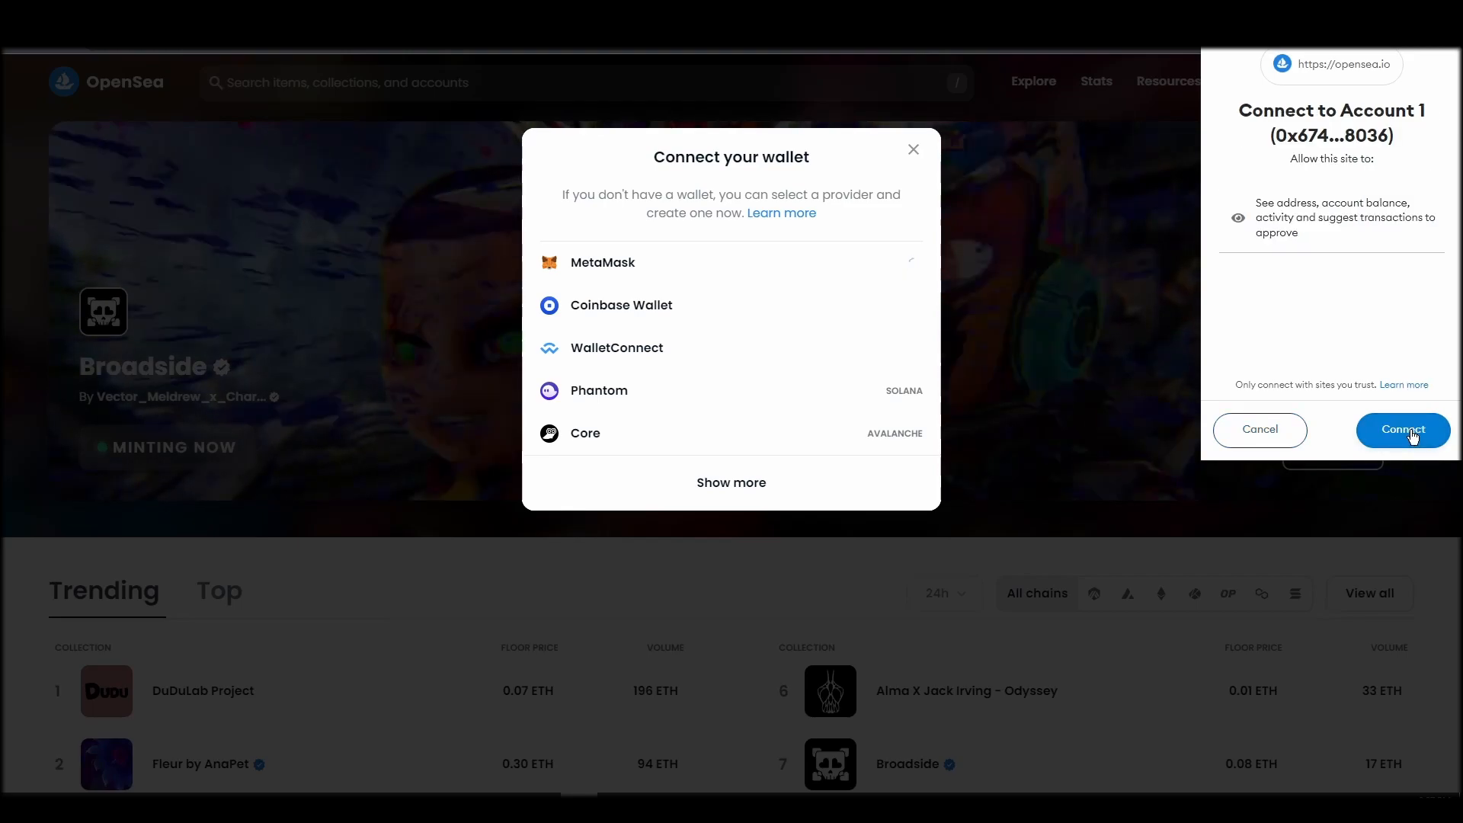
click(1401, 430)
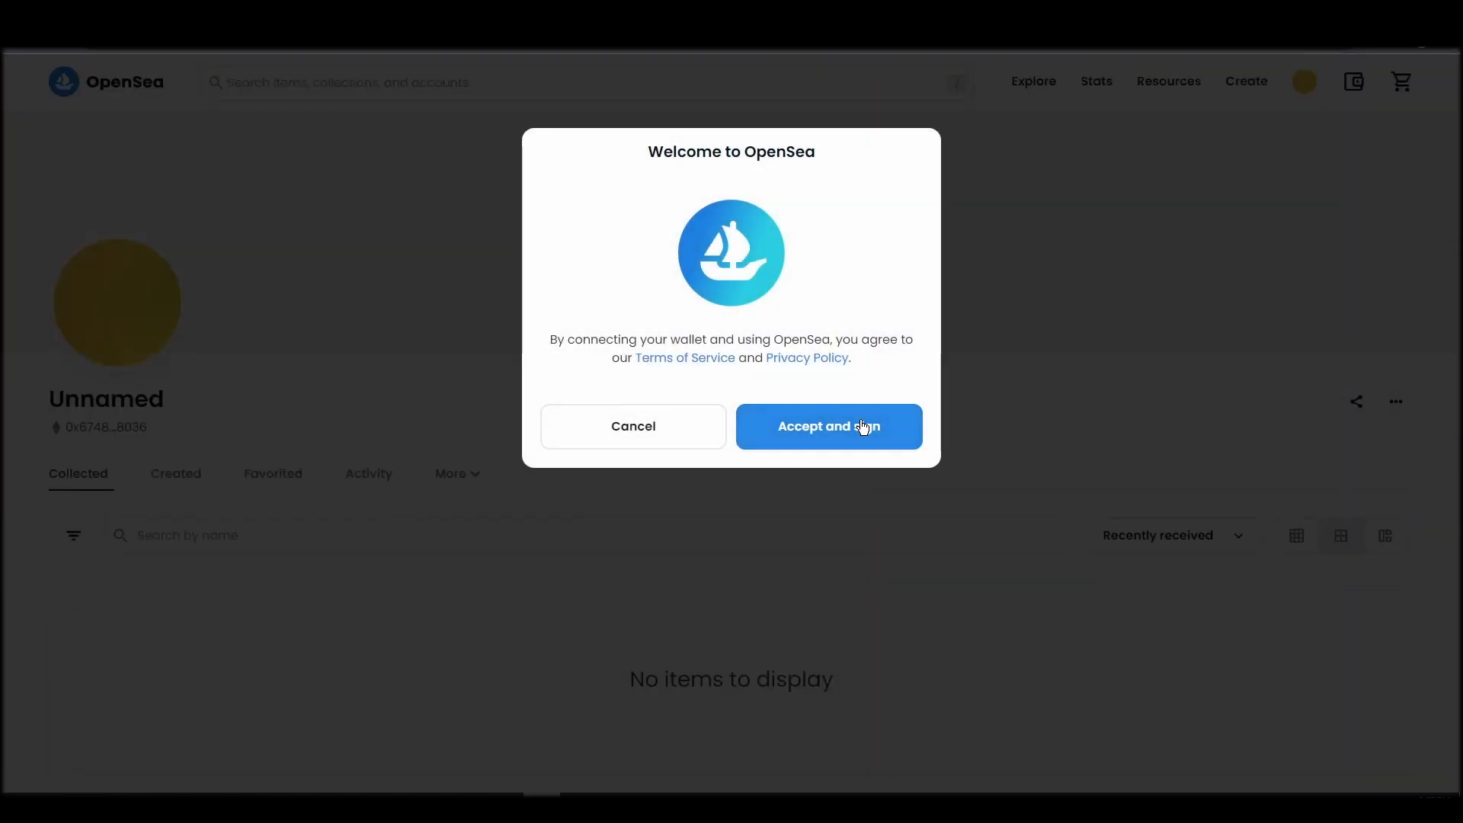
Accept OpenSea's terms of service and sign the welcome message to finish signing in
click(827, 427)
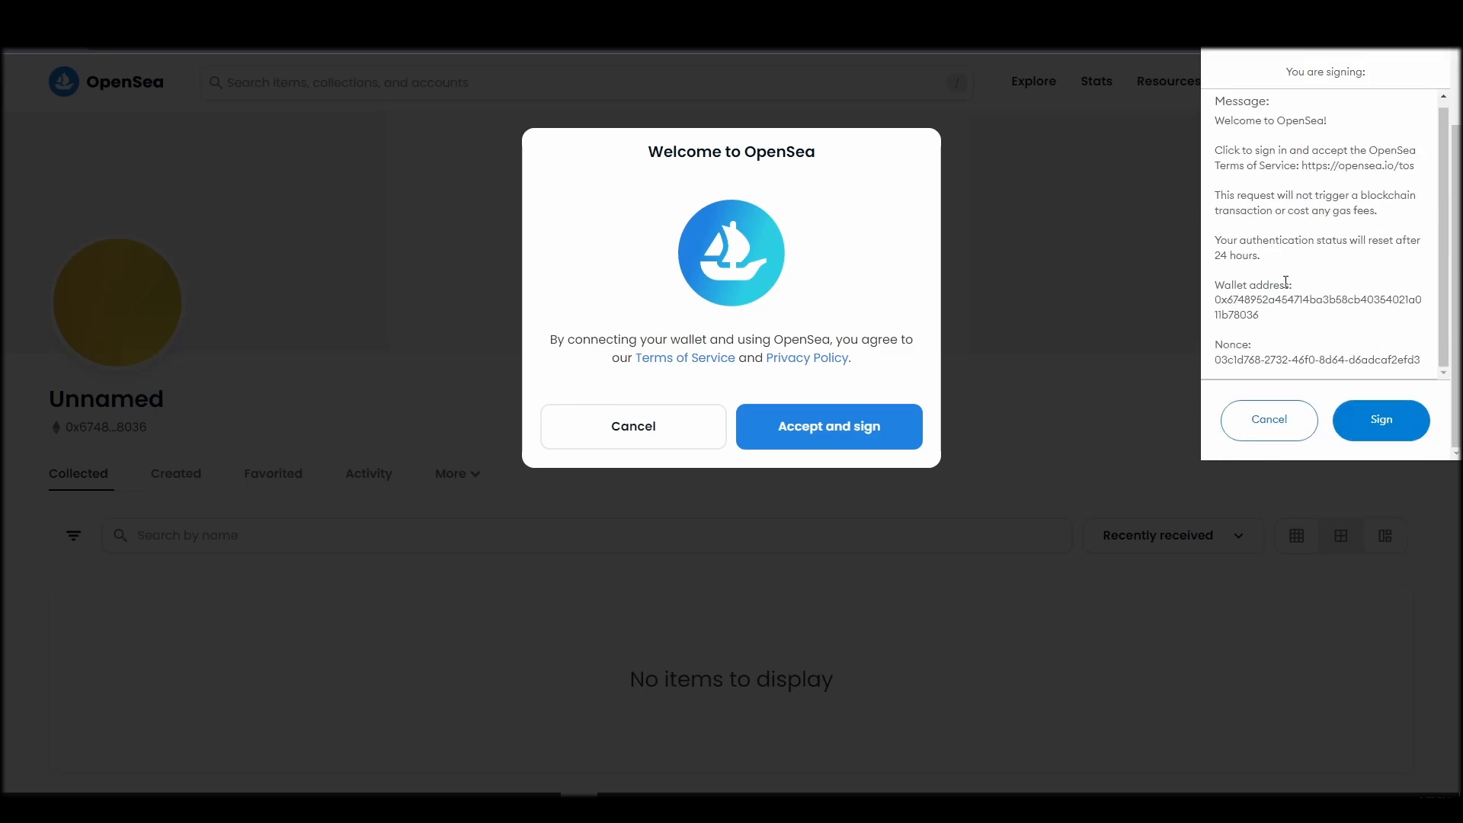
click(1379, 421)
text(P)
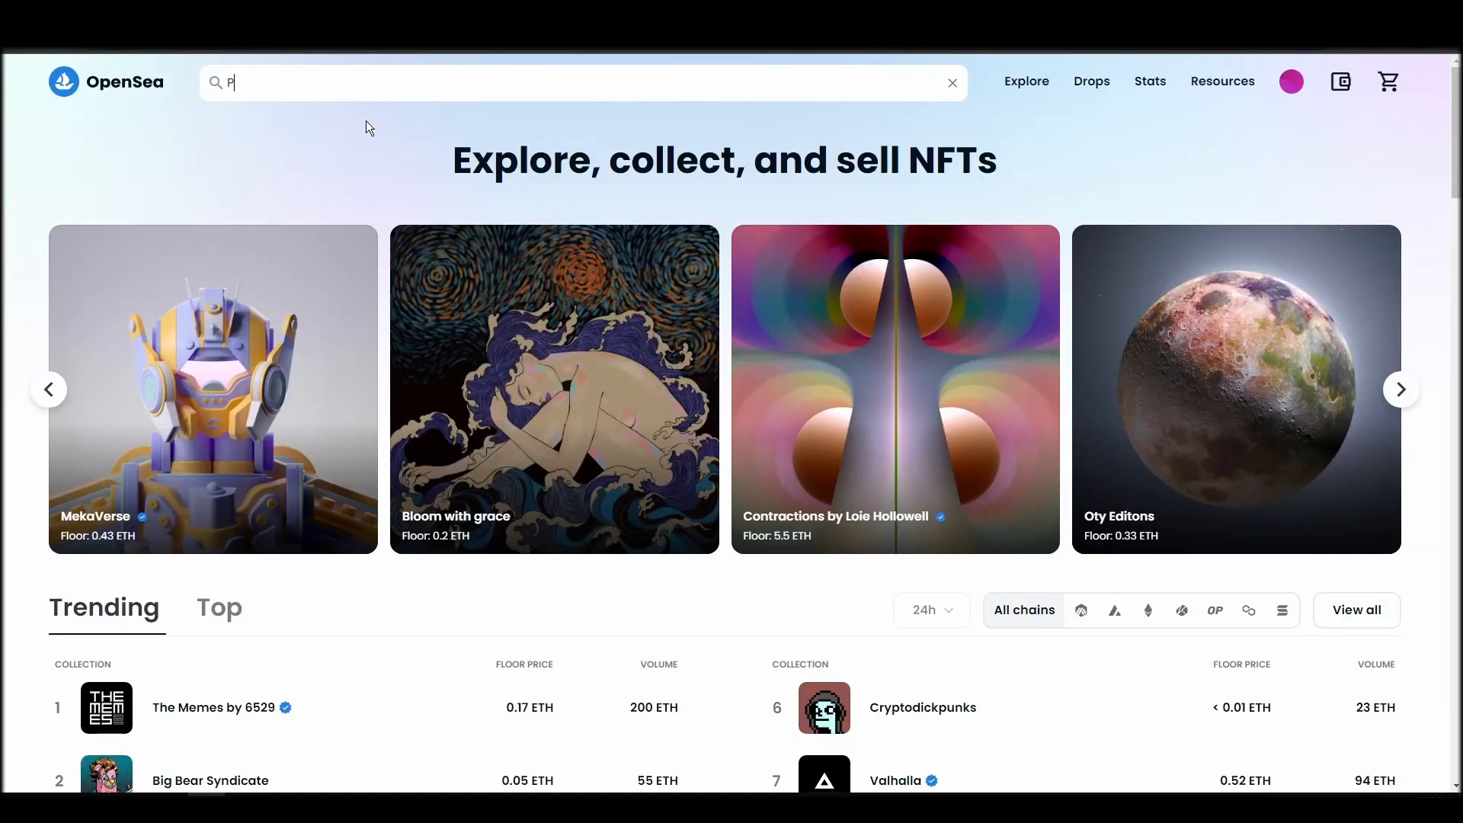
Search OpenSea for 'Parallel Alpha' and browse that collection's items for sale
text(ard)
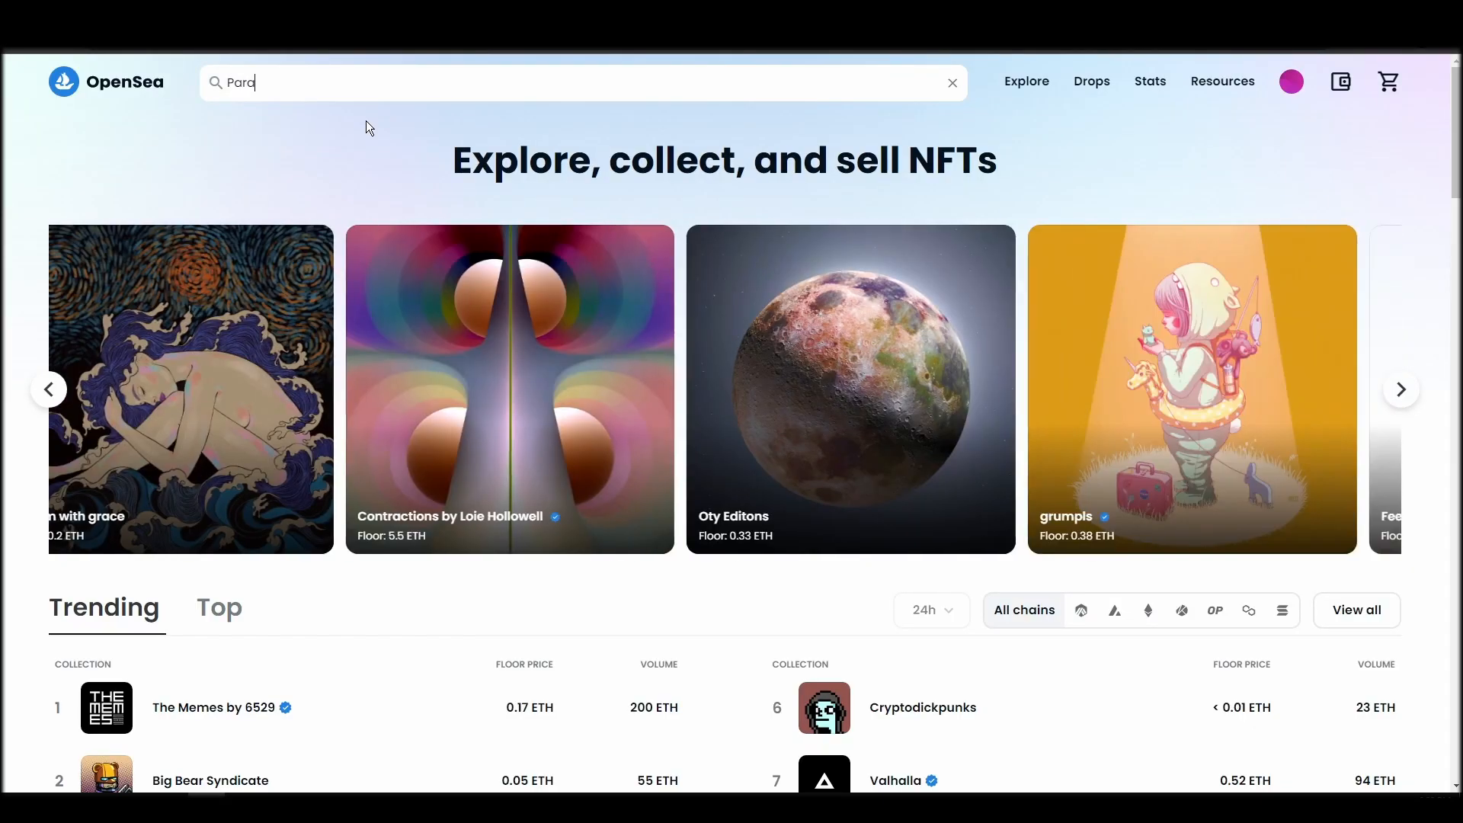
text(Parallel A)
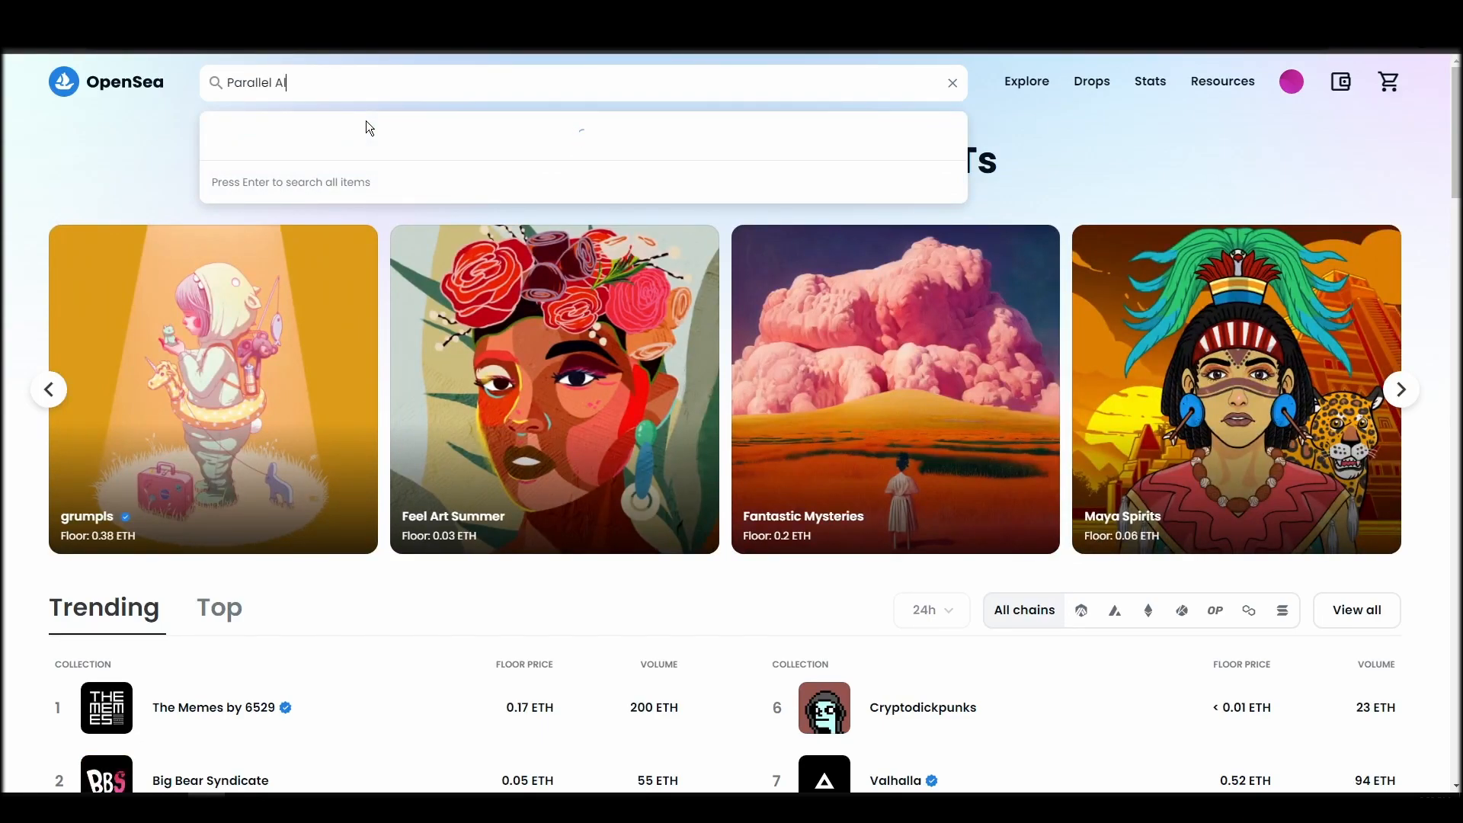
text(lpha)
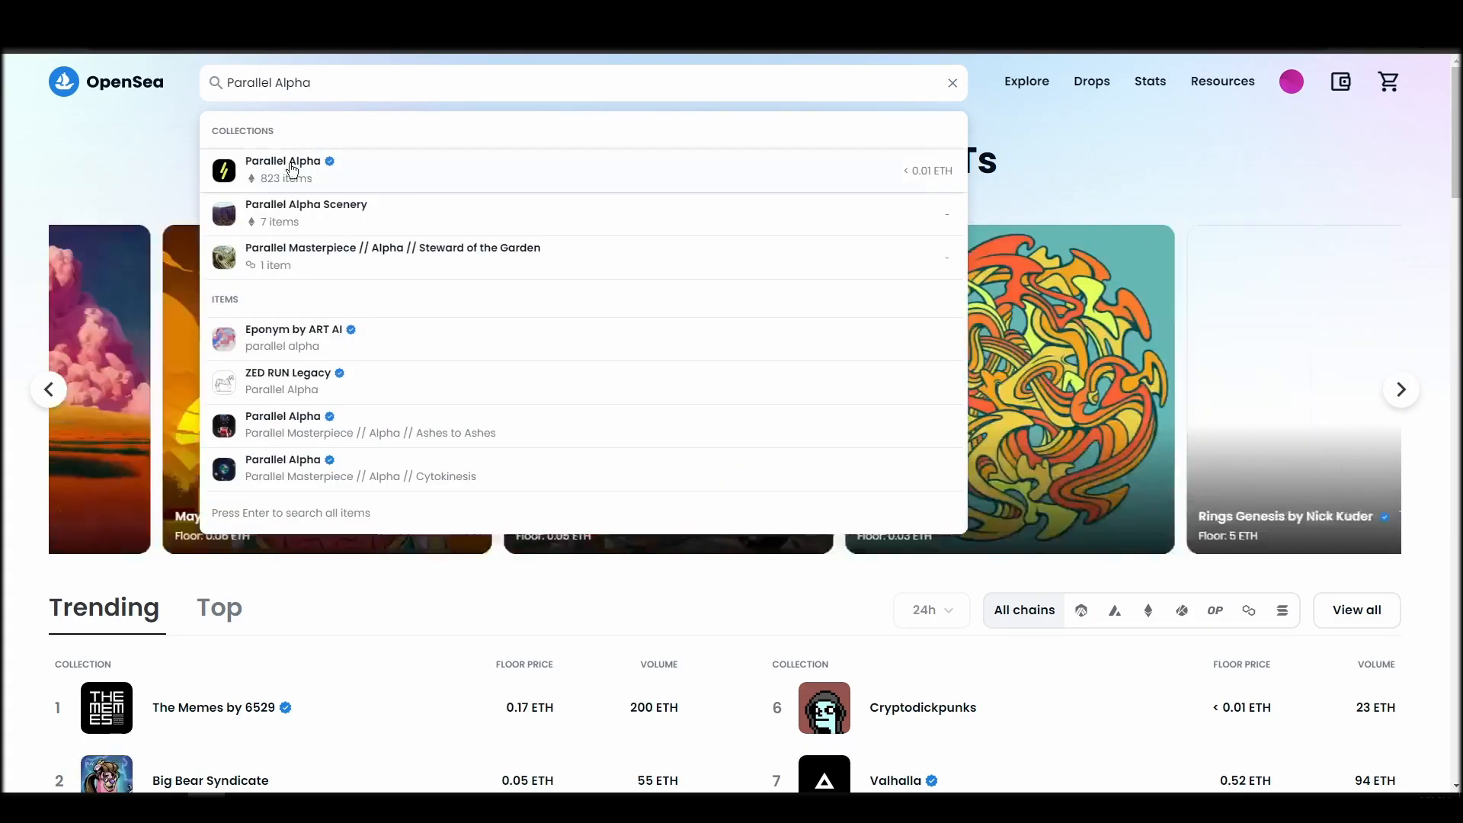
click(283, 169)
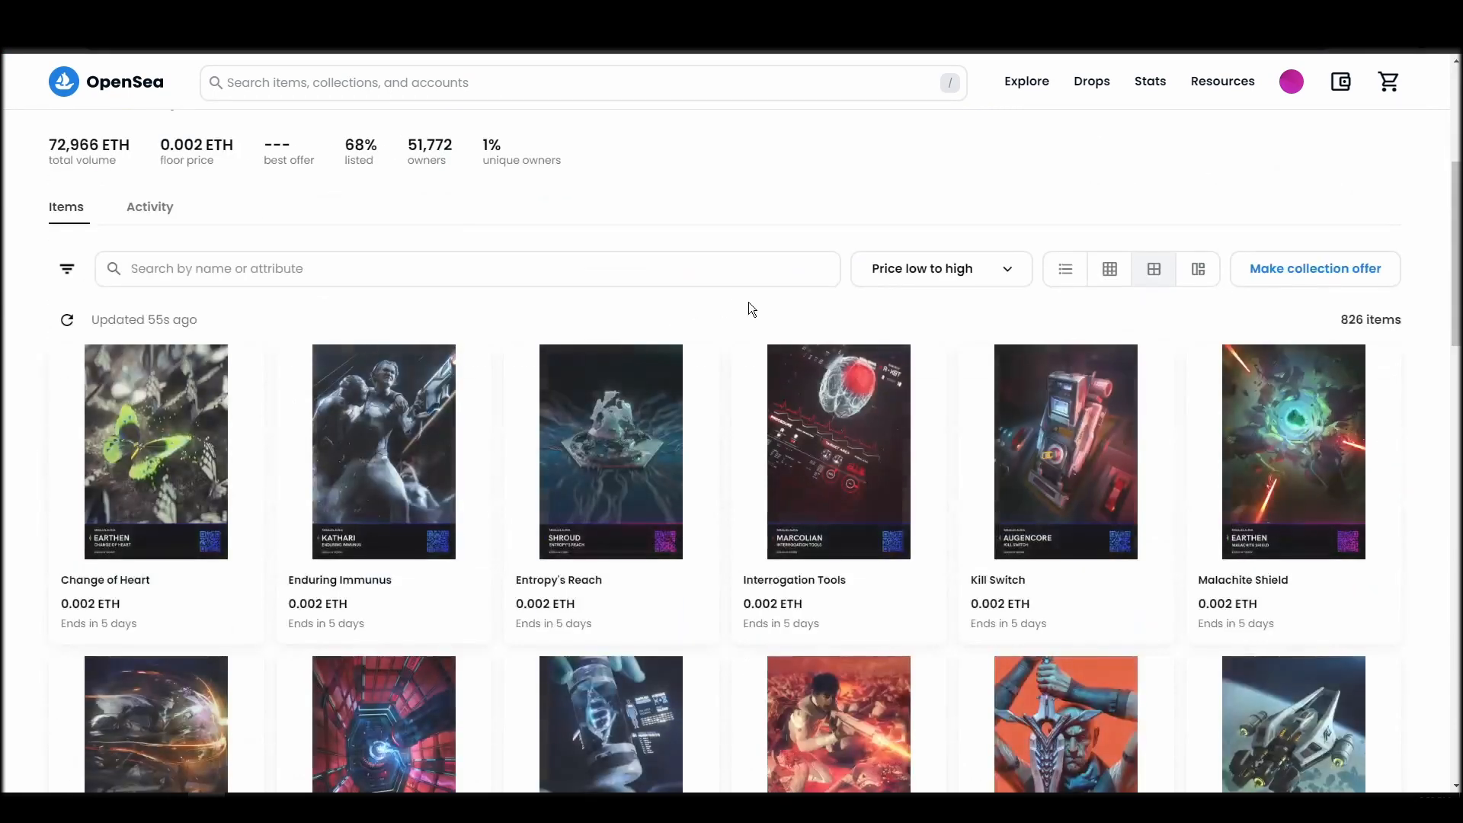
scroll(down, 3)
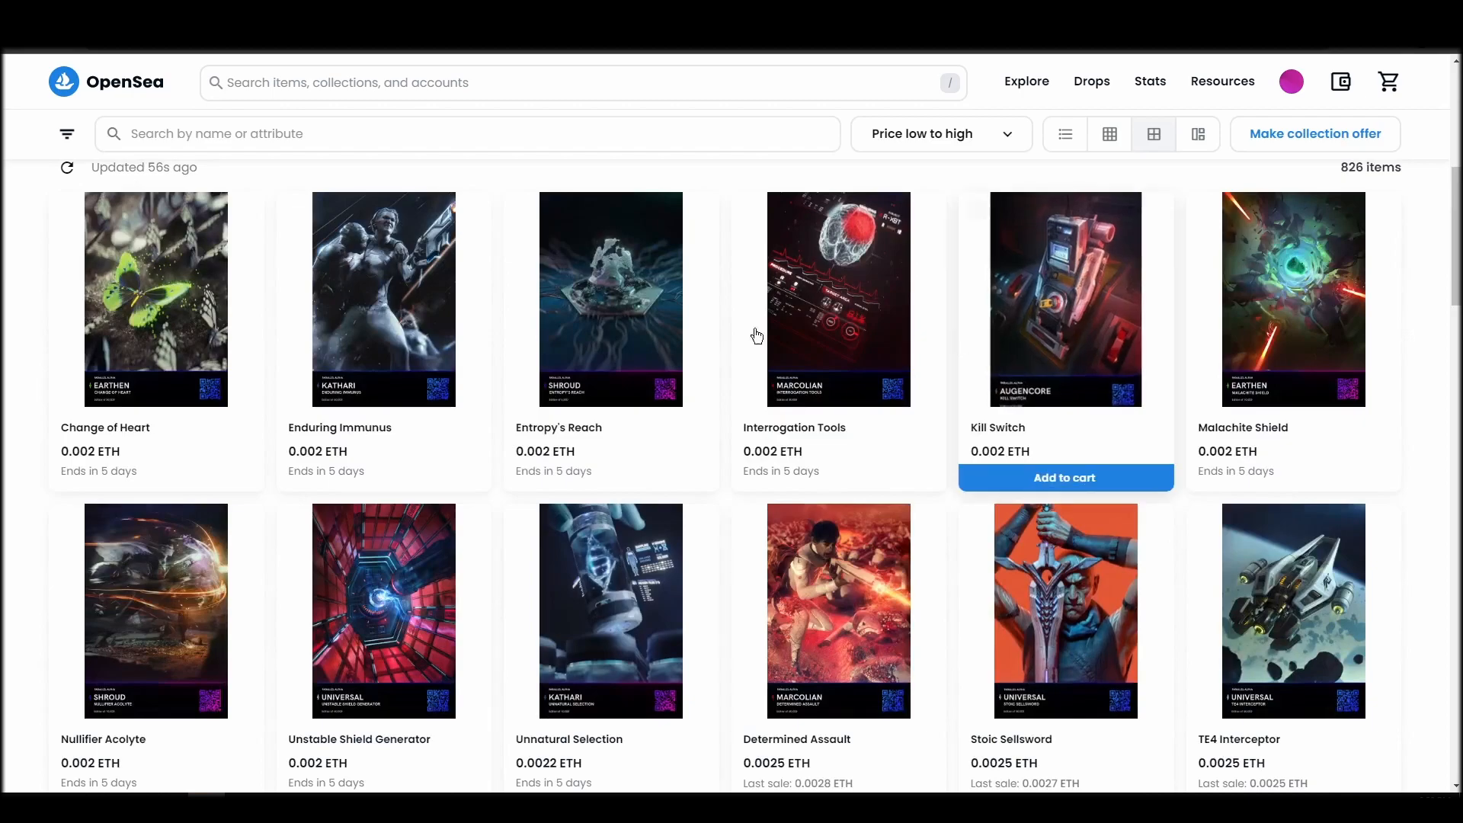
scroll(down, 3)
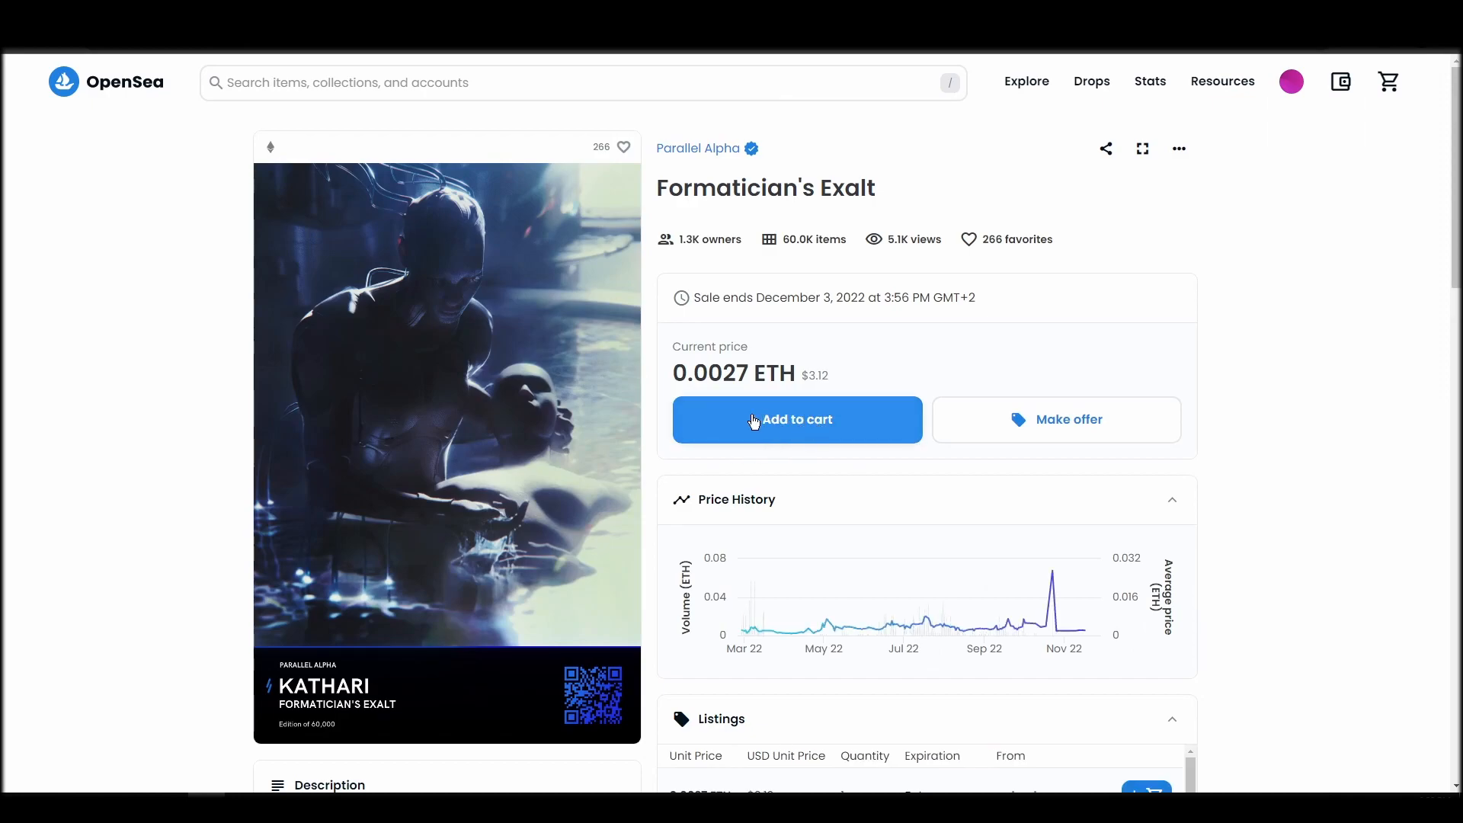
Add Formatician's Exalt to the cart and attempt Complete purchase, reaching the add-0.0027-ETH funds prompt
click(797, 419)
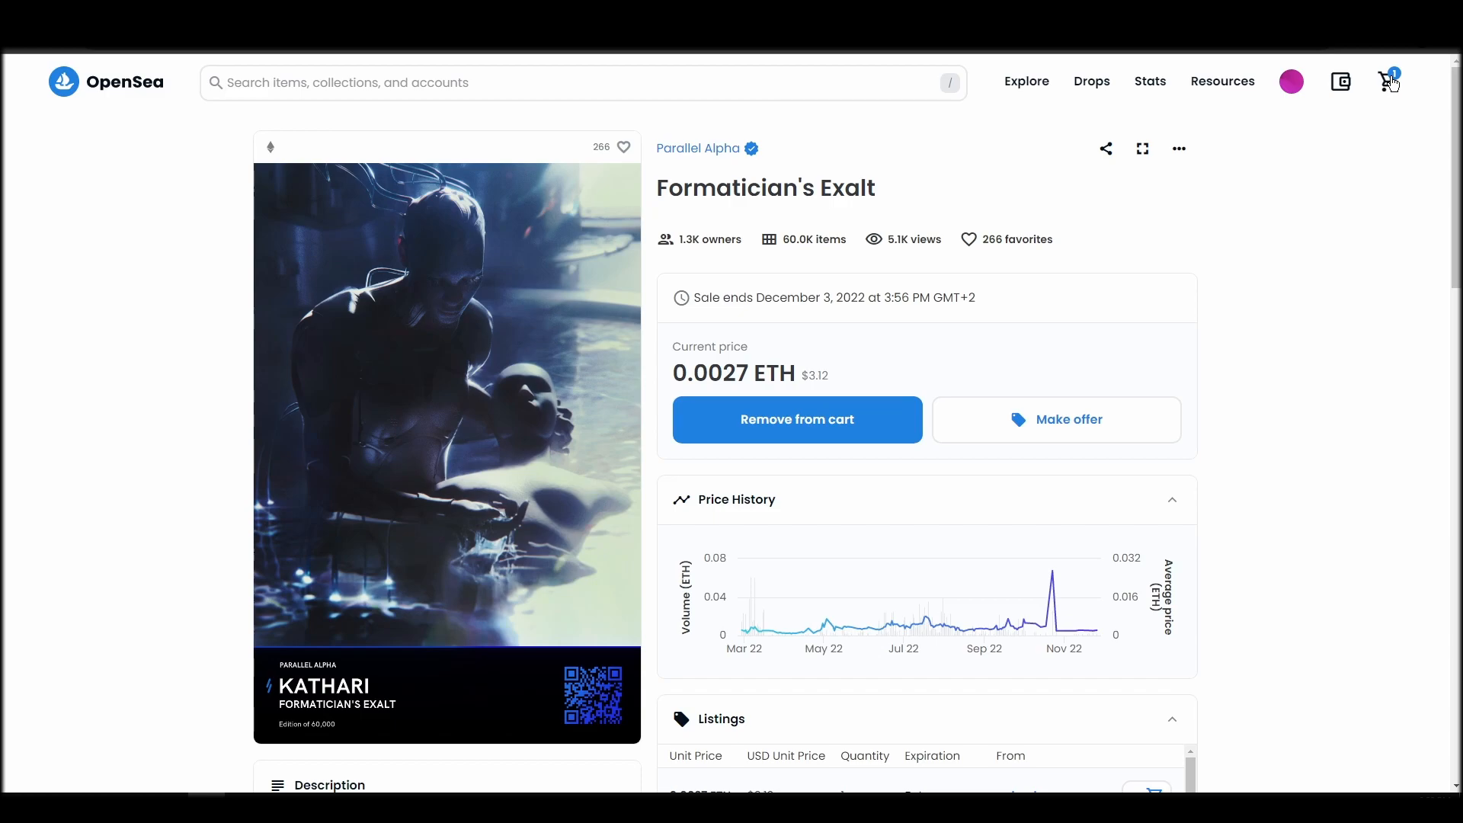
click(1389, 81)
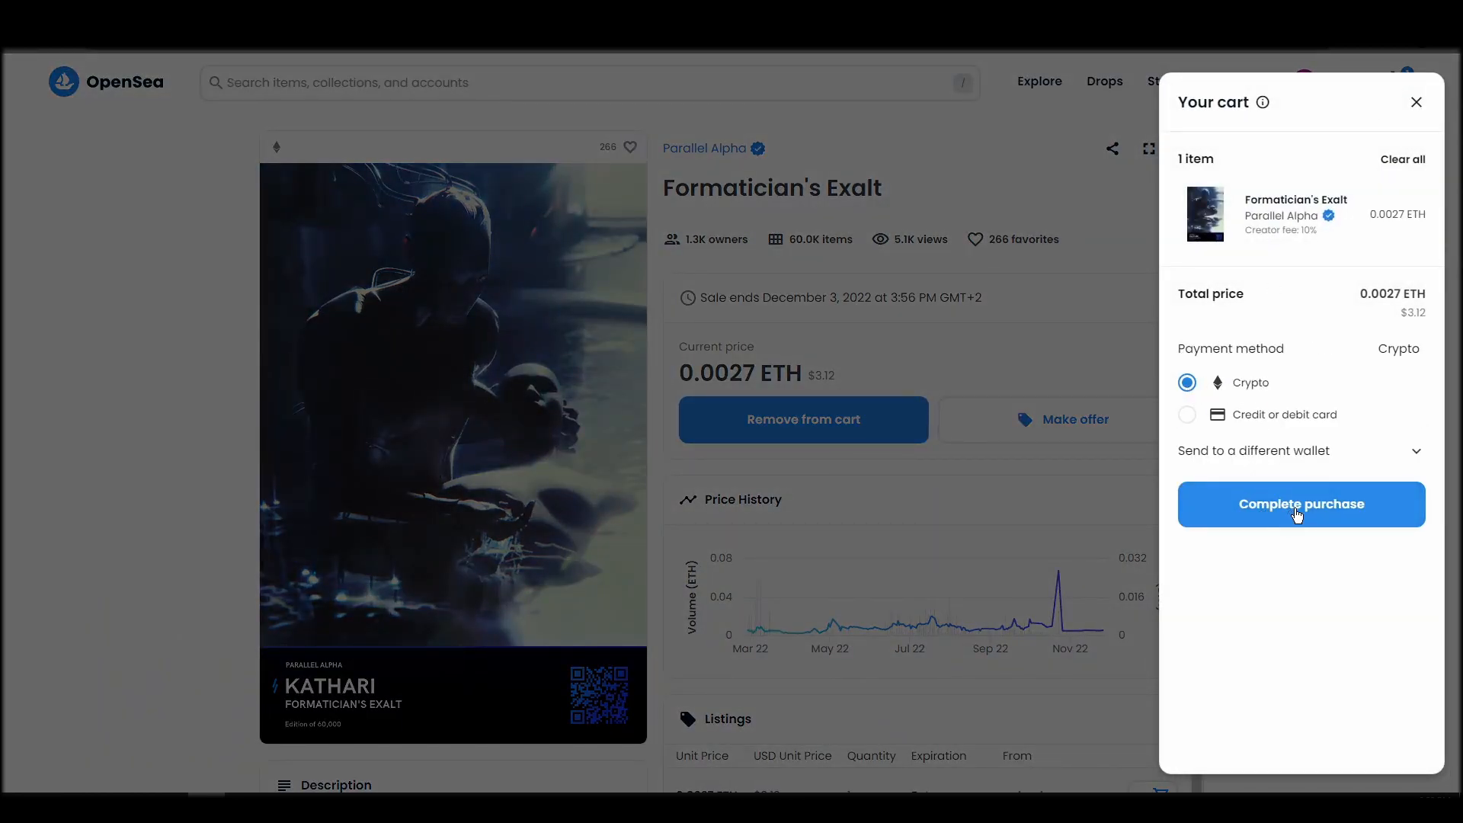
click(1299, 505)
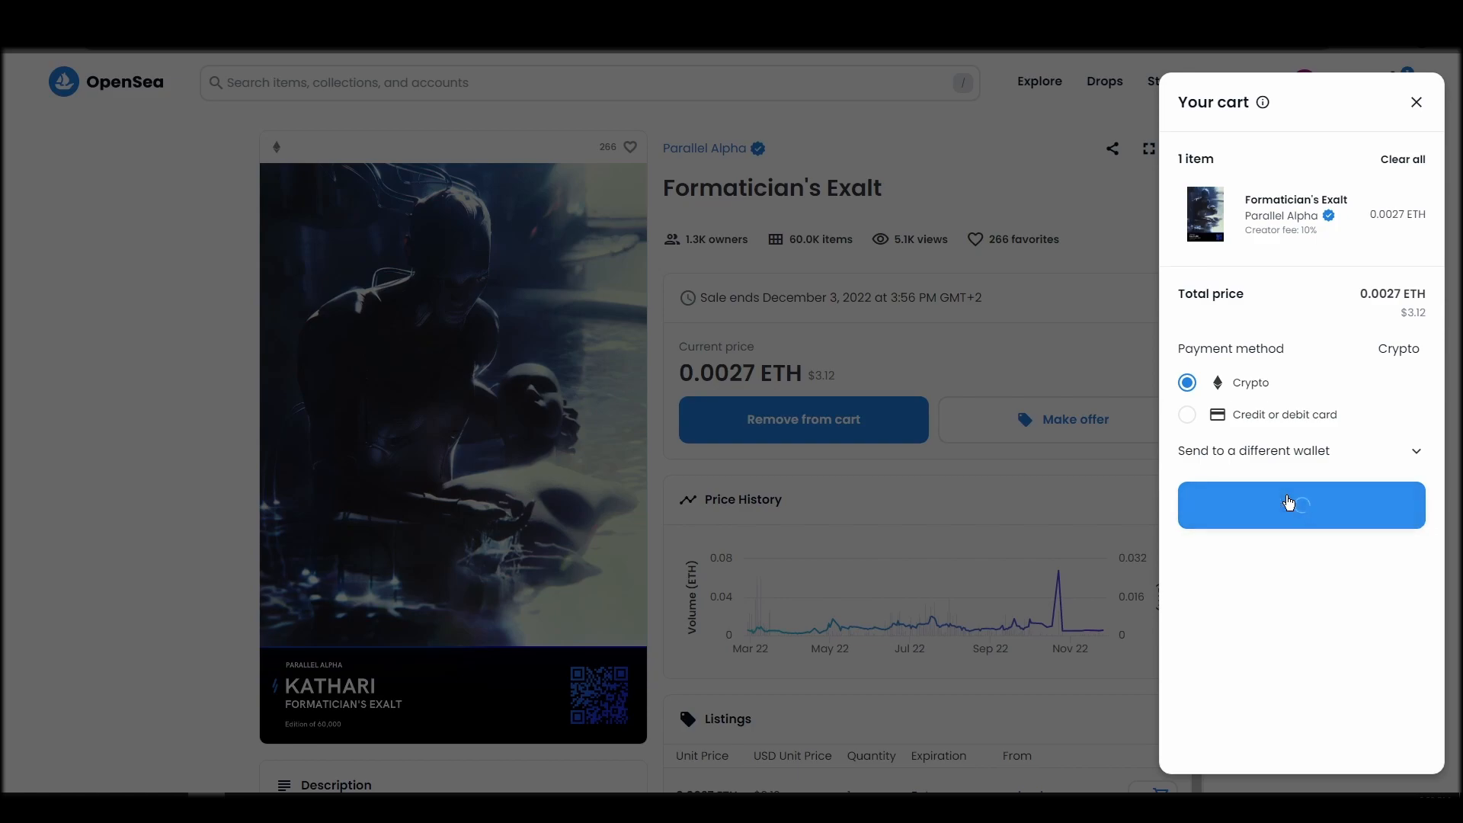
click(1300, 504)
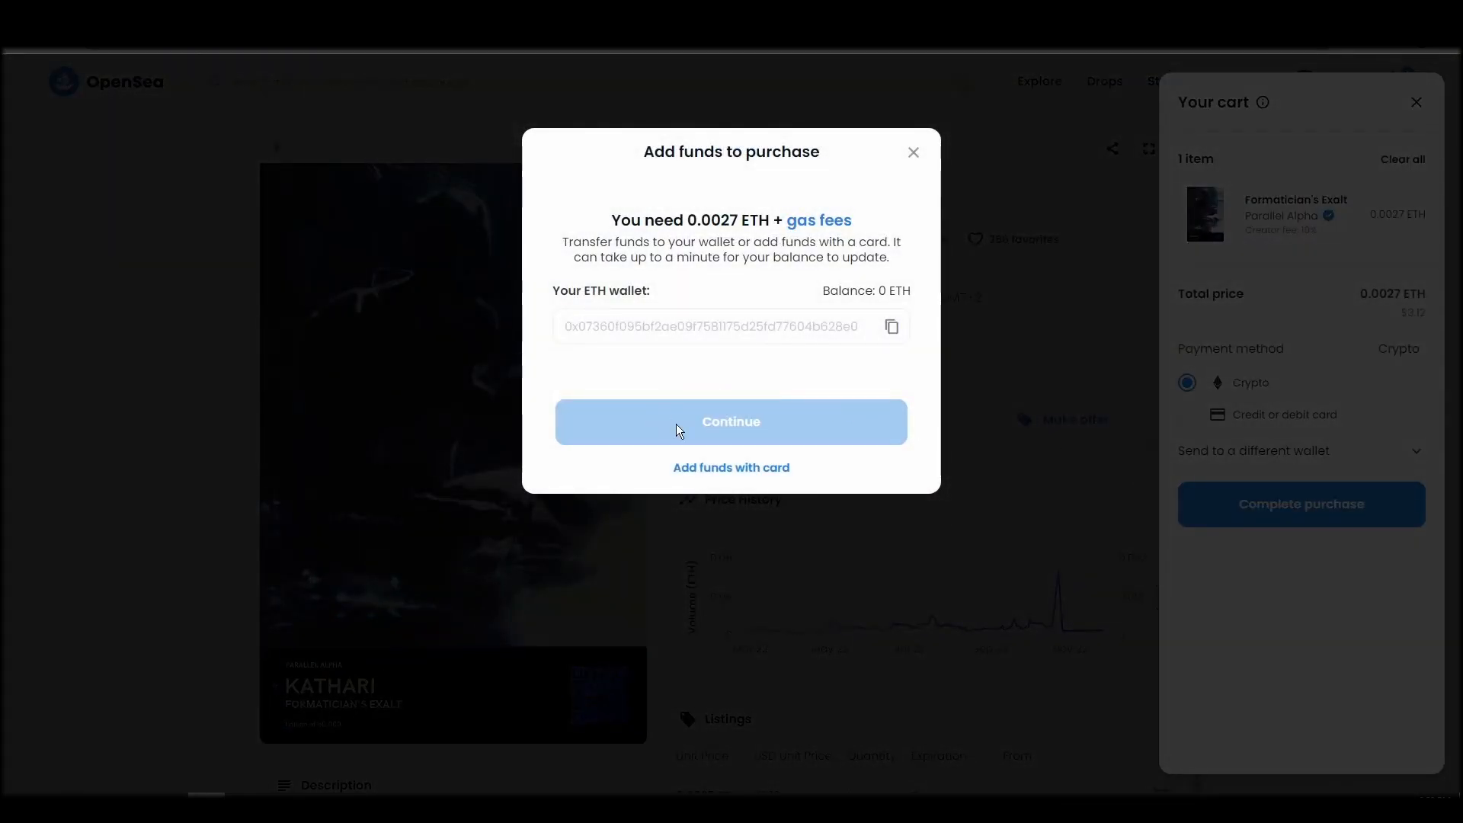